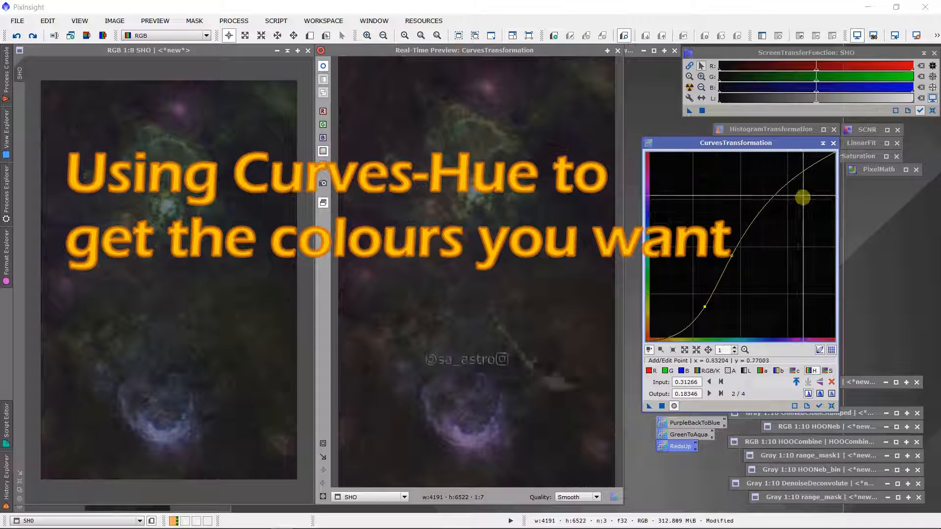
Reposition the S-curve's upper highlight point while watching the Real-Time Preview of the SHO nebula.
drag(802, 196, 807, 186)
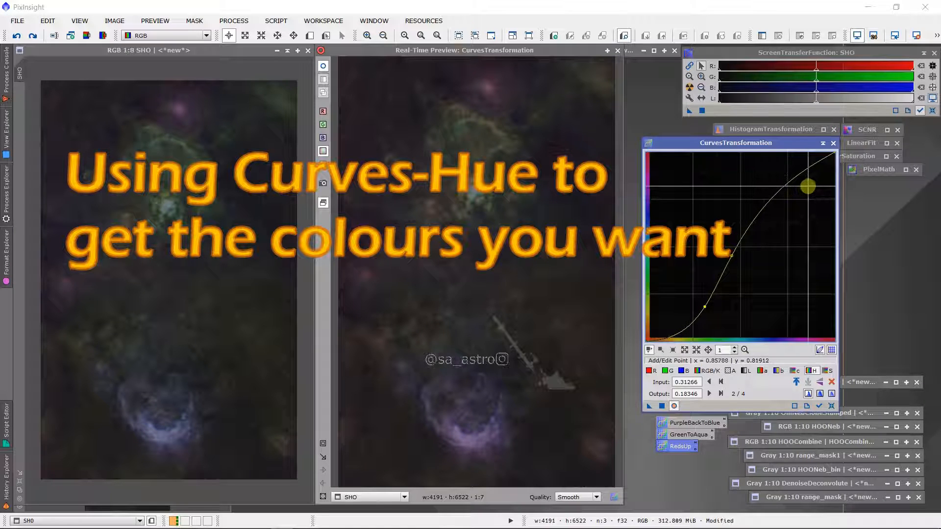
drag(807, 185, 806, 183)
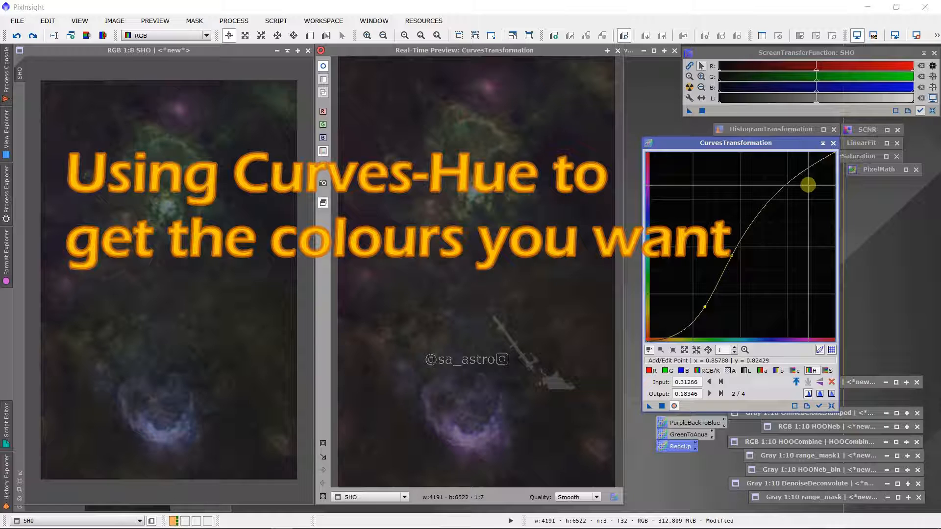
drag(808, 185, 803, 181)
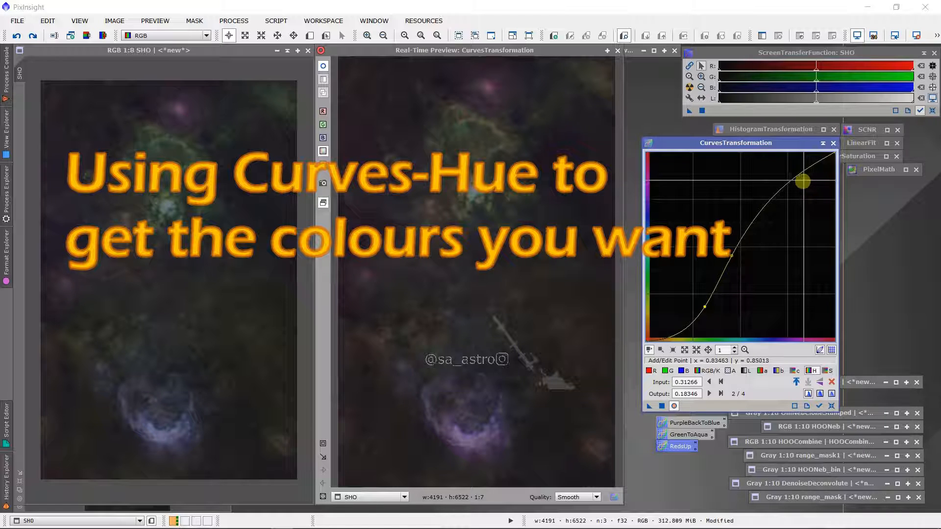
drag(803, 182, 776, 193)
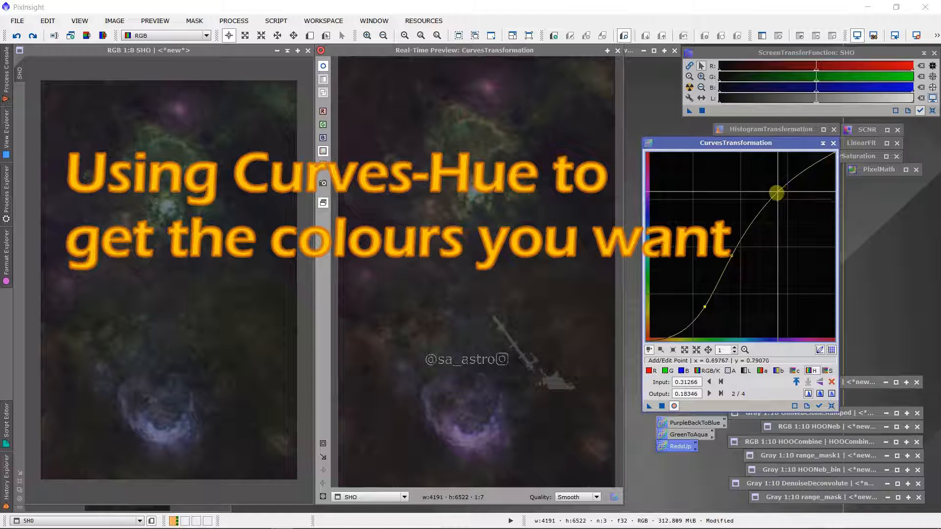
drag(776, 192, 767, 208)
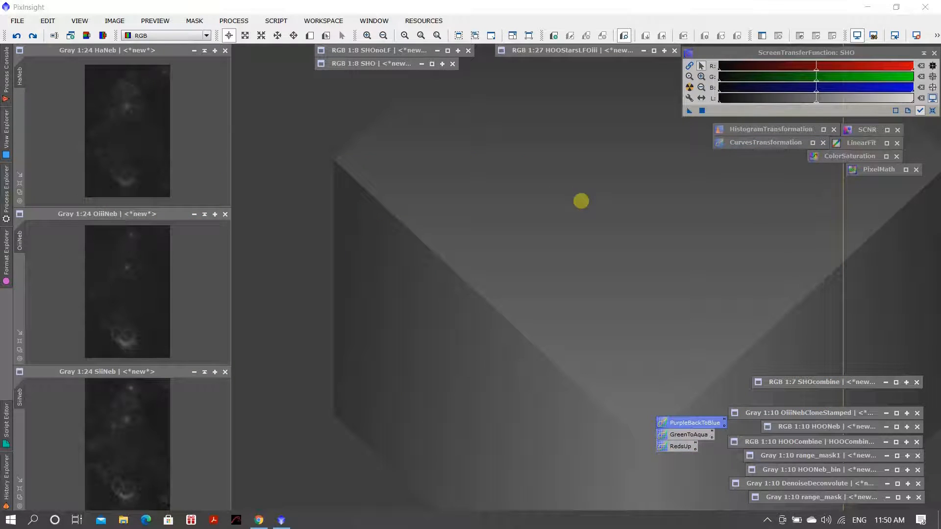
mouse_move(415, 157)
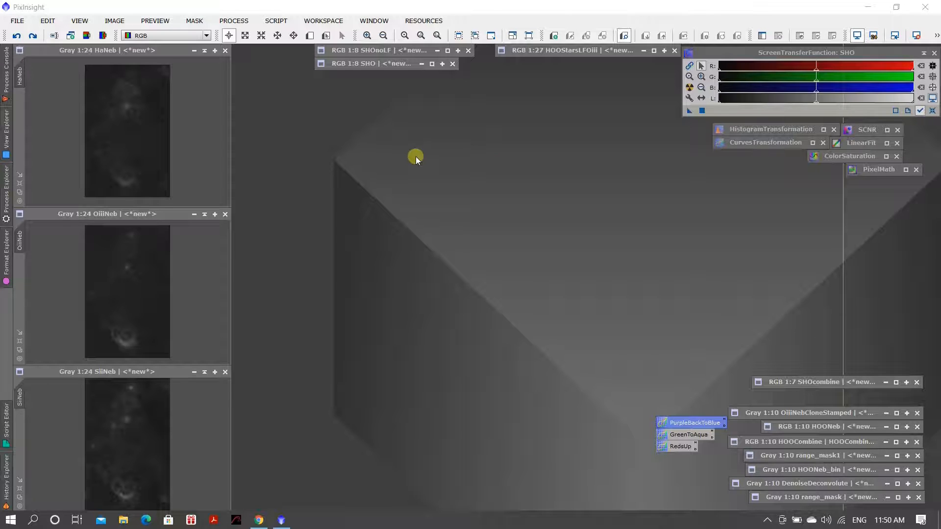
mouse_move(471, 202)
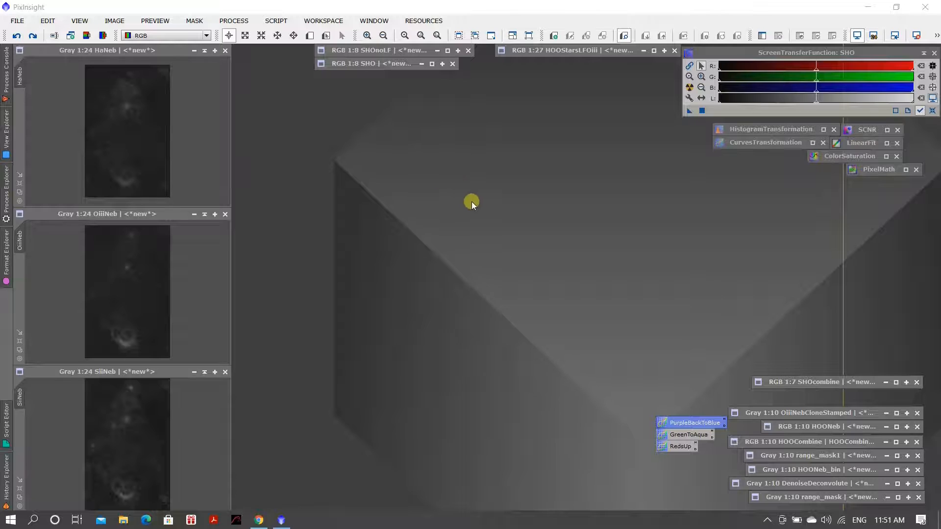
mouse_move(476, 208)
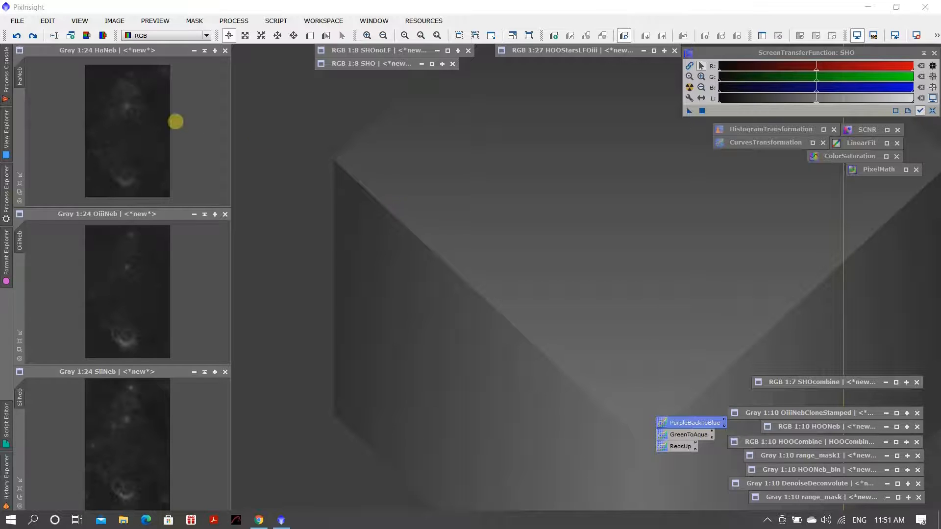
mouse_move(268, 168)
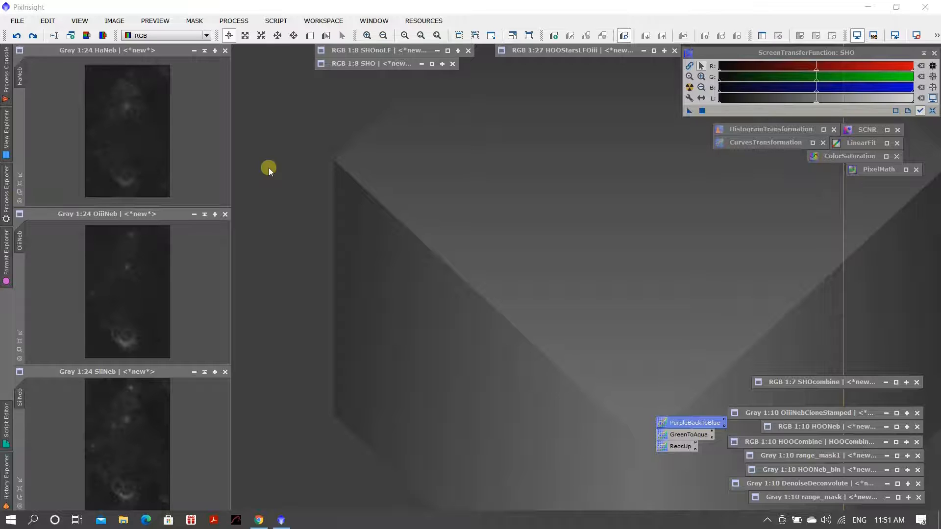
mouse_move(352, 143)
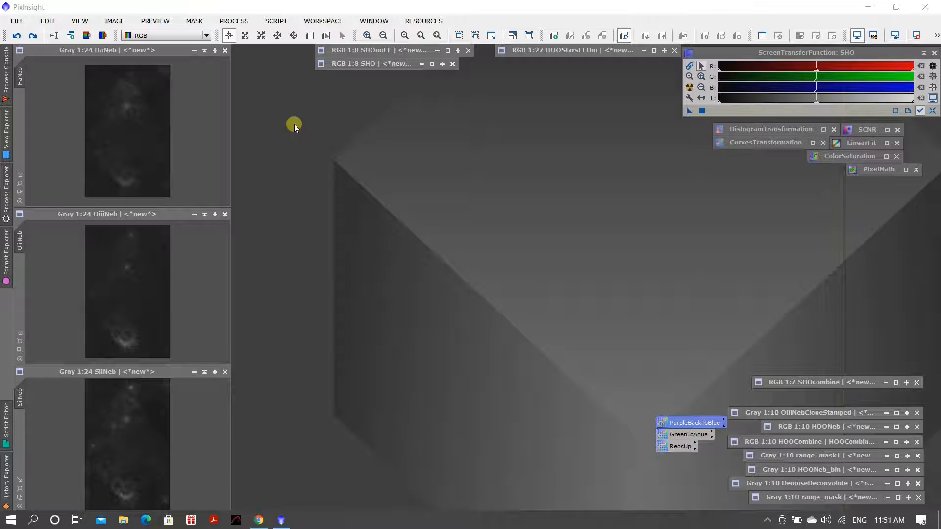
mouse_move(188, 81)
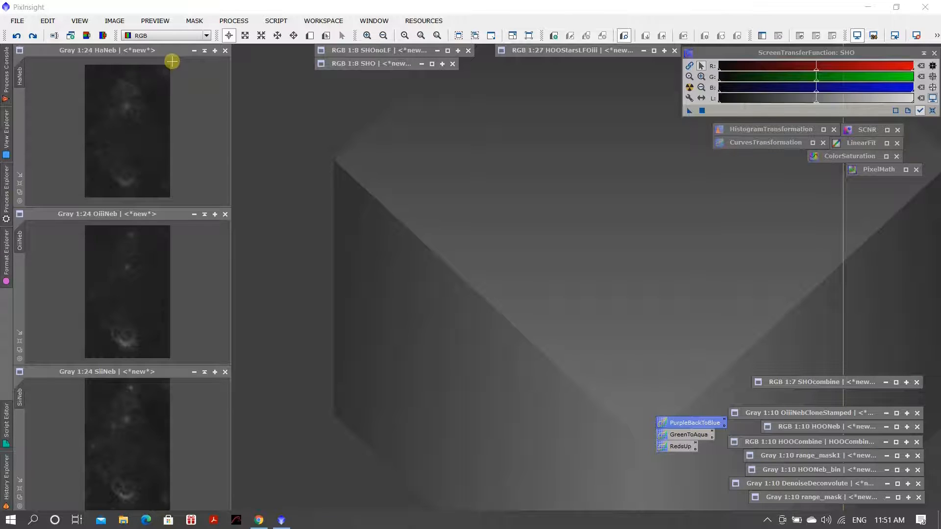
mouse_move(163, 135)
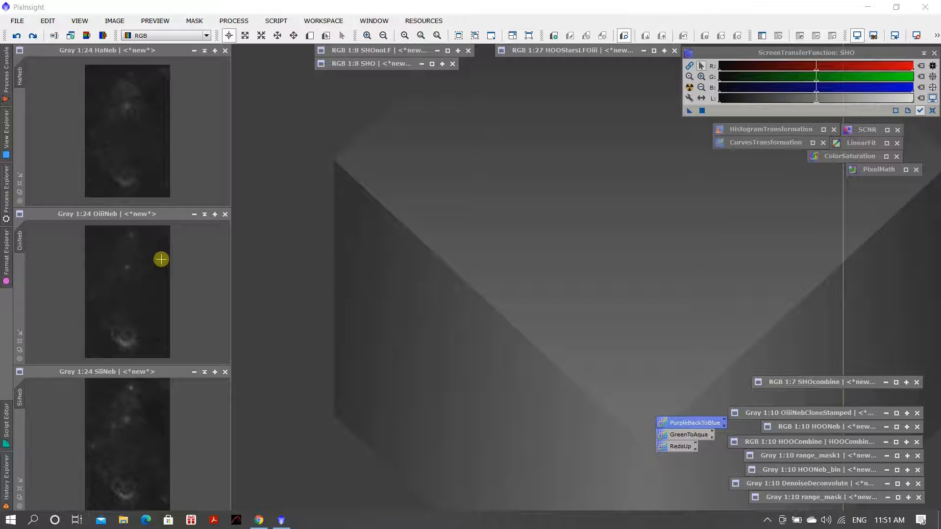
mouse_move(153, 434)
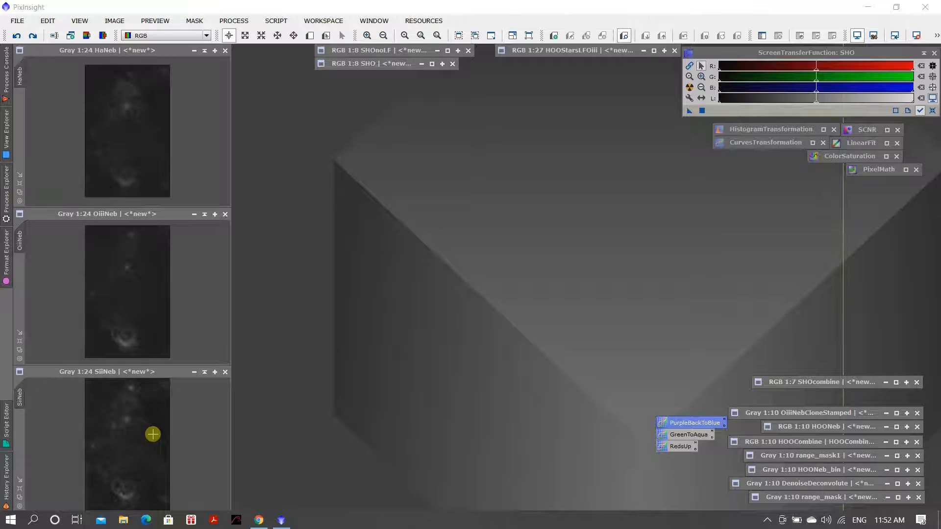
mouse_move(268, 405)
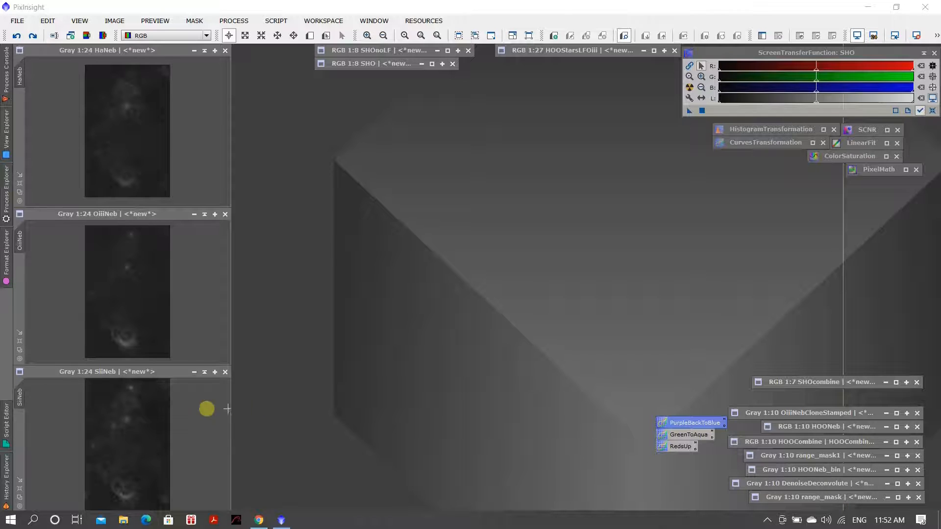
mouse_move(164, 413)
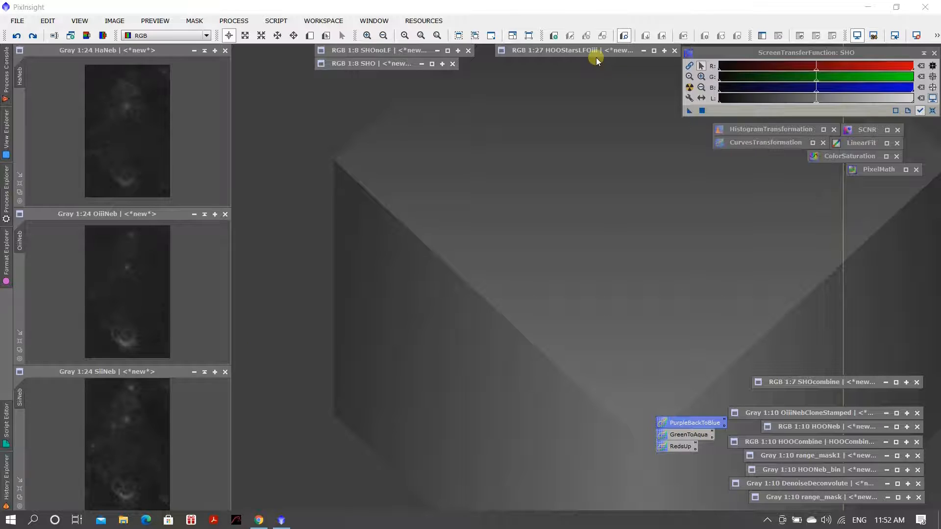
mouse_move(223, 130)
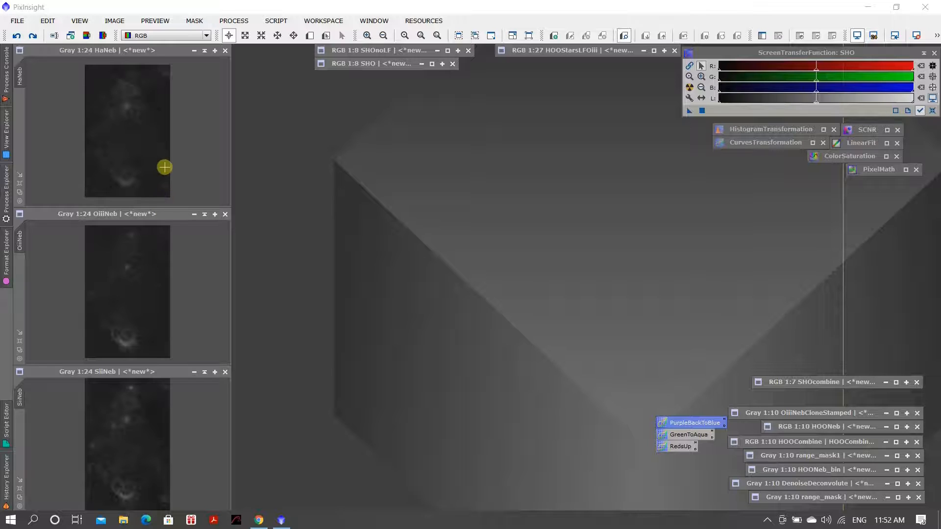
mouse_move(368, 153)
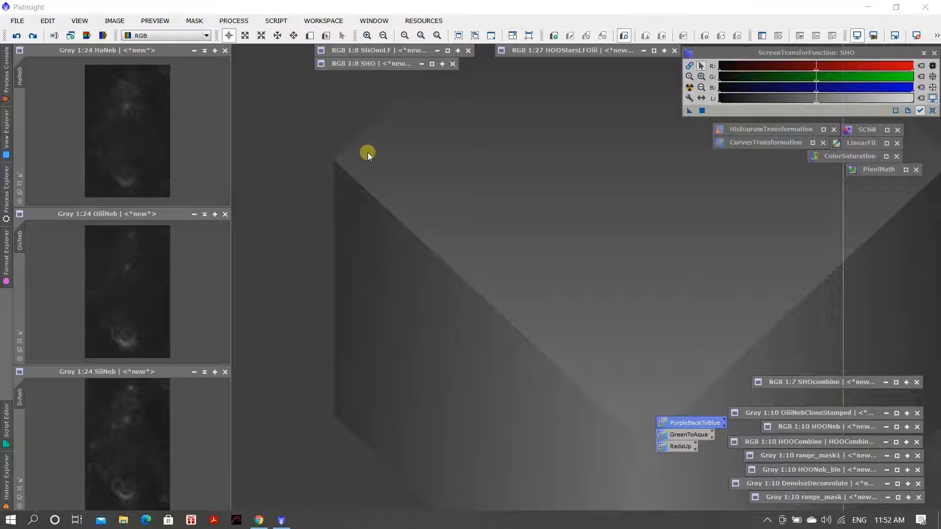
mouse_move(379, 132)
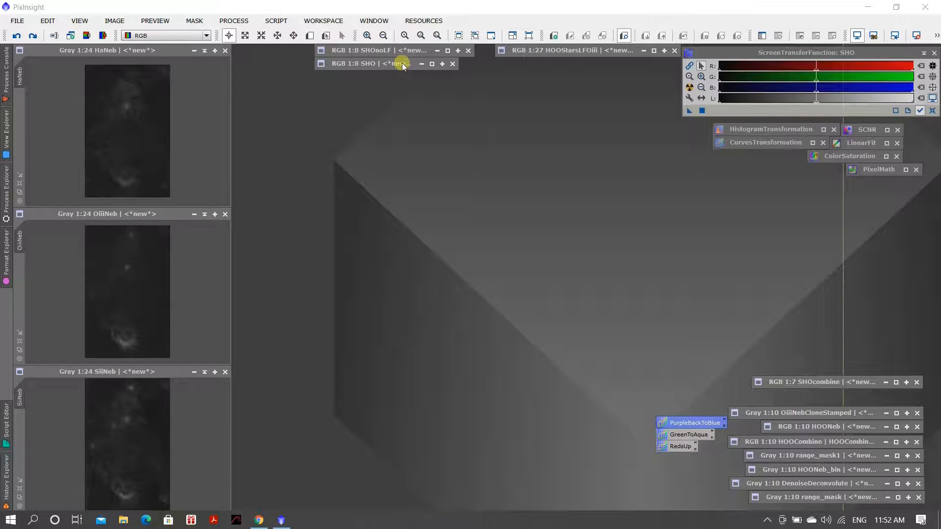
Bring the SHO colour image forward so it is the one left open in the workspace.
click(353, 63)
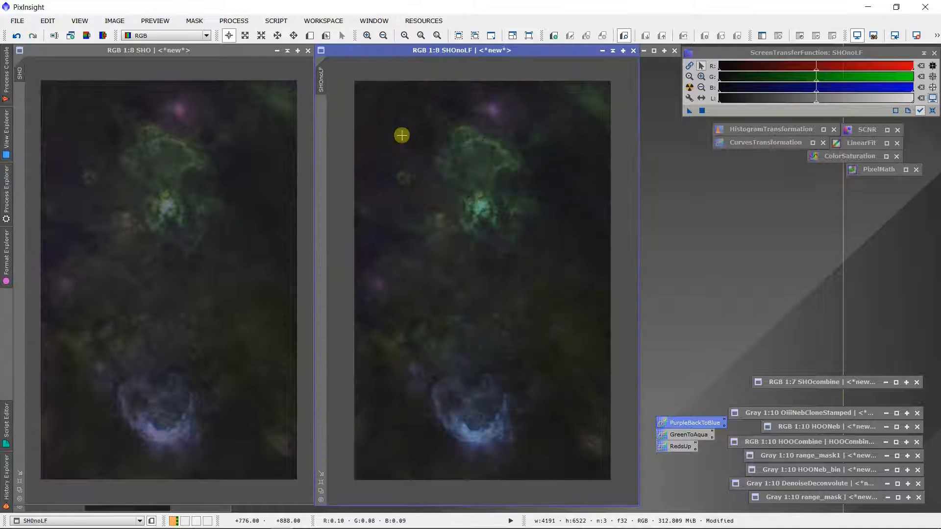
mouse_move(514, 184)
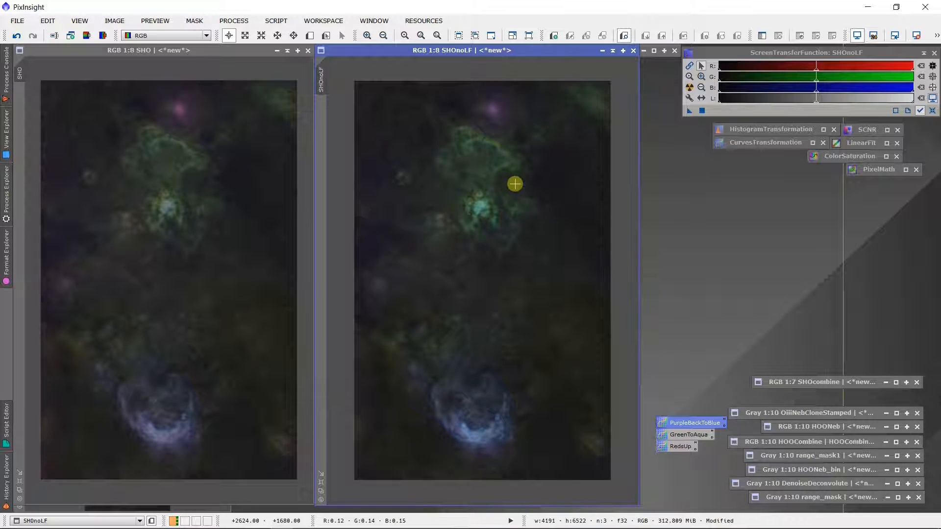
mouse_move(253, 228)
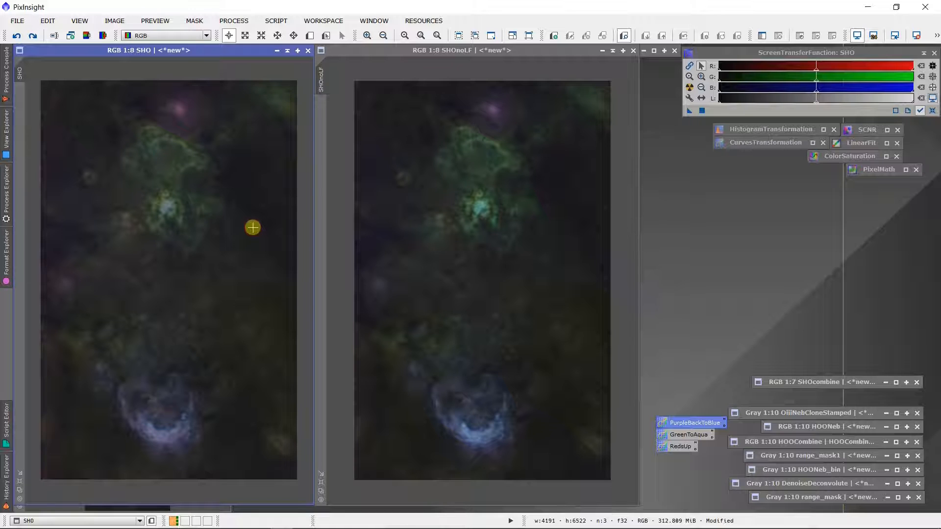
mouse_move(176, 106)
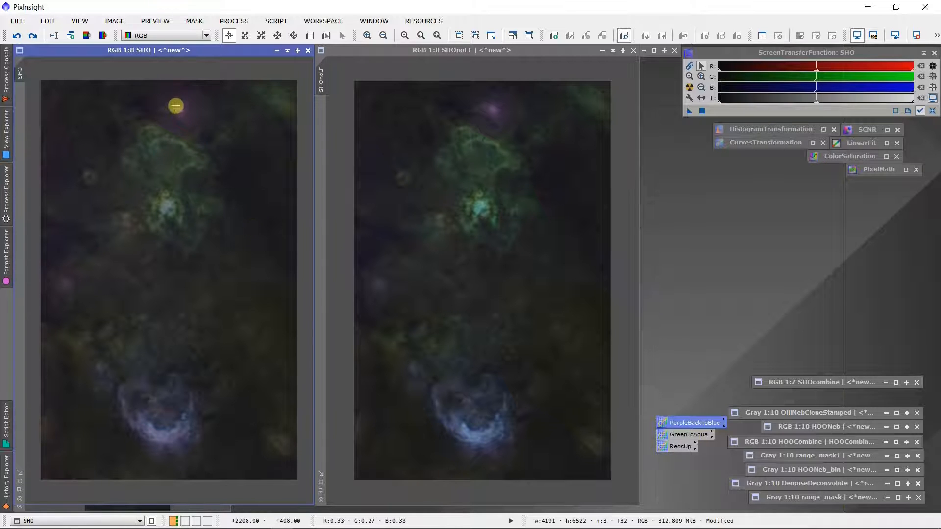
mouse_move(178, 439)
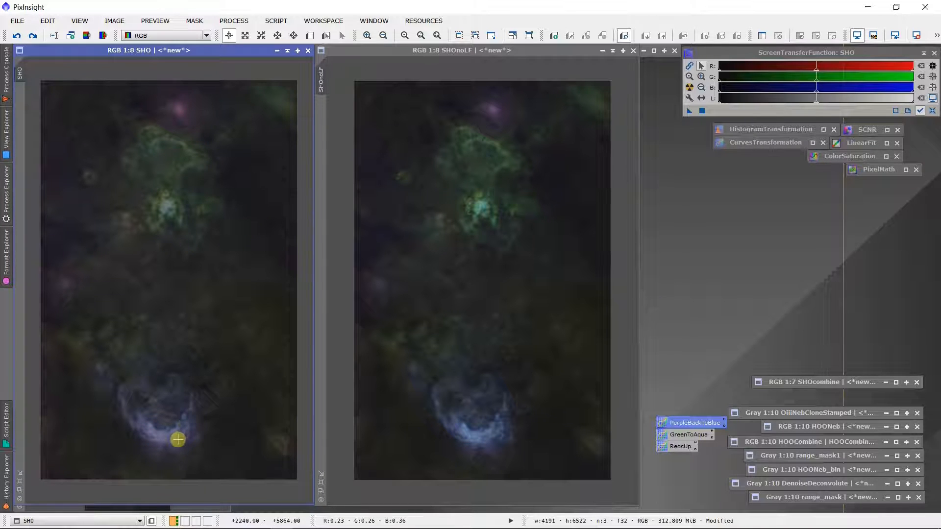
mouse_move(217, 296)
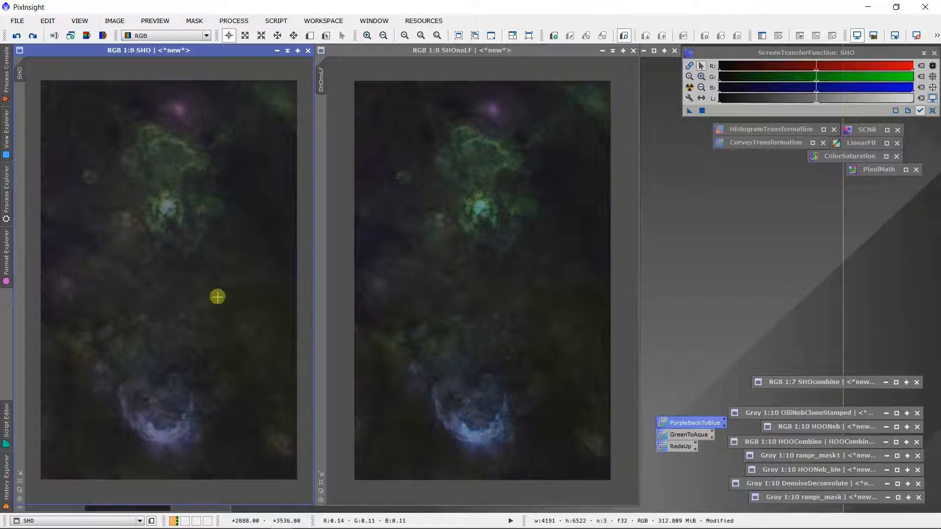
mouse_move(203, 208)
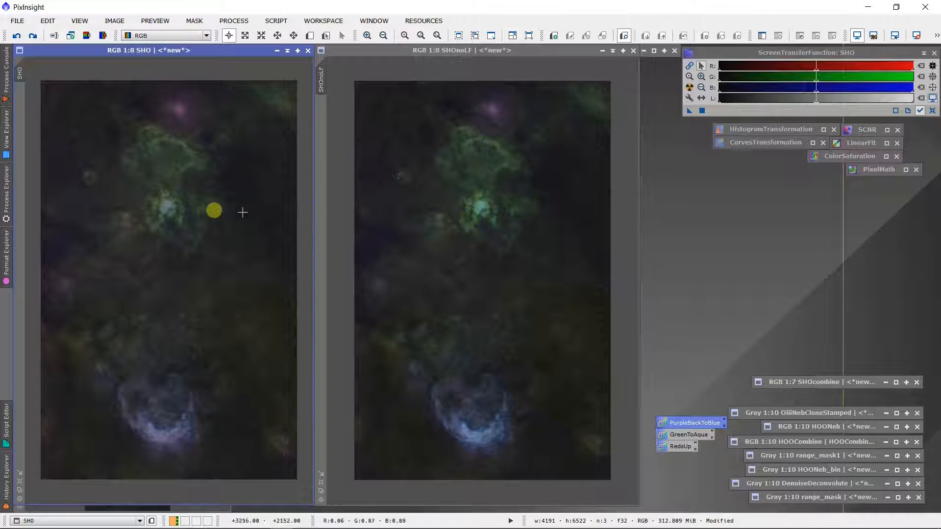
mouse_move(187, 208)
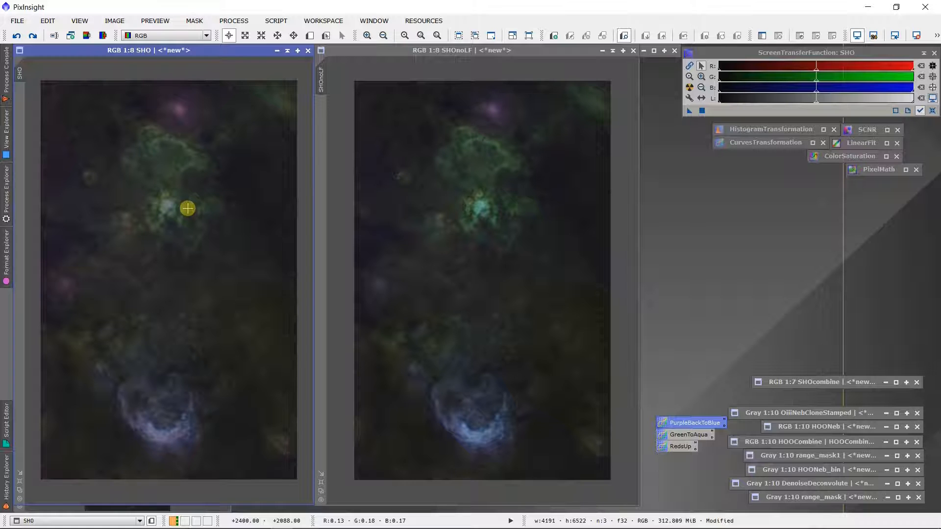
mouse_move(189, 294)
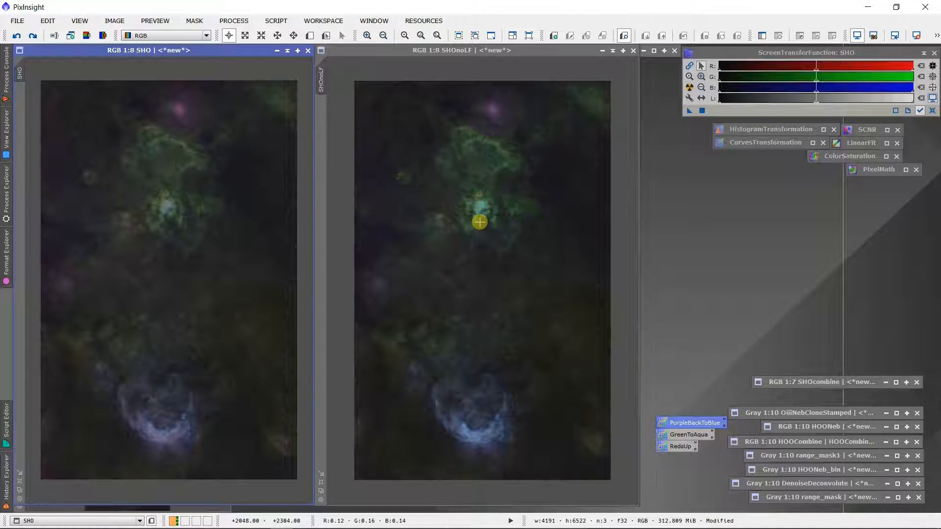
mouse_move(436, 219)
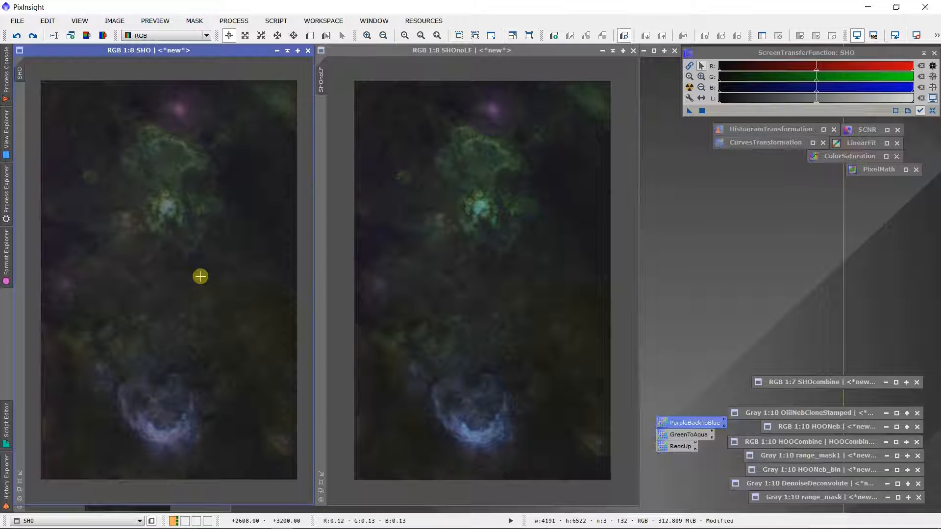
mouse_move(461, 292)
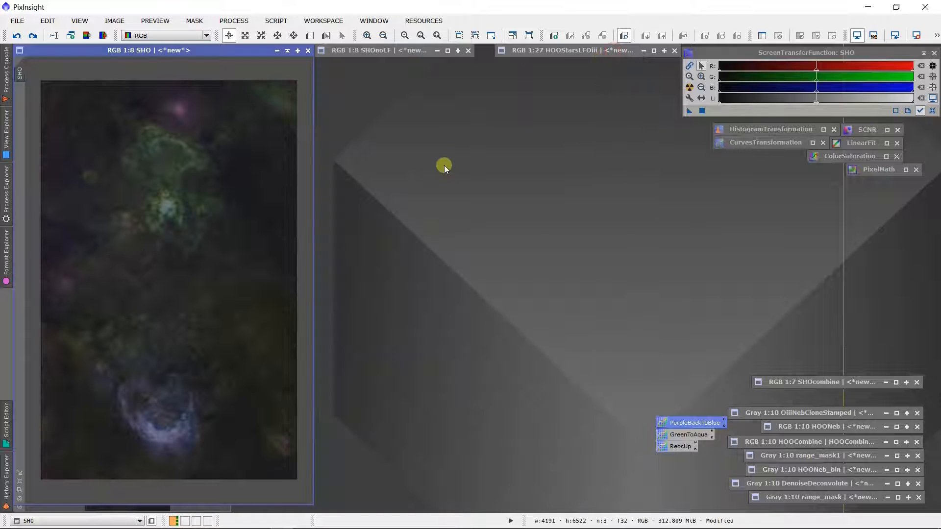
mouse_move(240, 192)
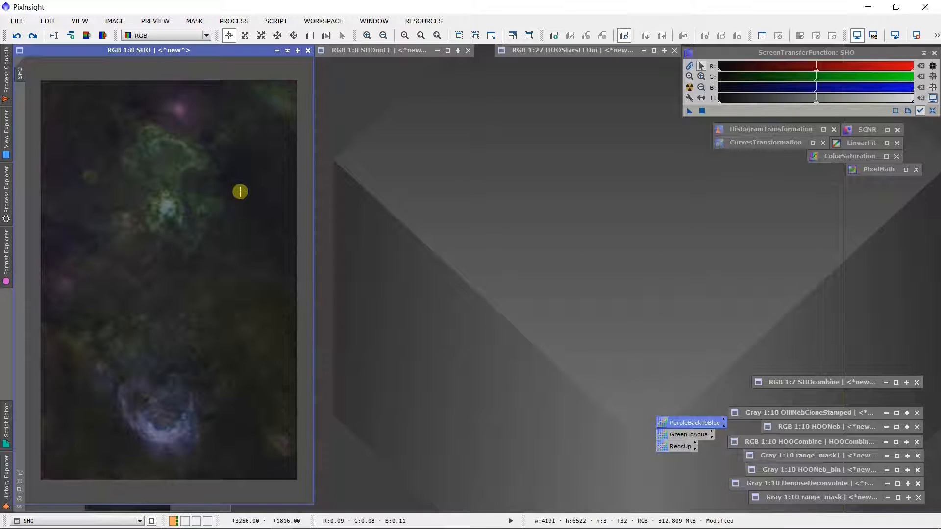
mouse_move(591, 188)
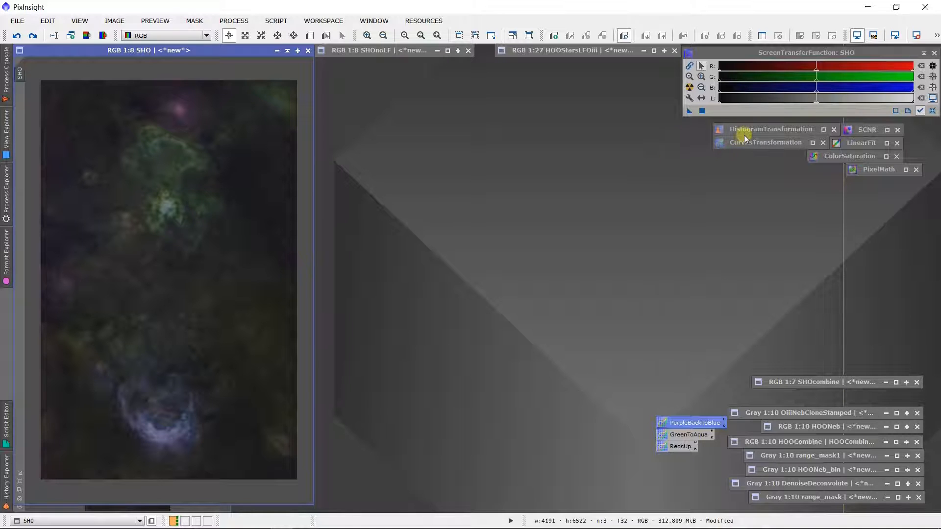
click(770, 129)
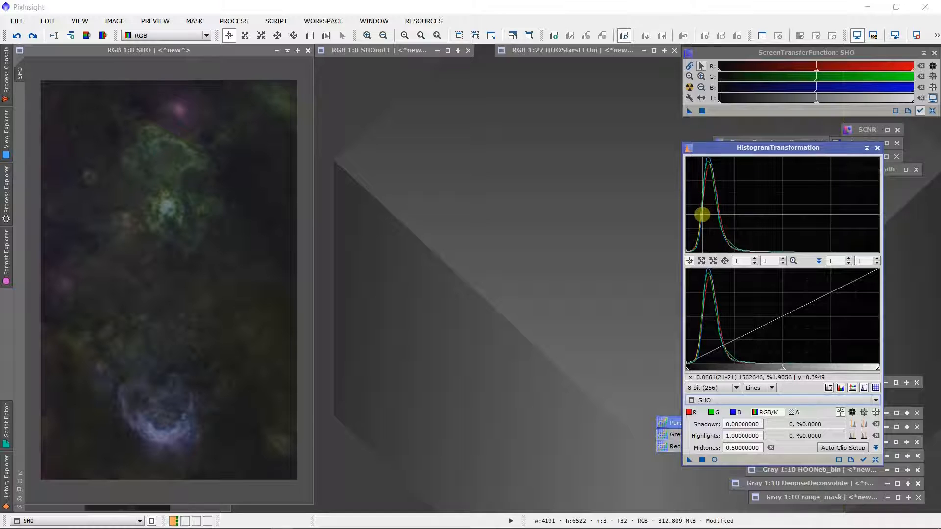
mouse_move(710, 223)
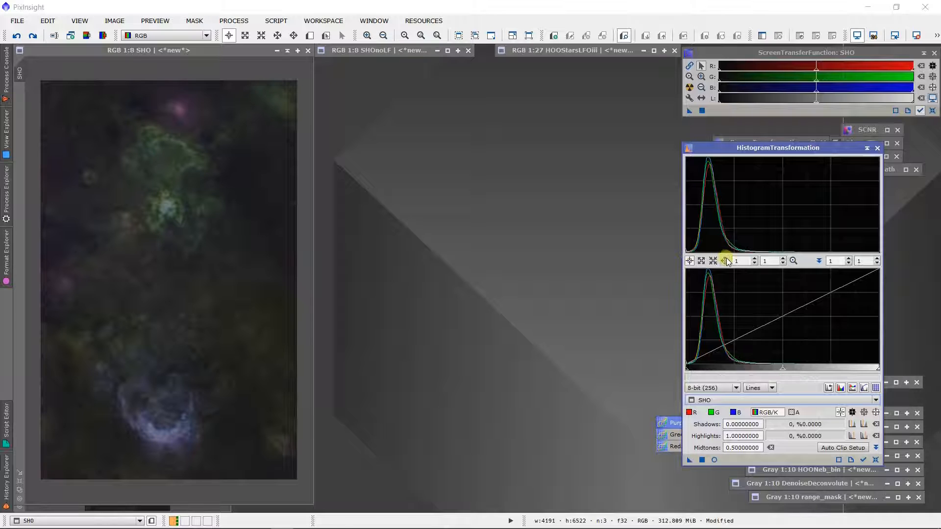
mouse_move(735, 251)
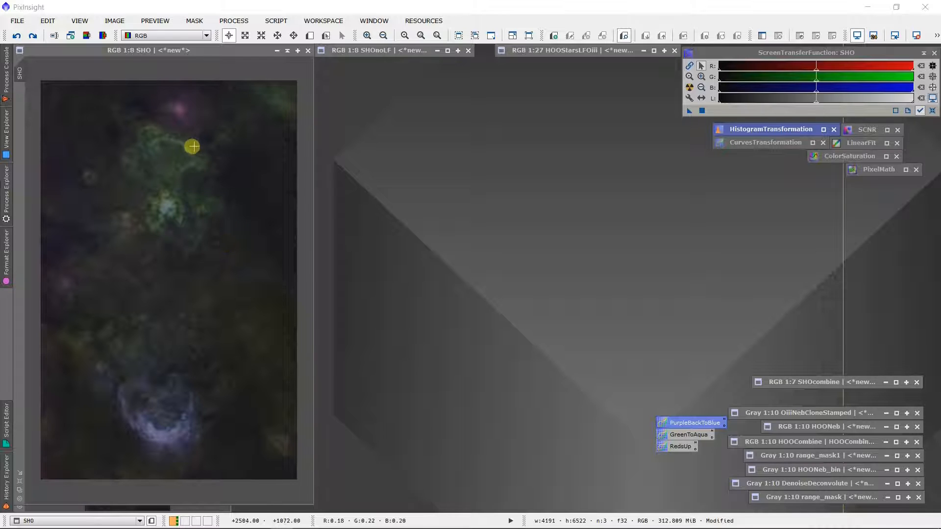
click(384, 50)
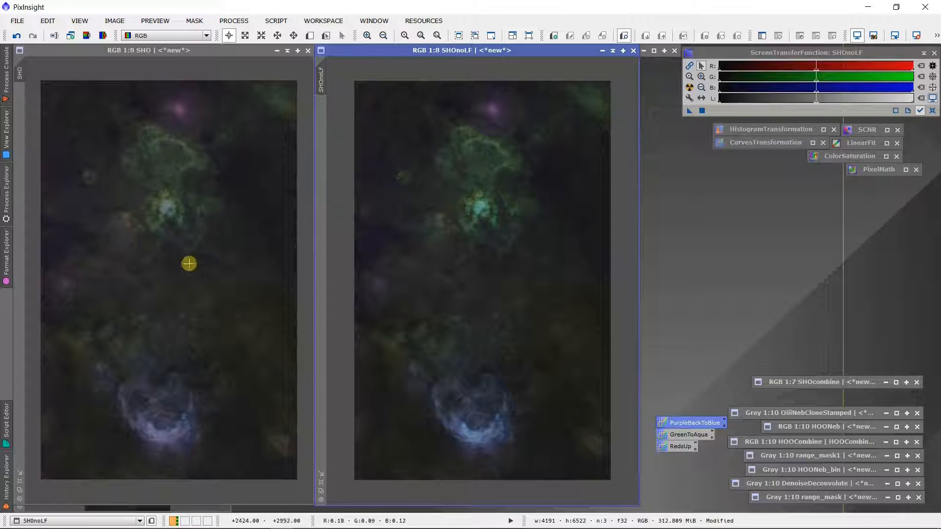
mouse_move(259, 287)
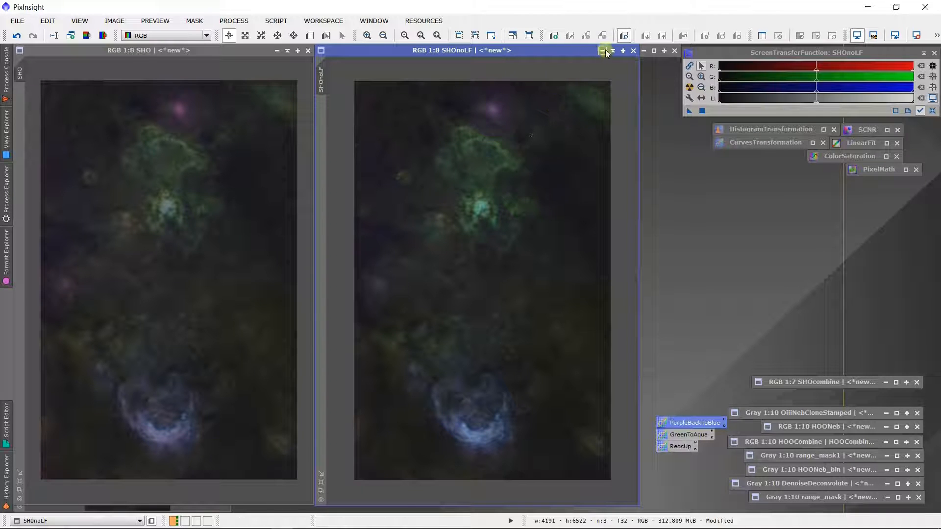
mouse_move(611, 51)
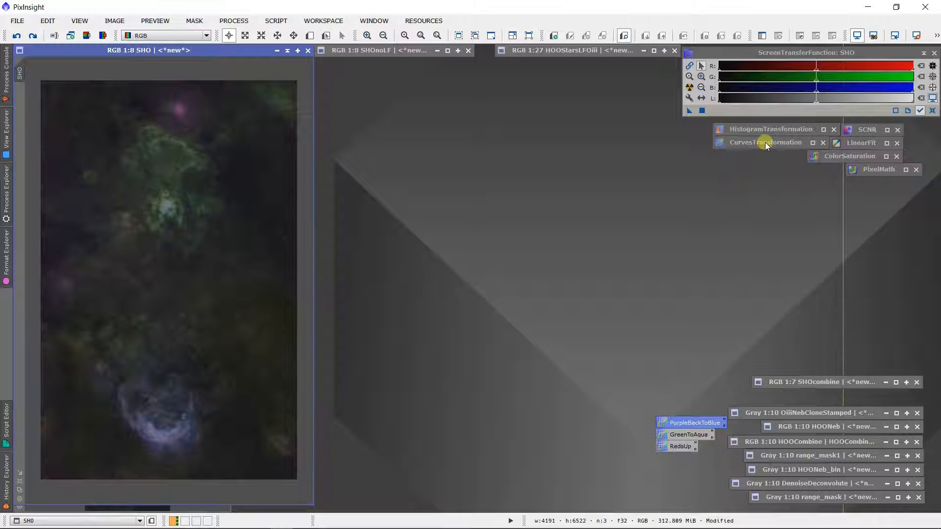
Start CurvesTransformation on the RGB/K curve with a Real-Time Preview of SHO.
click(233, 21)
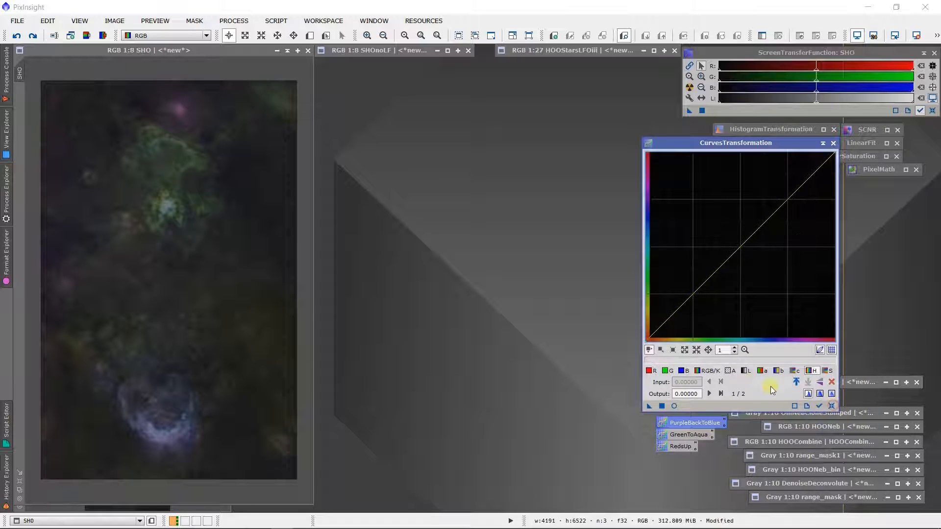
click(673, 406)
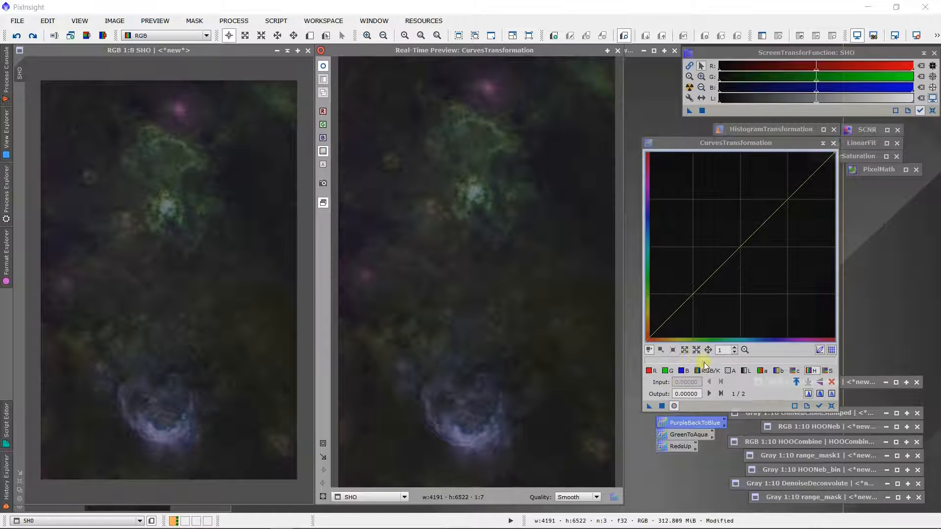
click(779, 206)
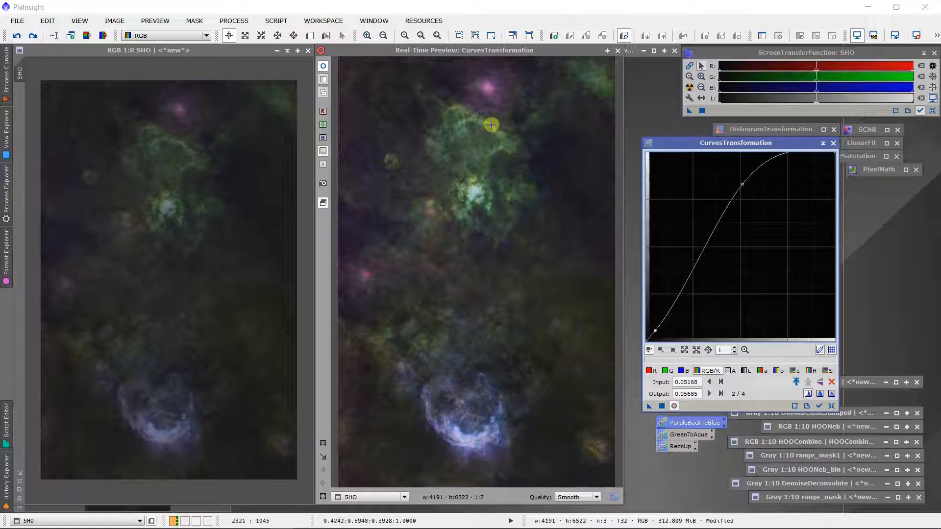
mouse_move(461, 129)
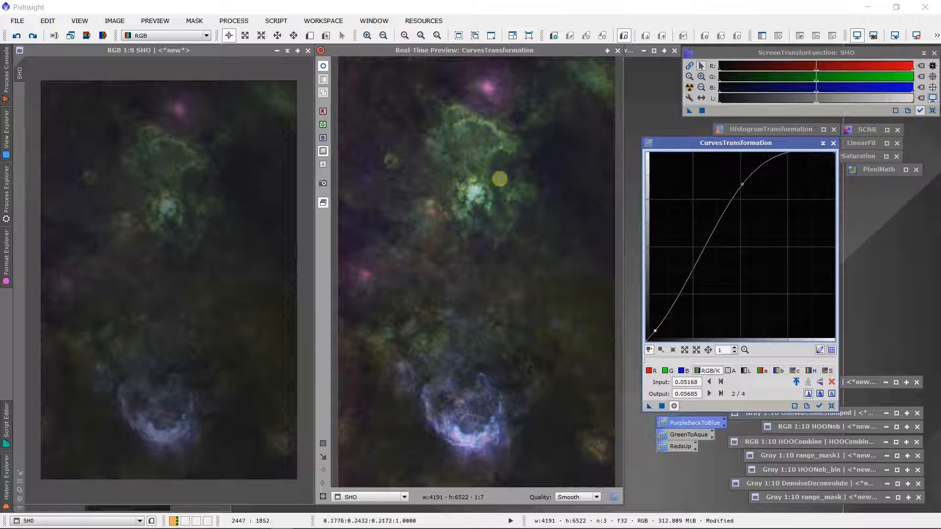
mouse_move(469, 428)
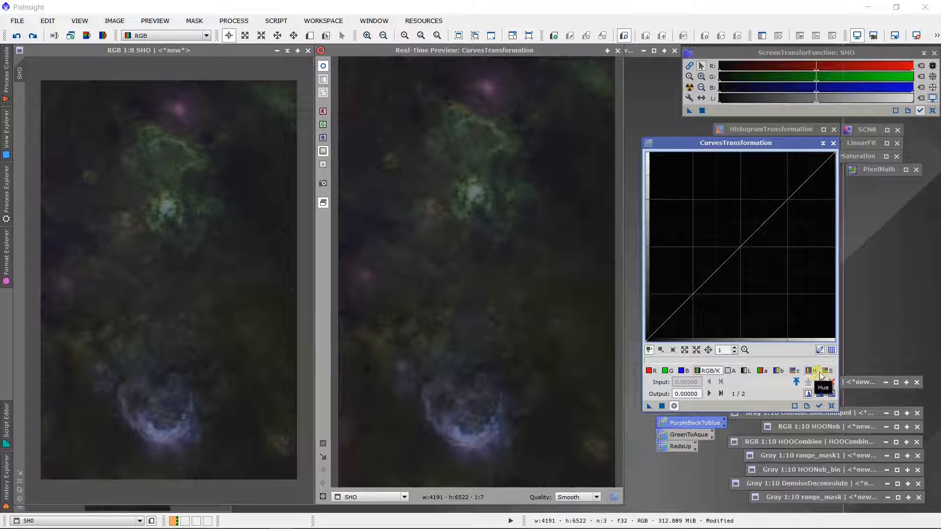
Lift the middle of the curve to brighten the preview, then fine-tune the point's height.
click(749, 264)
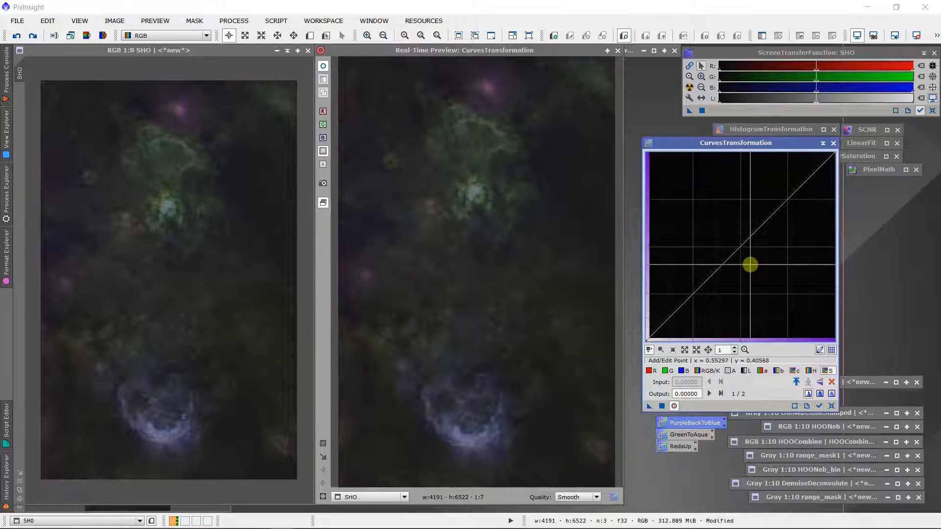
drag(749, 264, 712, 226)
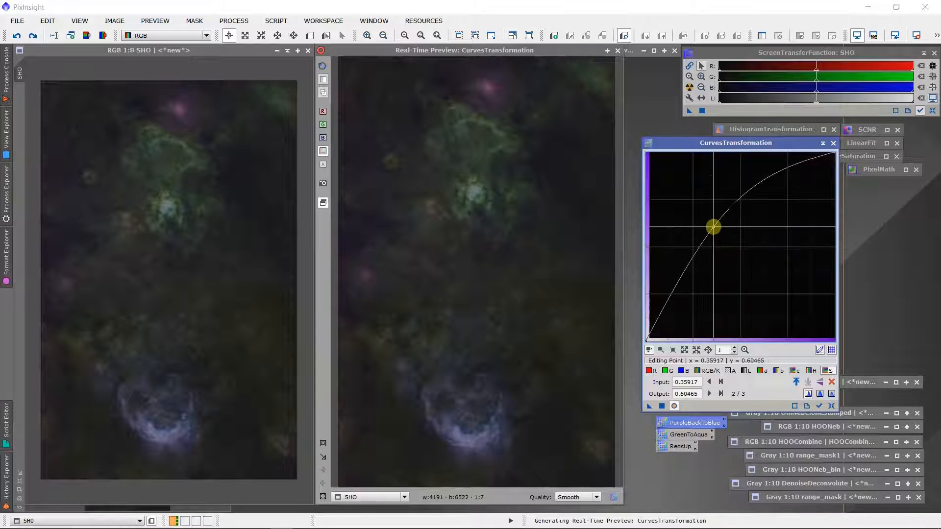
drag(713, 227, 714, 229)
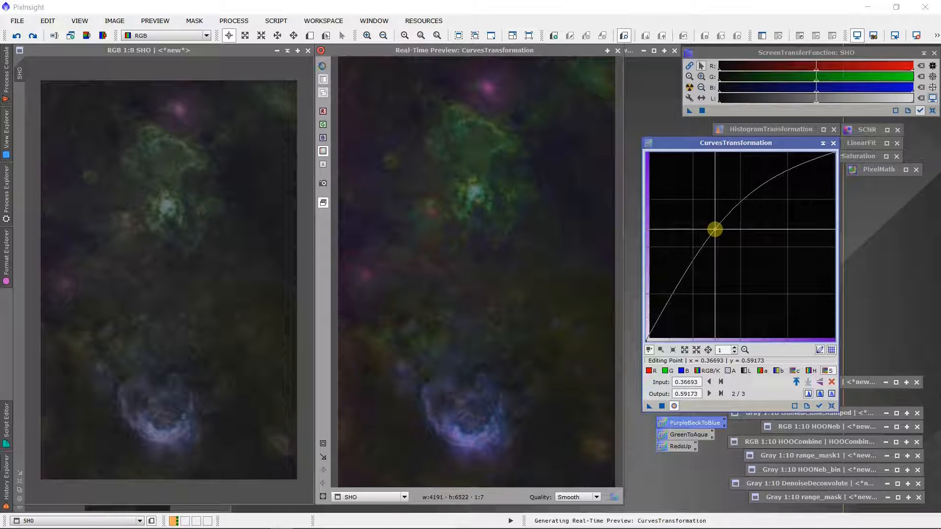
drag(714, 228, 714, 231)
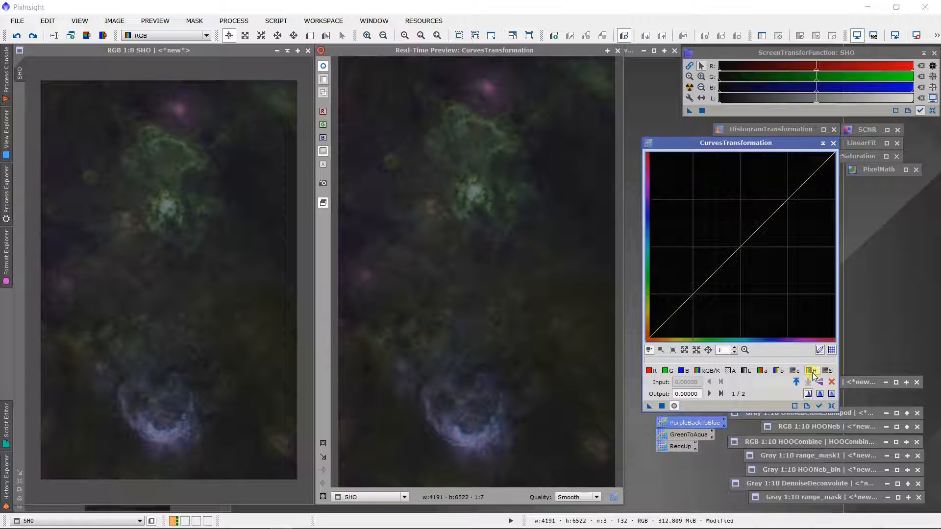
click(776, 295)
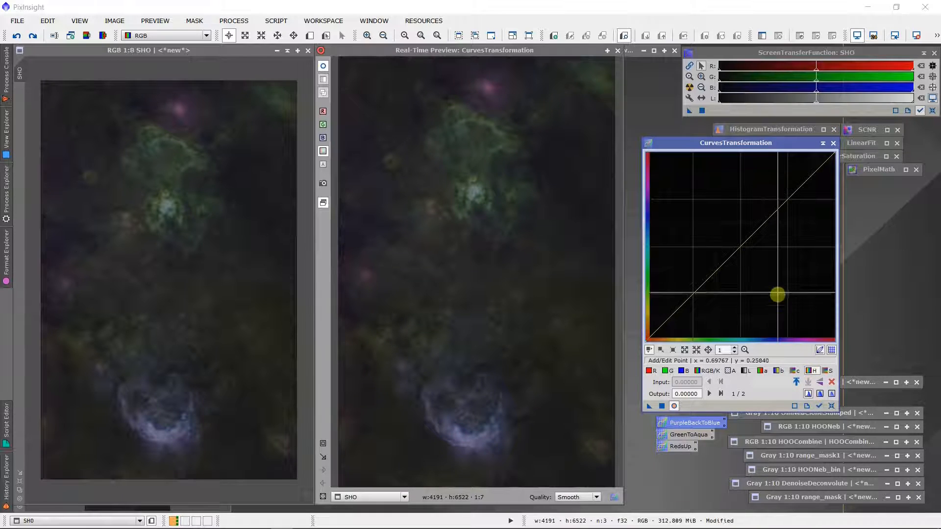
drag(777, 295, 667, 157)
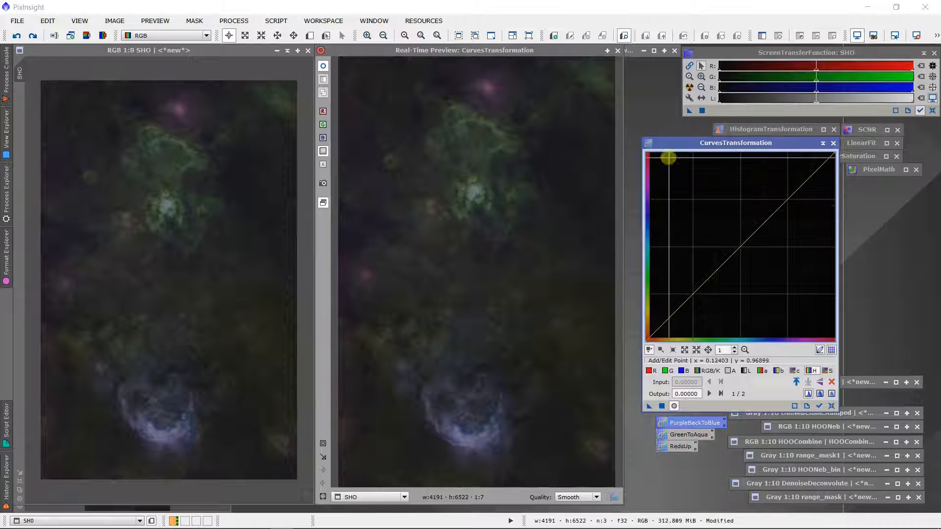
drag(667, 157, 654, 336)
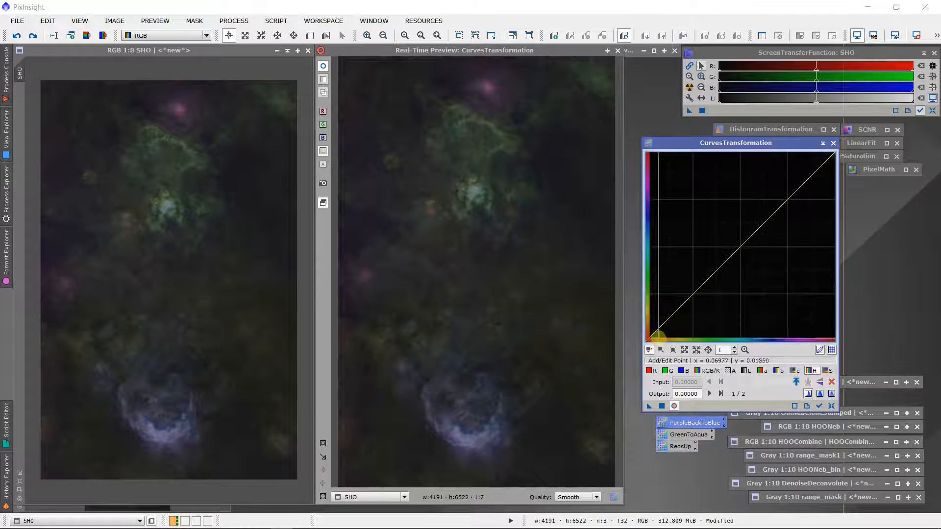
drag(654, 336, 692, 322)
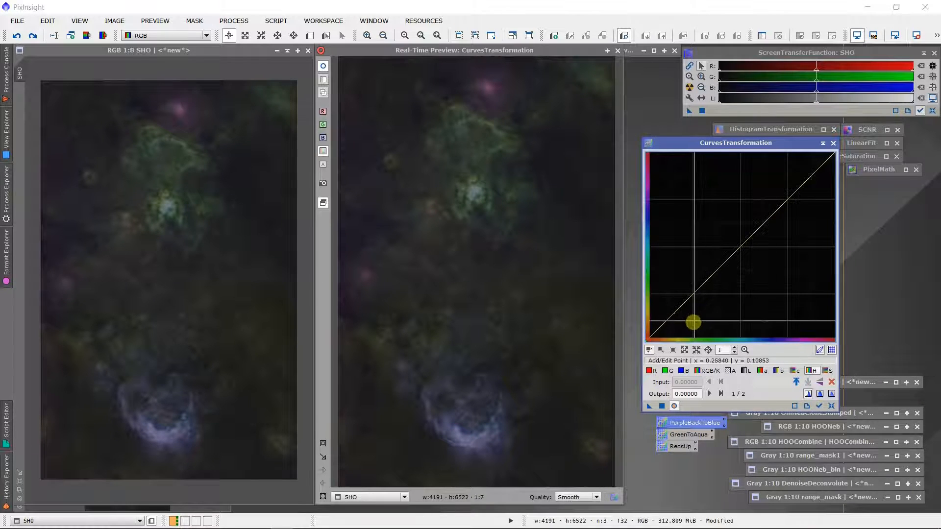
drag(693, 322, 677, 211)
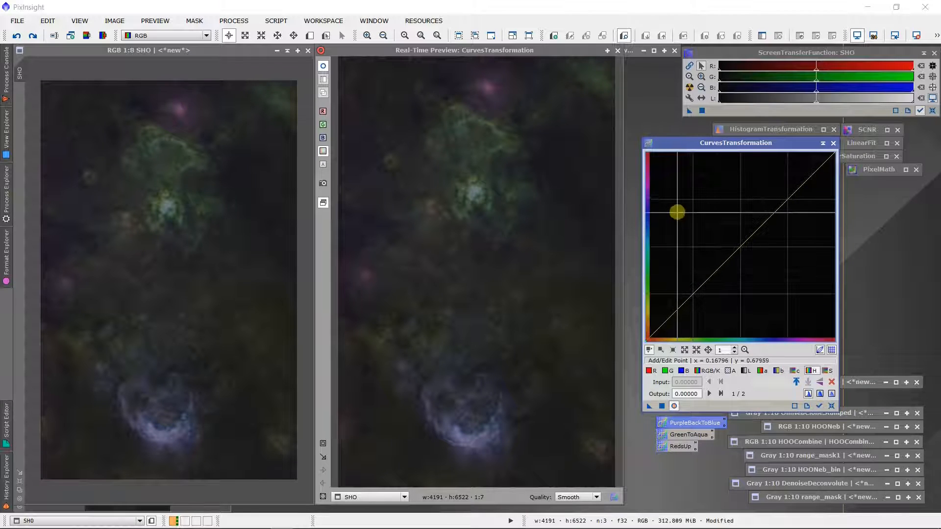
click(757, 253)
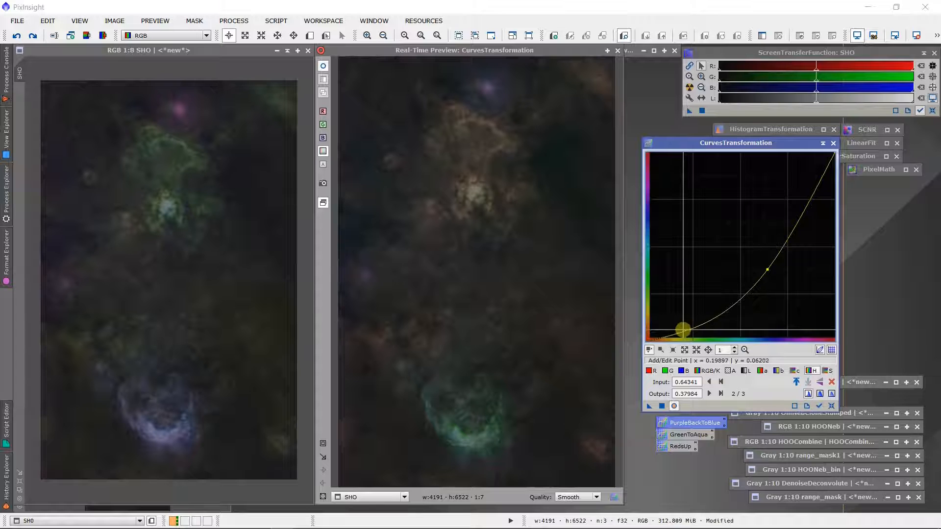
drag(682, 330, 677, 309)
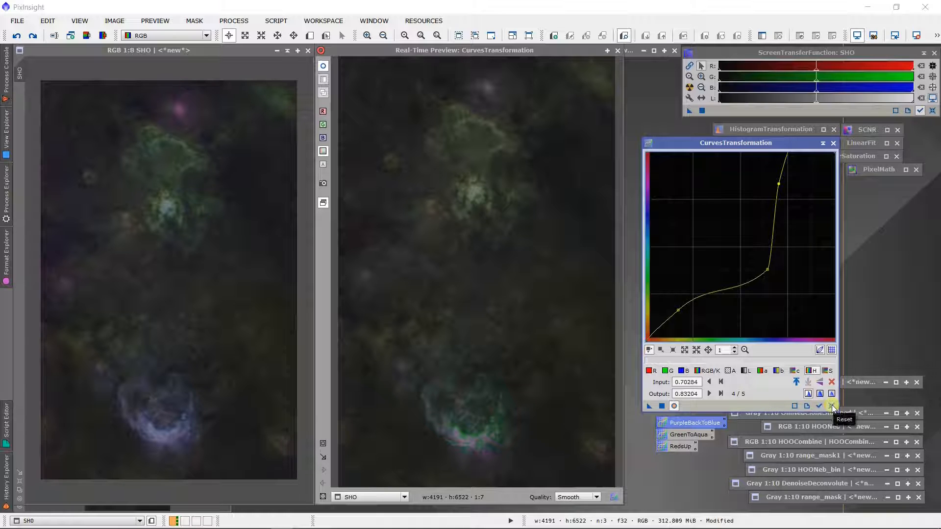
click(831, 406)
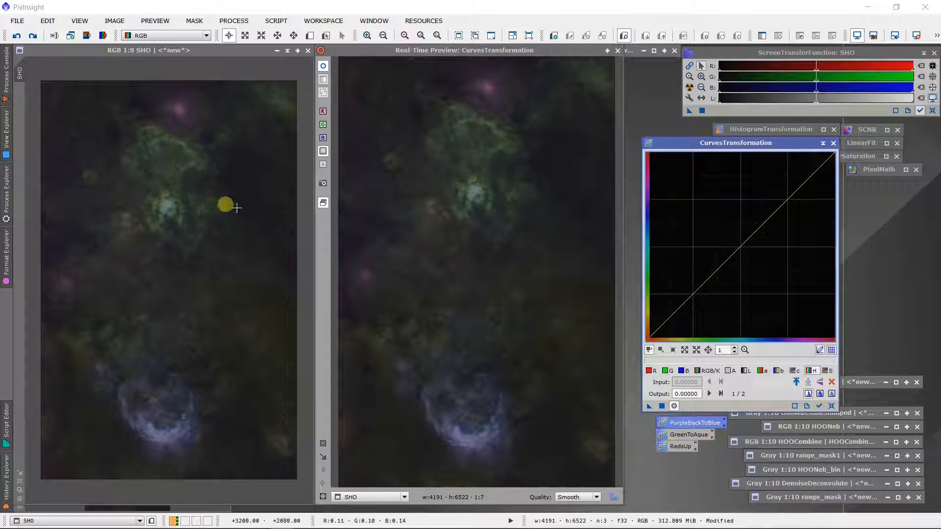
mouse_move(451, 265)
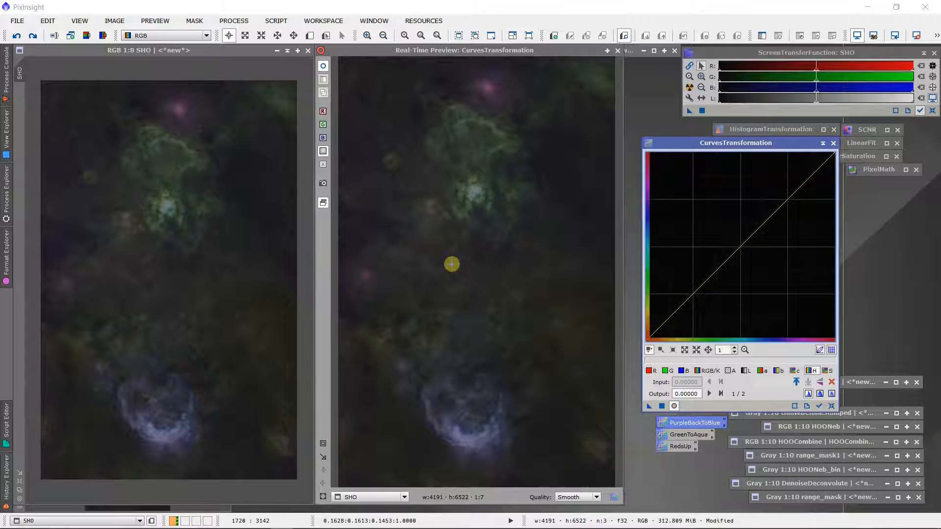
Rework the RGB/K curve's lower points and return it toward the straight identity line in the preview.
click(674, 406)
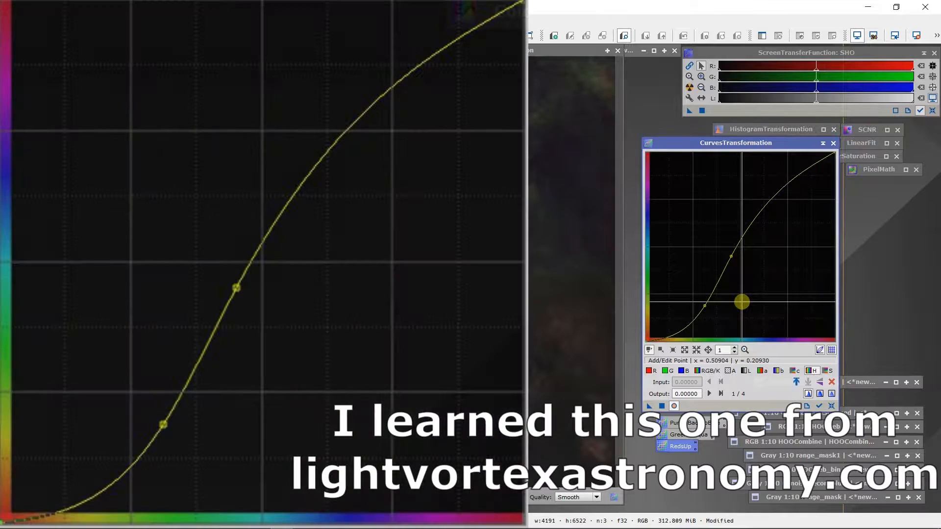
drag(740, 302, 730, 256)
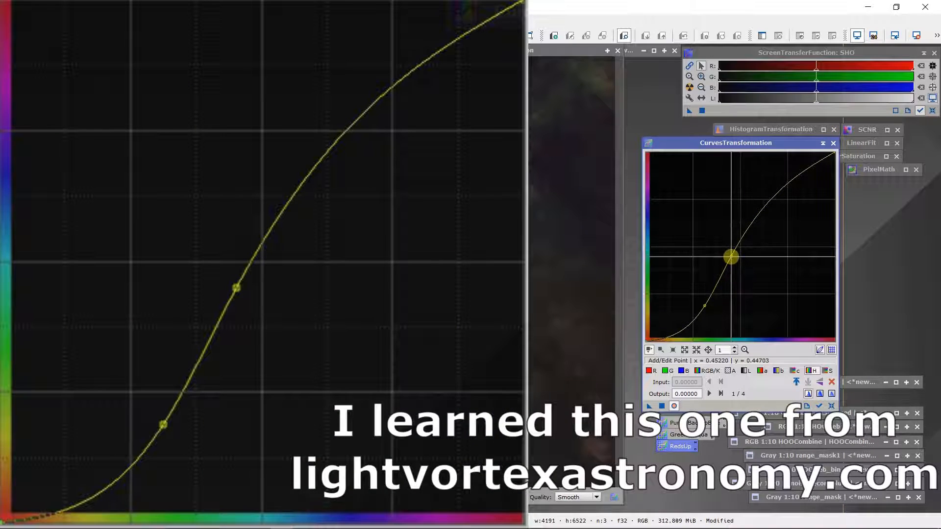
drag(730, 256, 710, 293)
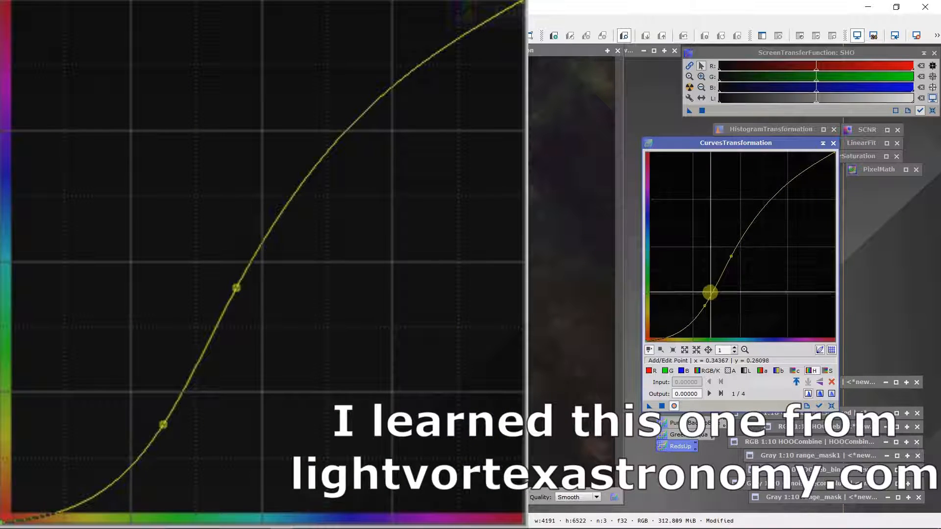
drag(710, 291, 704, 308)
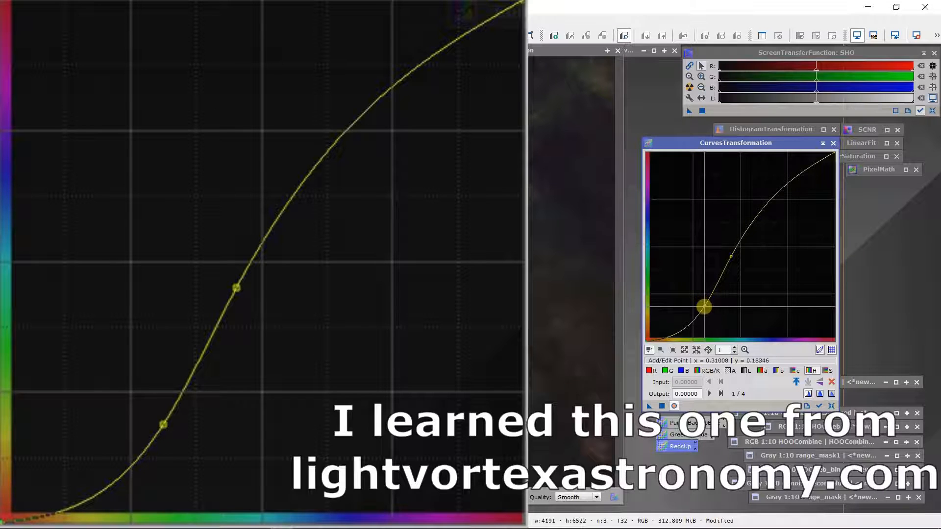
drag(703, 305, 701, 303)
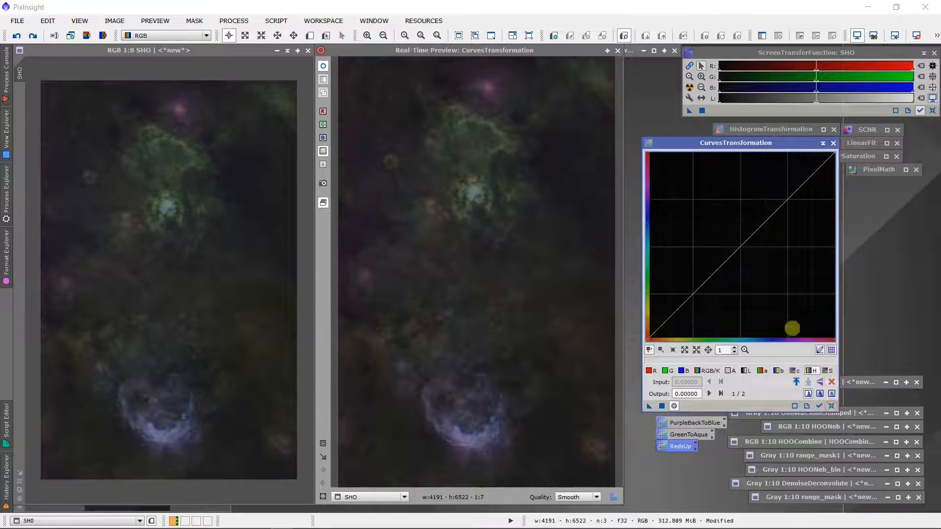
Add a control point and pull the shadow end of the curve down to darken the background.
drag(791, 329, 732, 257)
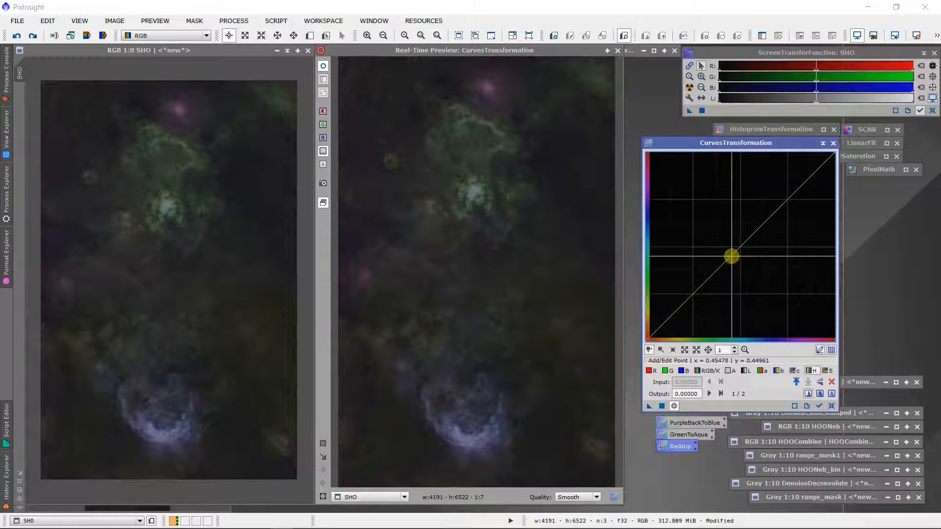
click(732, 257)
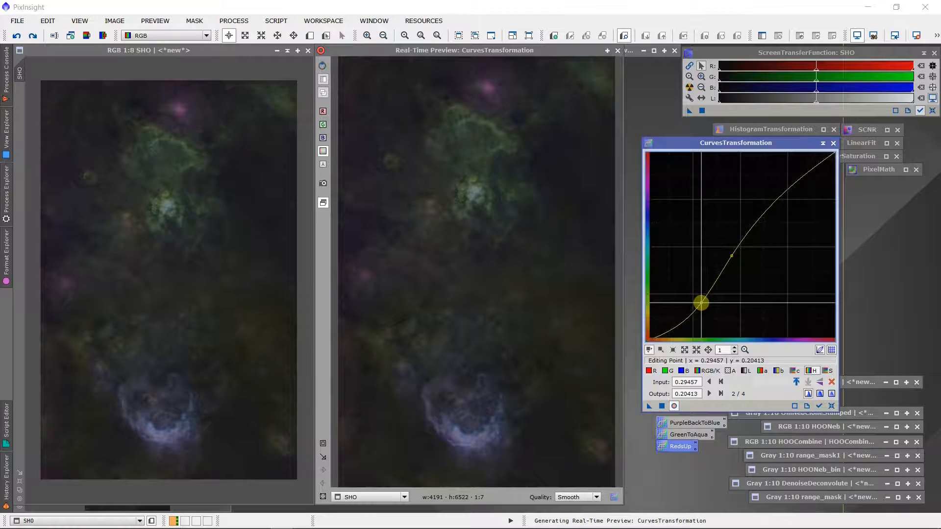
drag(700, 303, 705, 306)
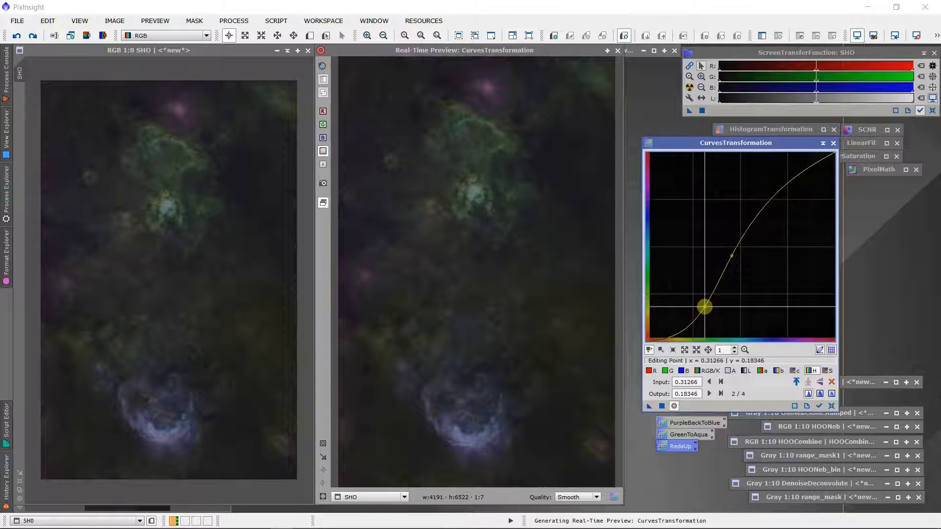
drag(704, 306, 686, 294)
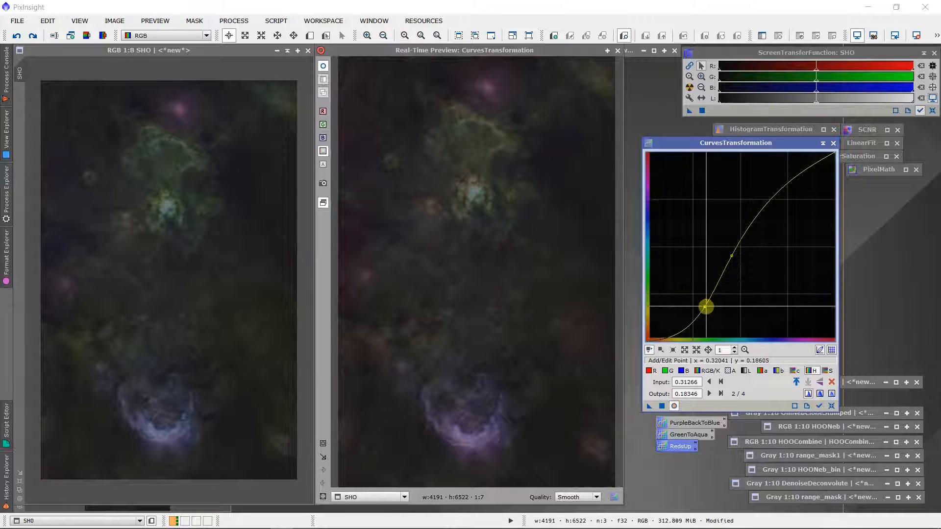
drag(707, 305, 678, 334)
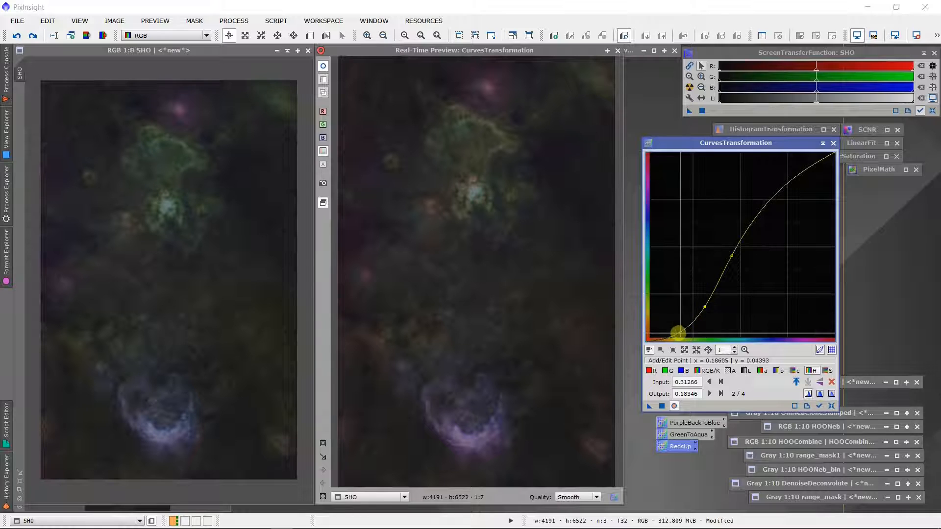
drag(678, 333, 675, 331)
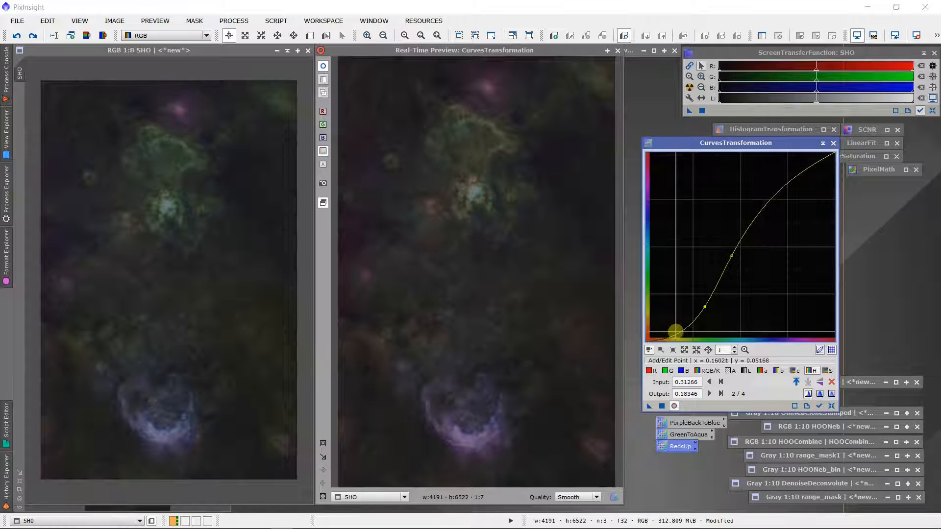
drag(669, 331, 674, 332)
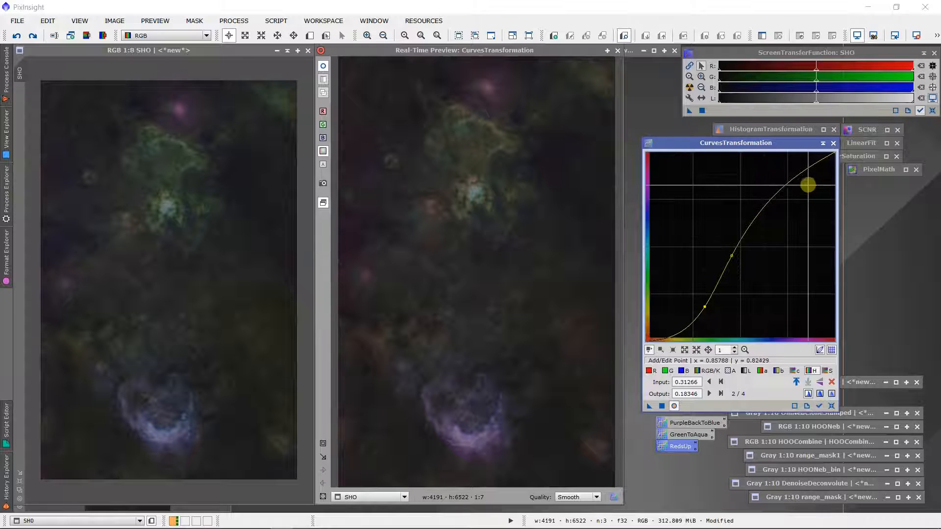
Raise the highlight end to complete the S-curve and apply it to the SHO image.
drag(806, 186, 792, 200)
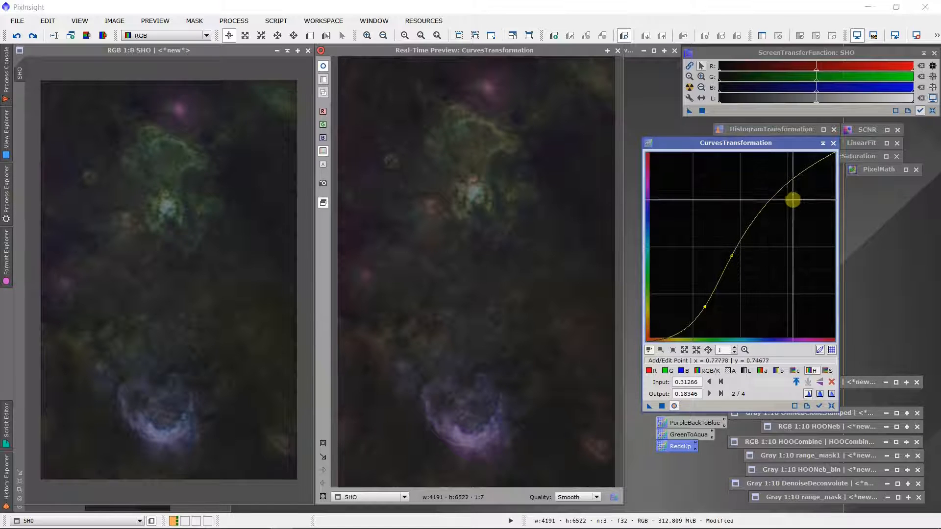
drag(792, 200, 810, 176)
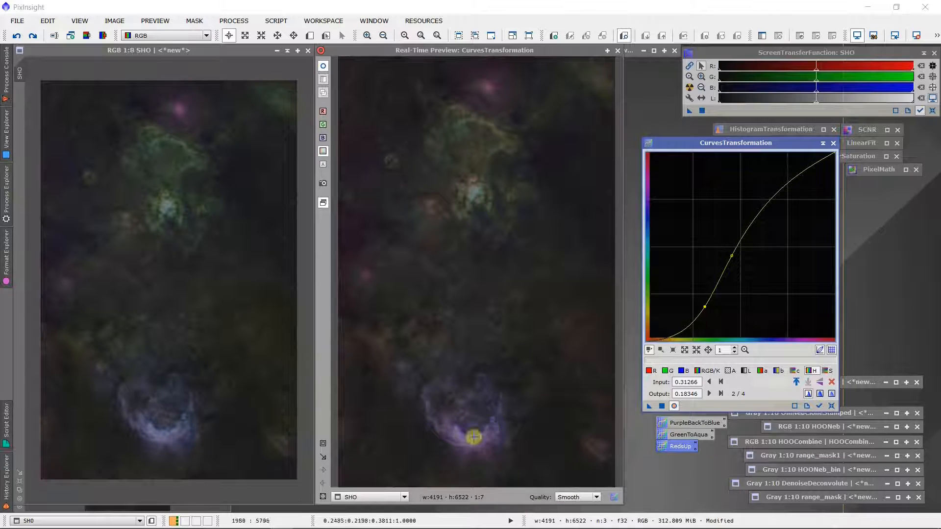
mouse_move(553, 416)
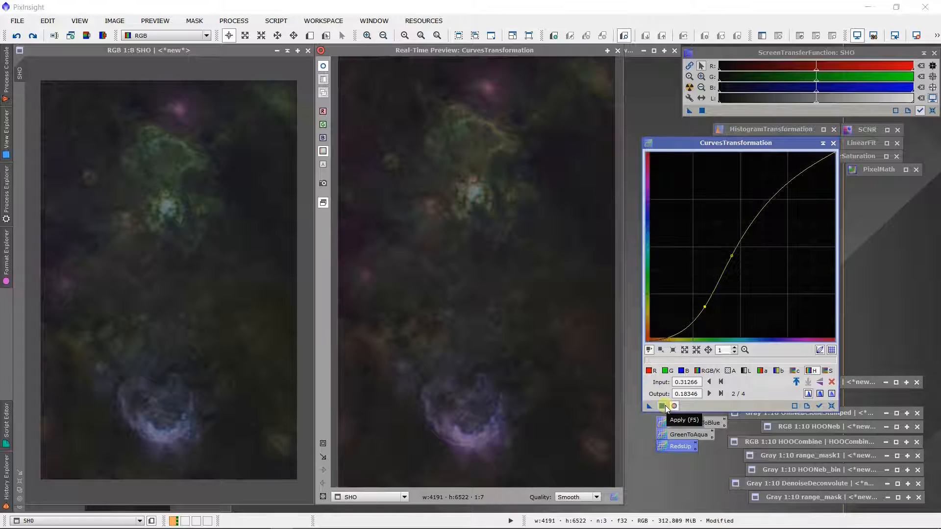
click(664, 405)
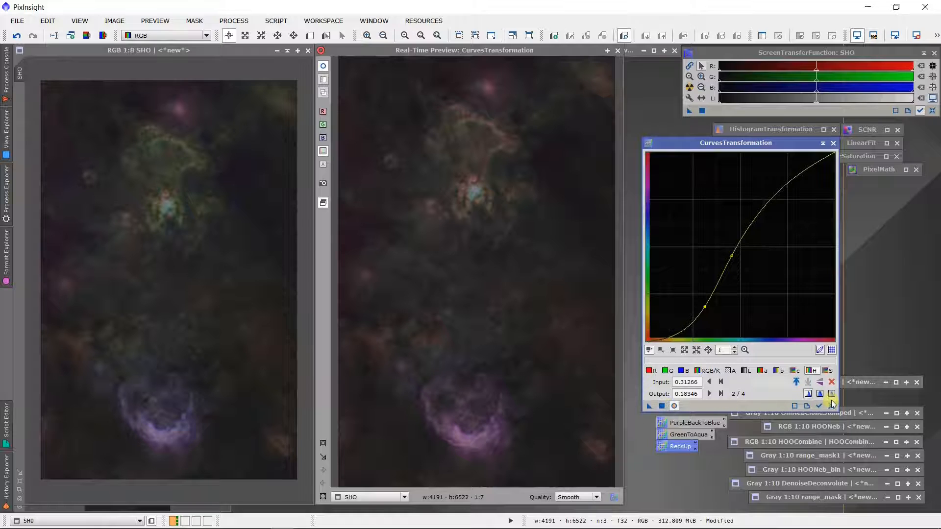
Reset the curve and load the saved GreenToAqua curve settings.
click(830, 406)
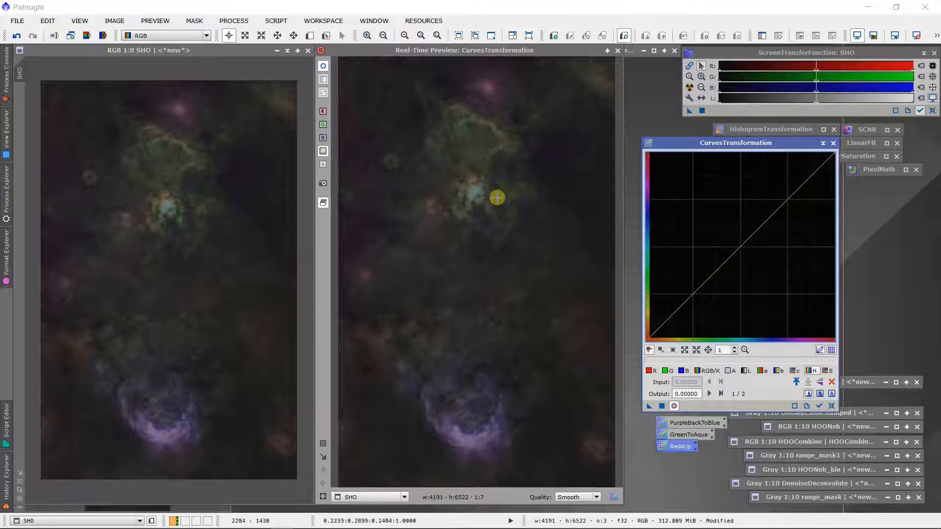
mouse_move(243, 253)
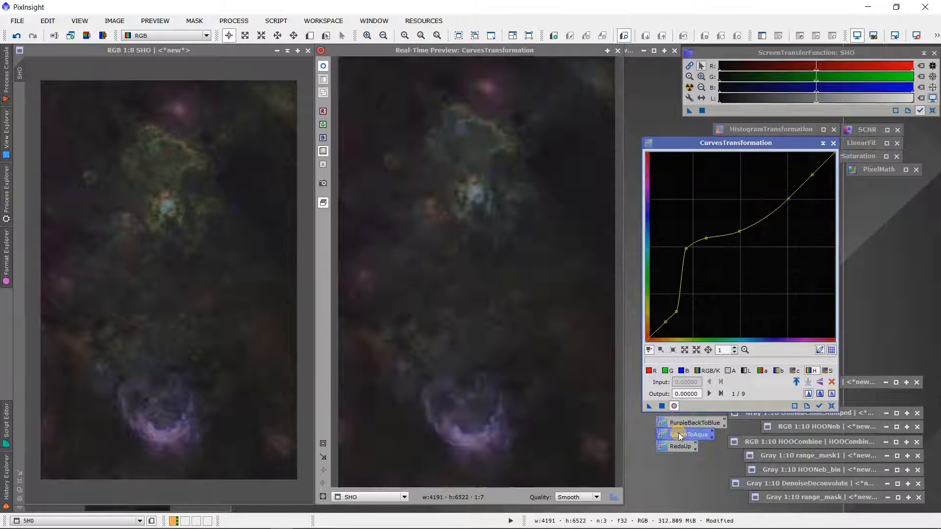
click(816, 180)
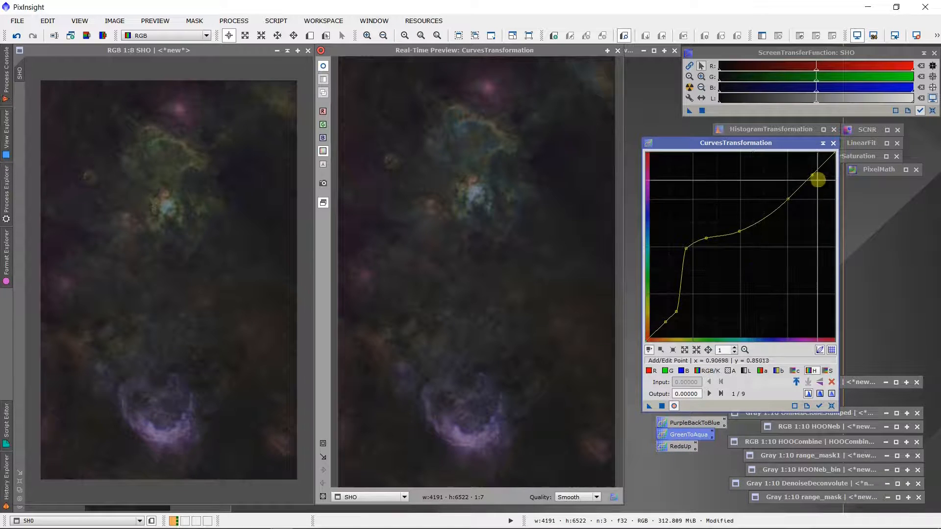
drag(816, 180, 816, 175)
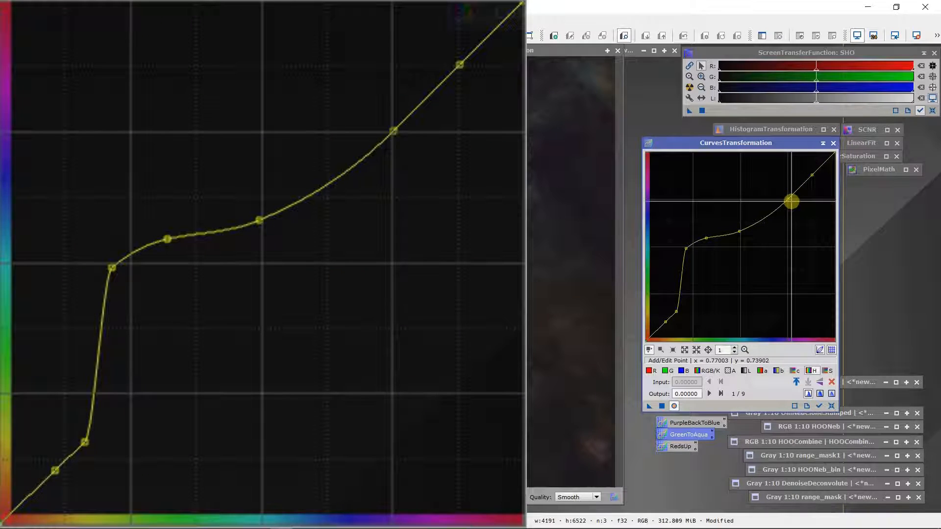
Shape a steep multi-point hue curve with a sharp rise in the low tones, previewed on the nebula.
drag(790, 202, 677, 309)
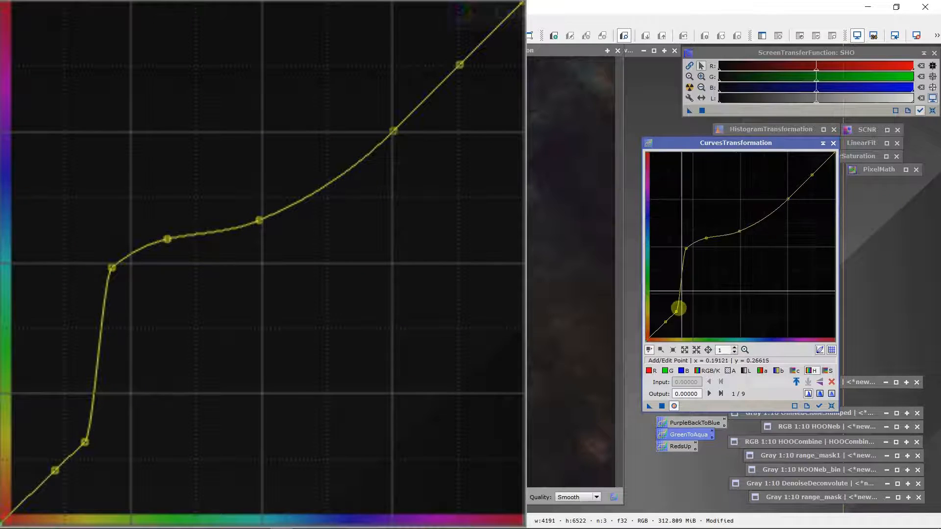
drag(678, 307, 664, 327)
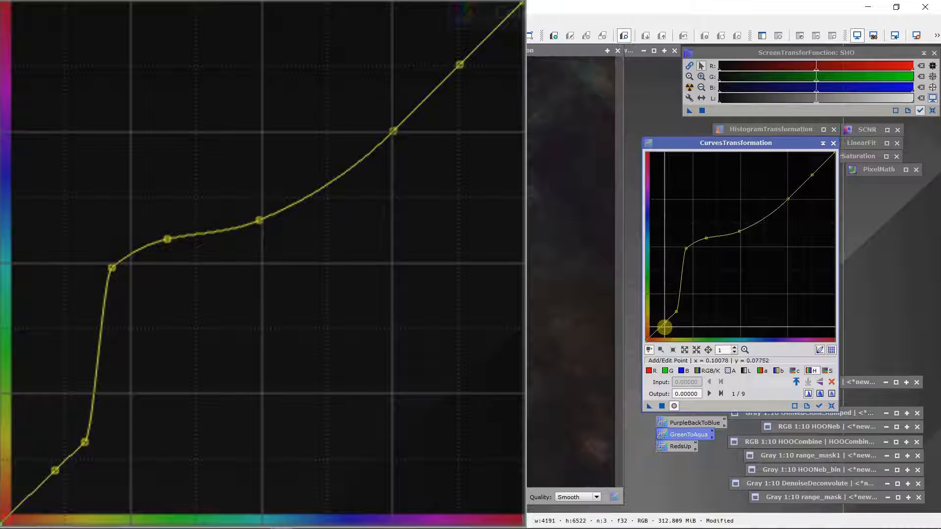
drag(664, 327, 686, 311)
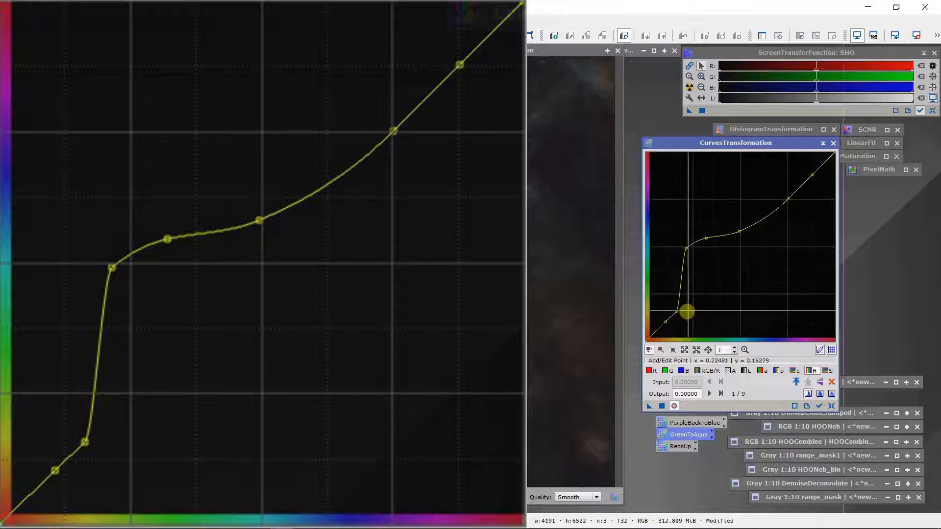
drag(686, 311, 691, 266)
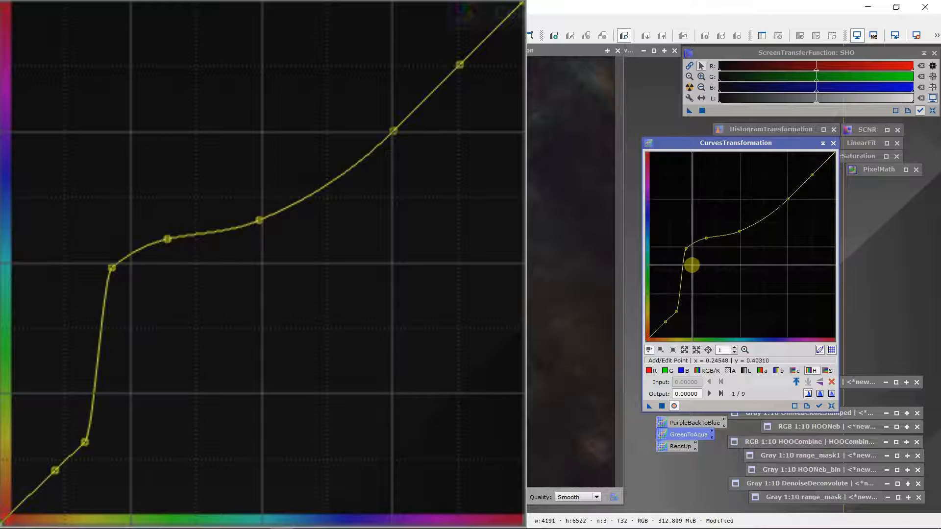
drag(691, 266, 691, 259)
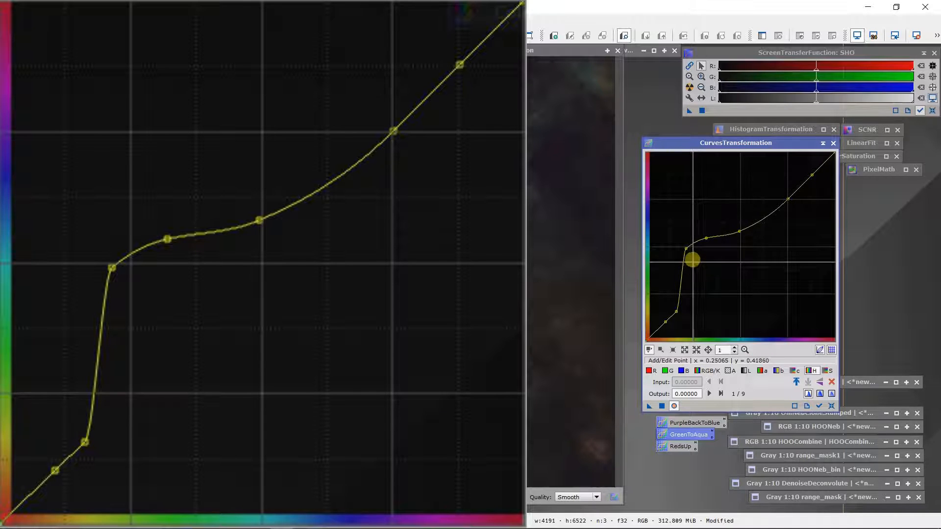
drag(690, 258, 749, 239)
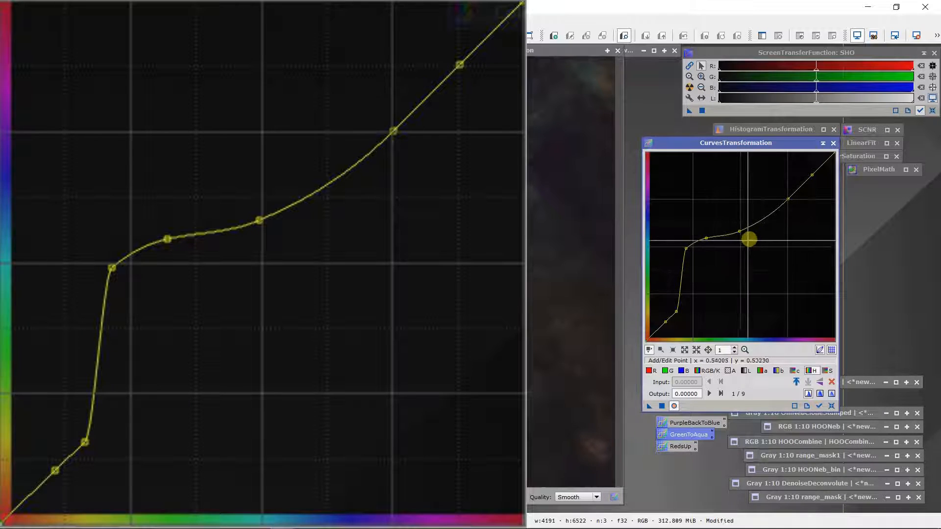
drag(749, 239, 689, 271)
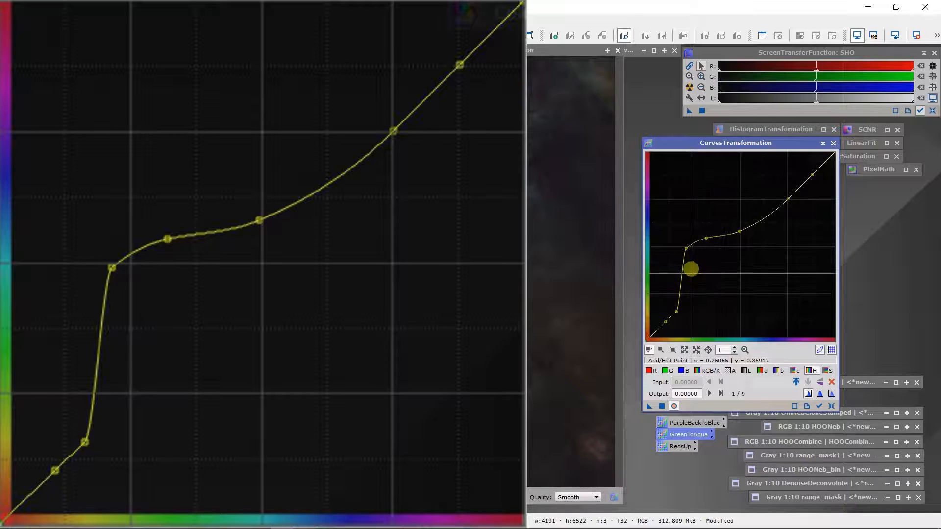
drag(690, 271, 726, 240)
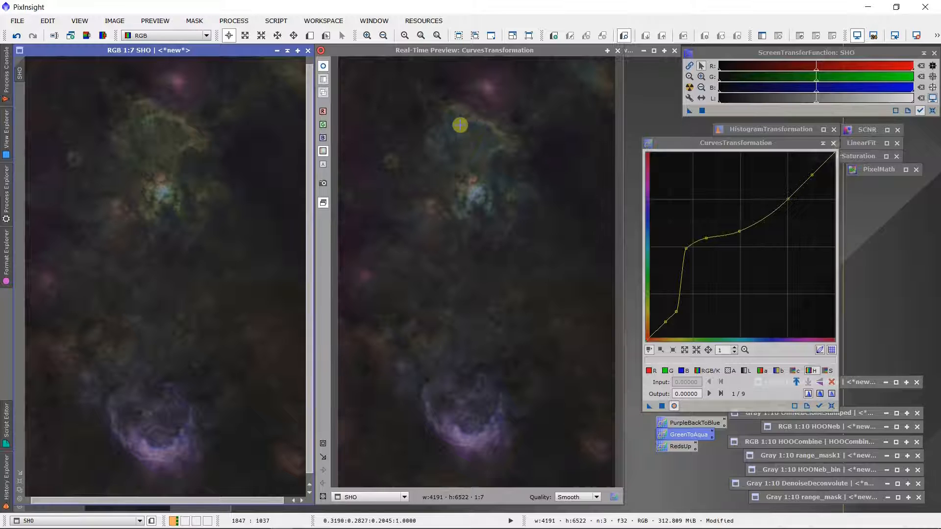
mouse_move(494, 182)
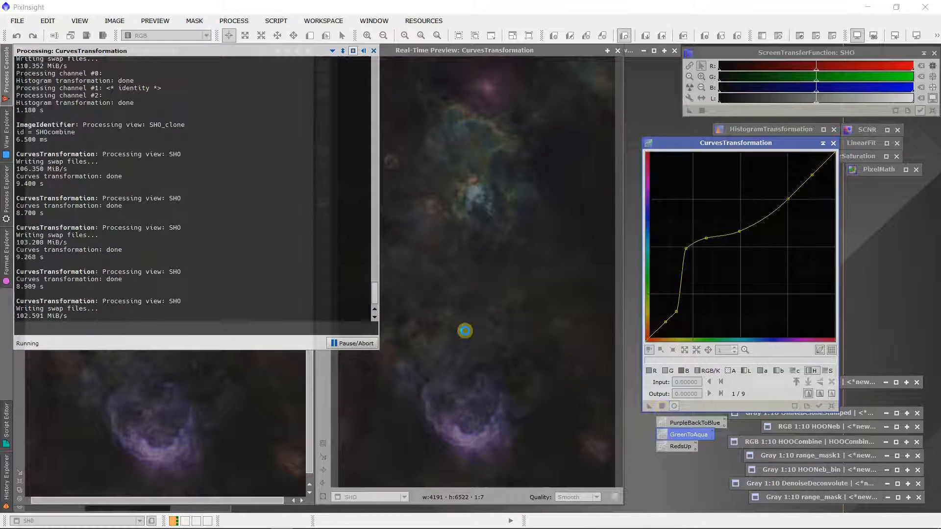
mouse_move(437, 349)
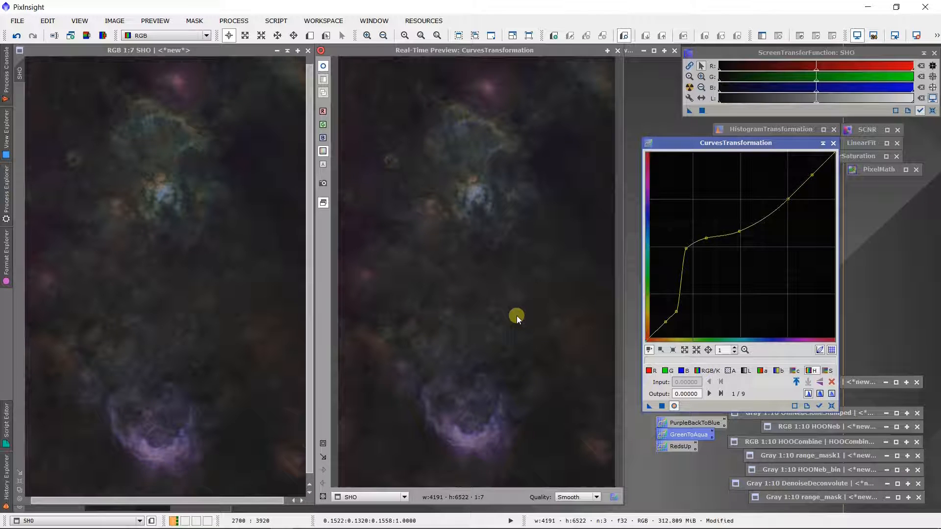
mouse_move(482, 189)
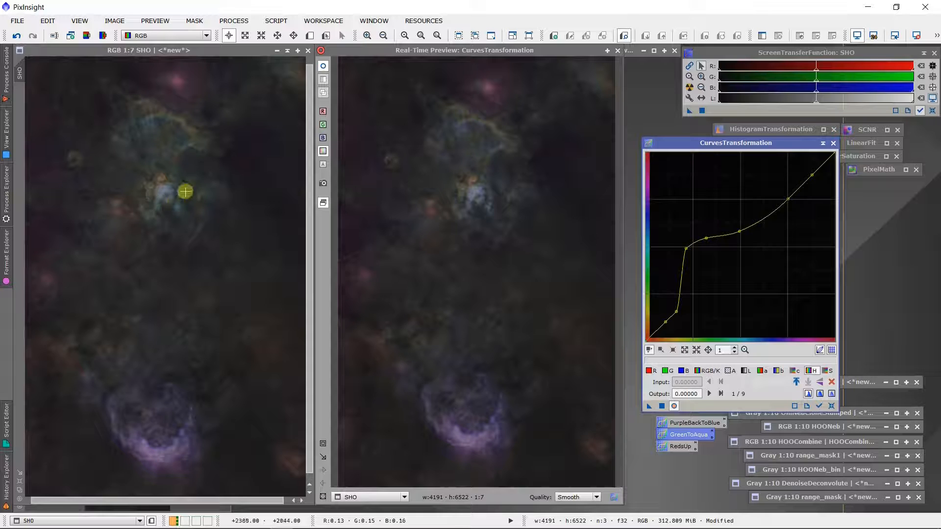
mouse_move(173, 130)
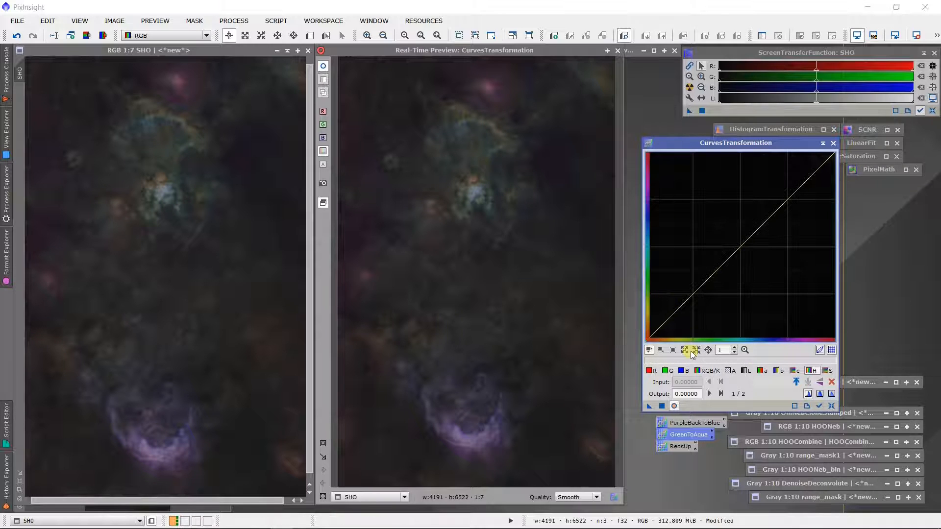
mouse_move(508, 229)
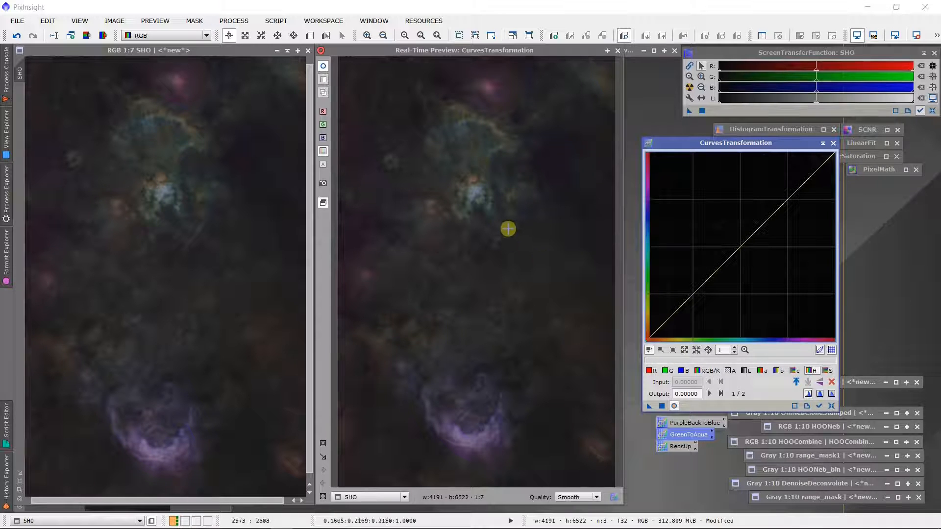
mouse_move(488, 383)
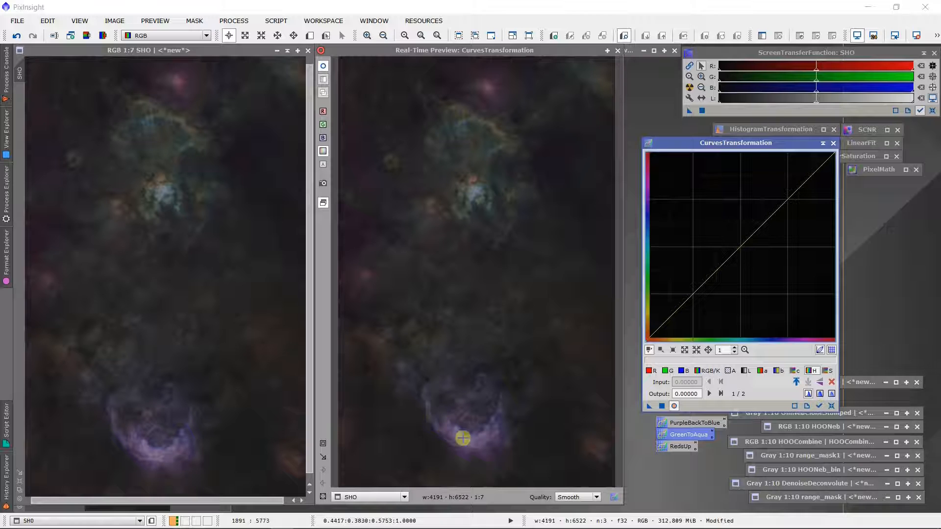
mouse_move(502, 450)
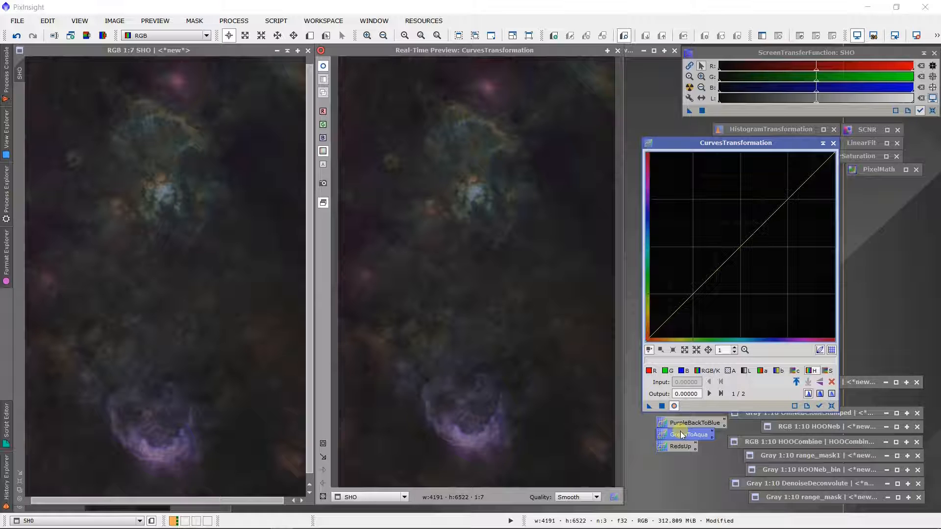
Load the PurpleBackToBlue hue curve and drag its kinked upper-tone point around near x≈0.78.
click(686, 434)
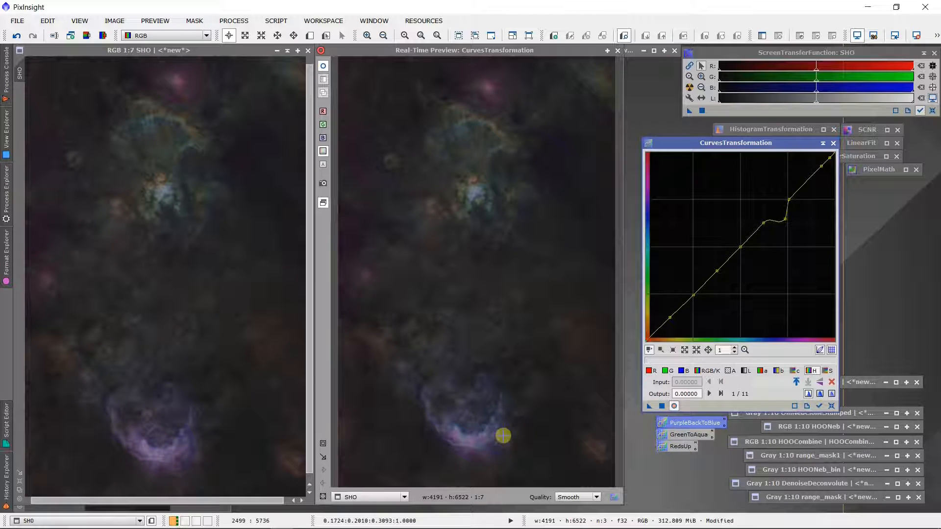
mouse_move(456, 134)
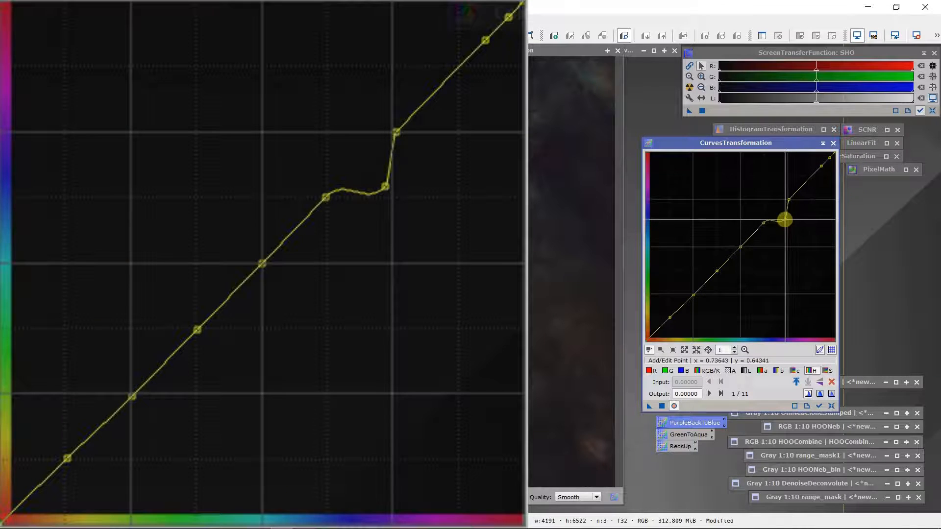
drag(784, 220, 817, 169)
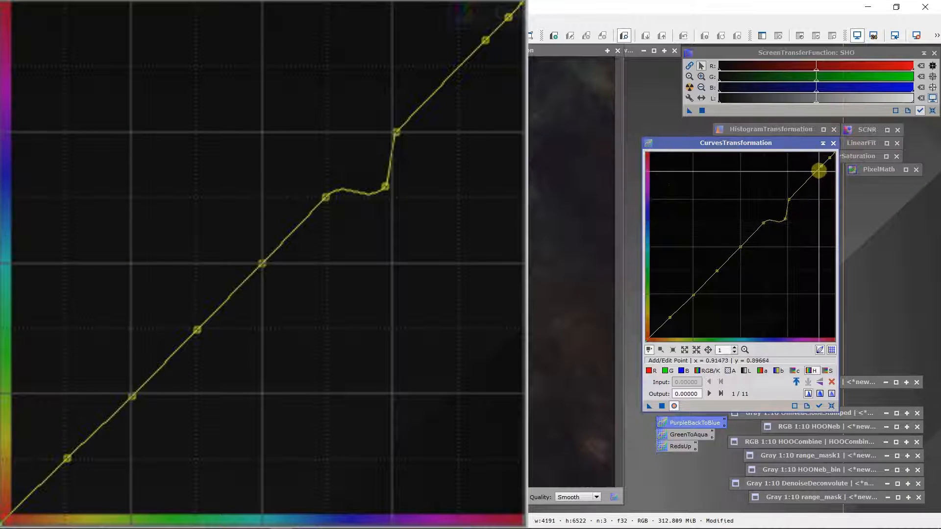
drag(818, 170, 765, 251)
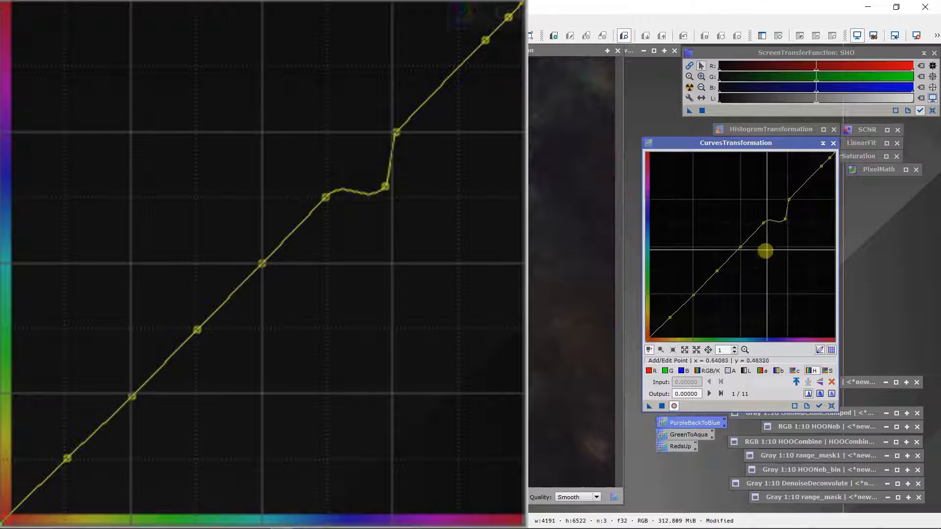
drag(765, 250, 785, 219)
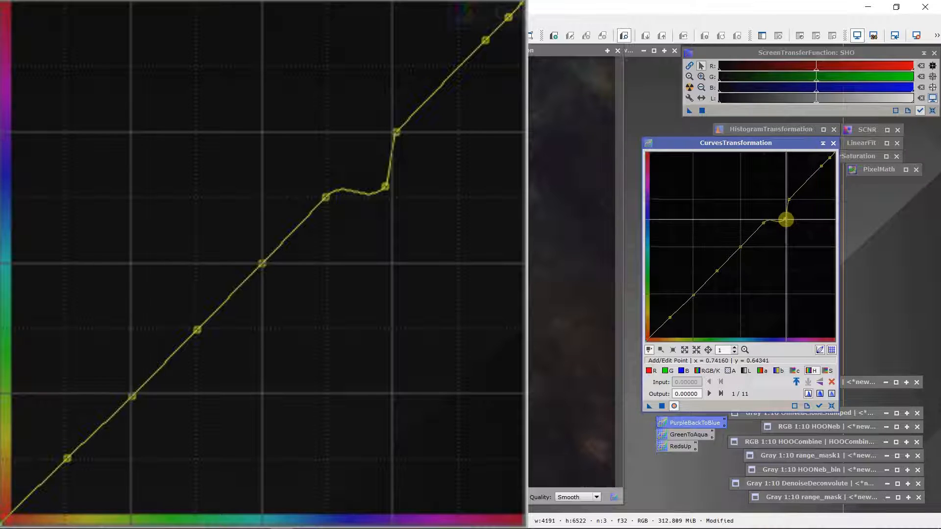
drag(786, 219, 771, 200)
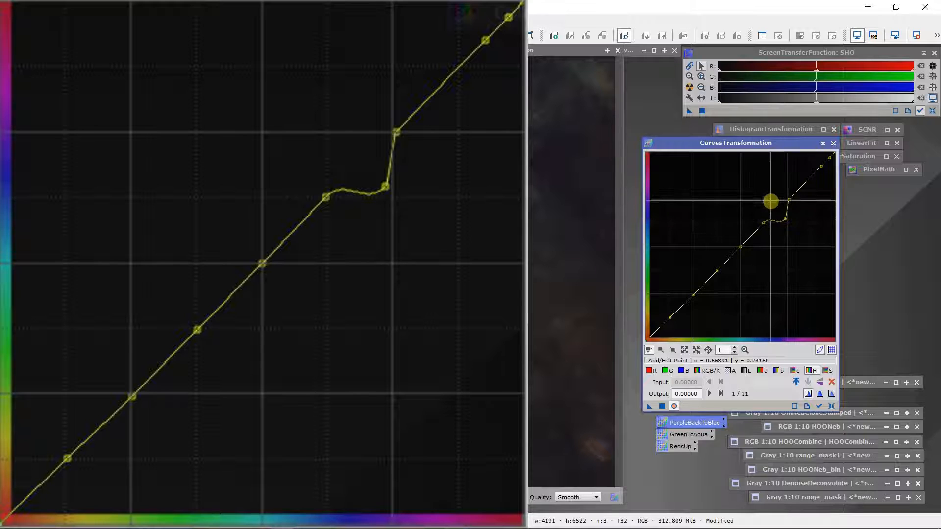
drag(770, 201, 788, 202)
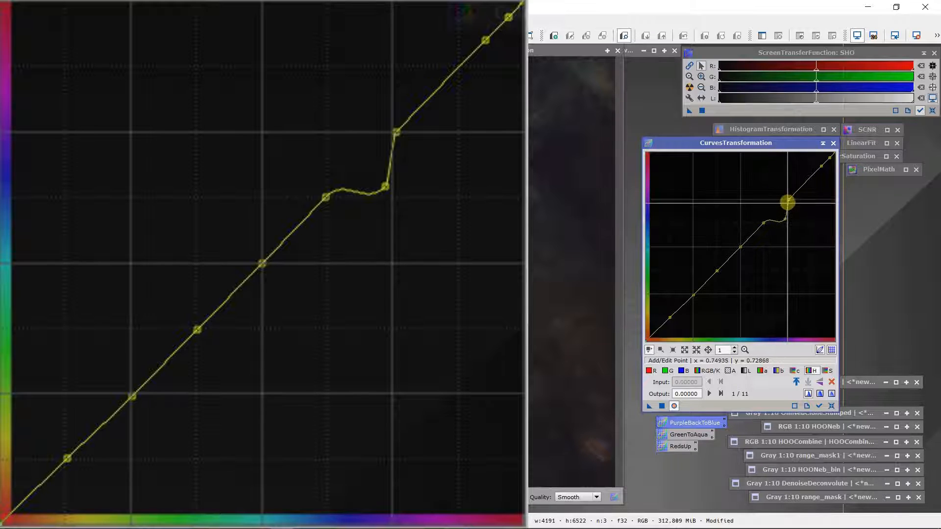
drag(787, 202, 785, 219)
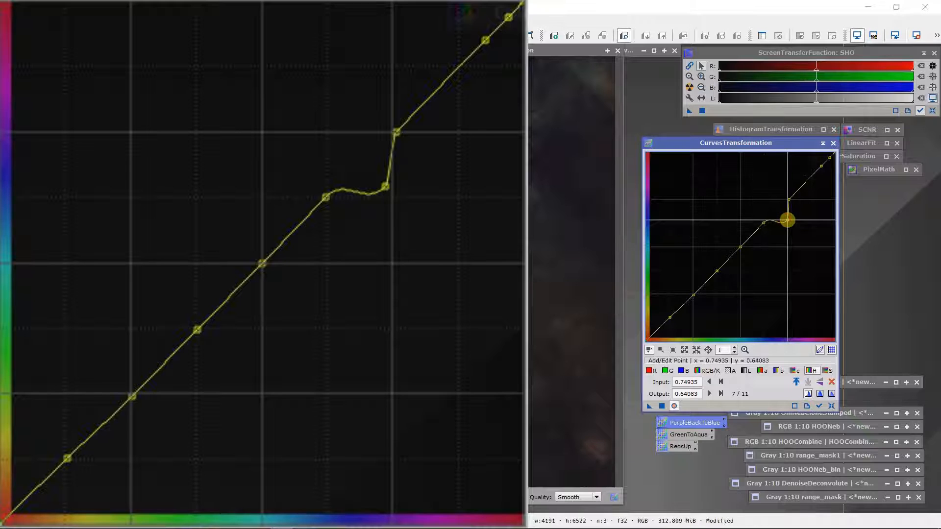
Add a point near 0.78 and deepen the dip to about output 0.69, leaving a twelve-point curve.
drag(786, 220, 788, 205)
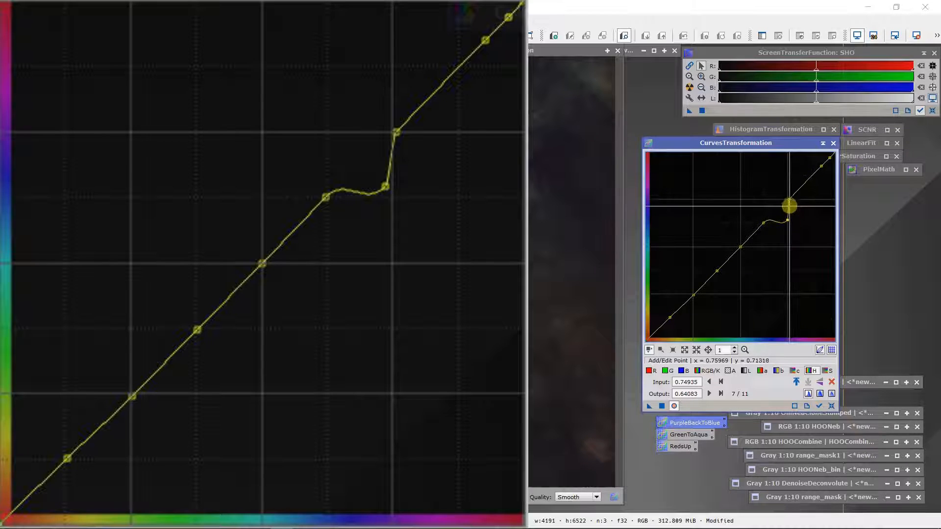
drag(790, 204, 789, 198)
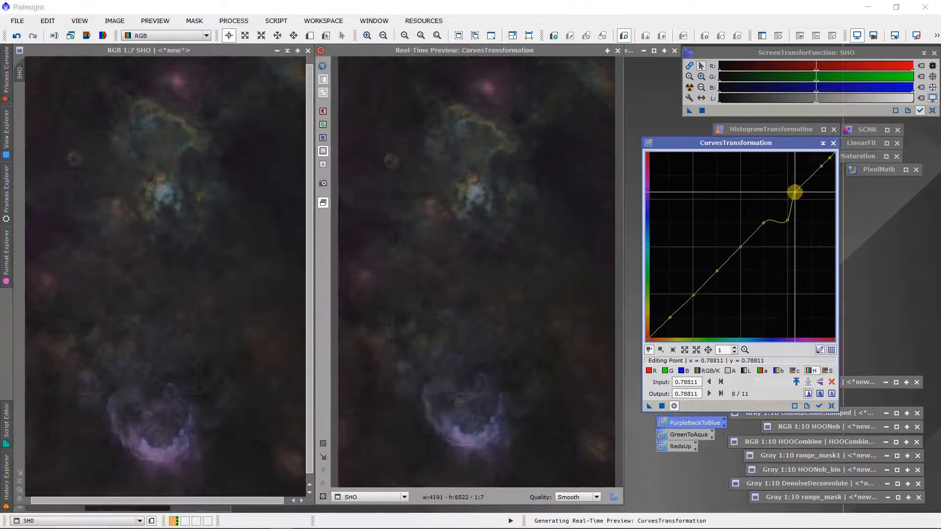
drag(795, 192, 797, 191)
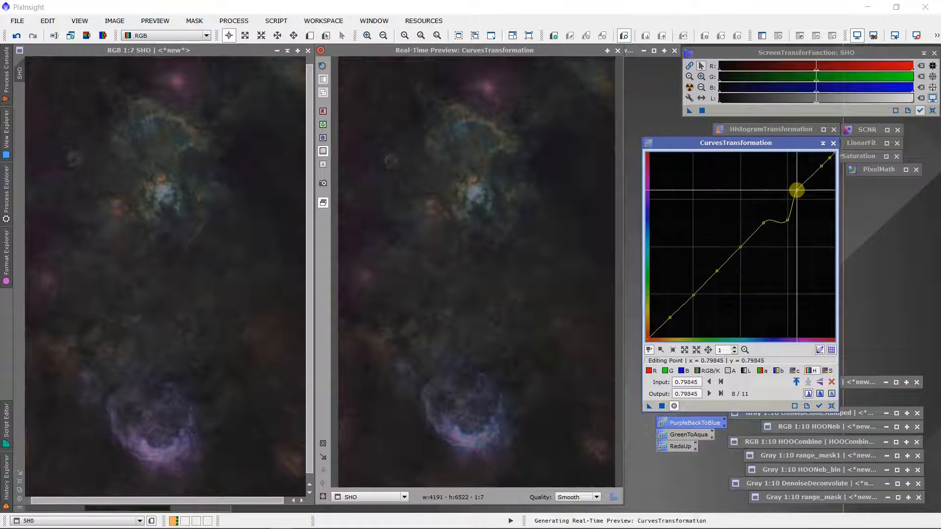
drag(797, 190, 792, 218)
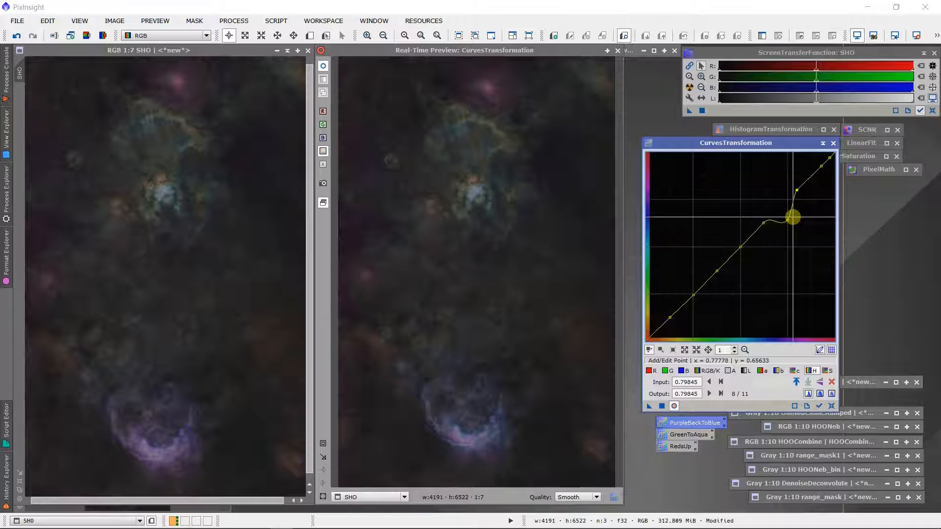
drag(791, 217, 792, 212)
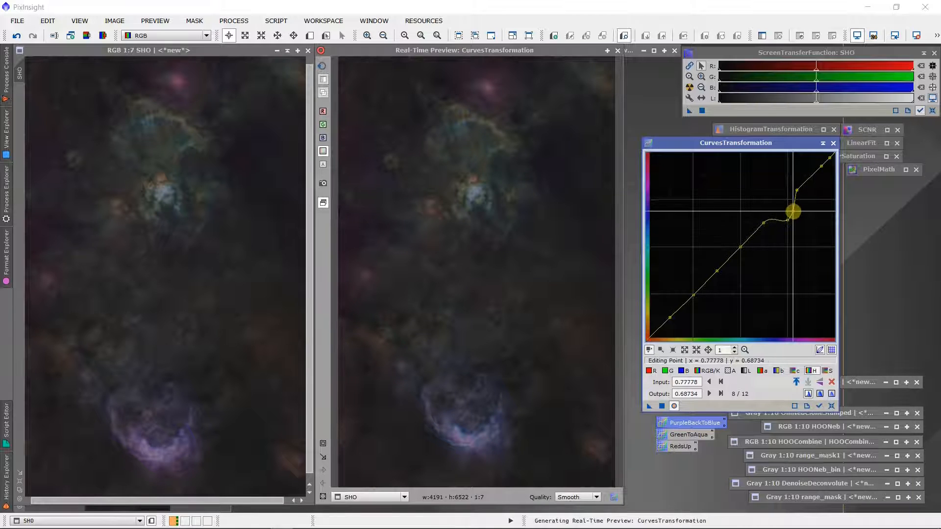
drag(793, 209, 793, 213)
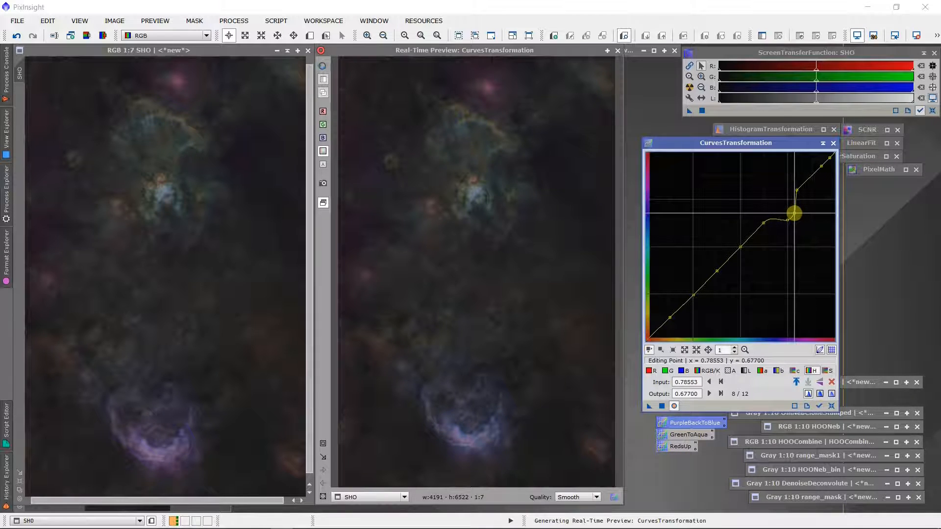
drag(792, 213, 791, 212)
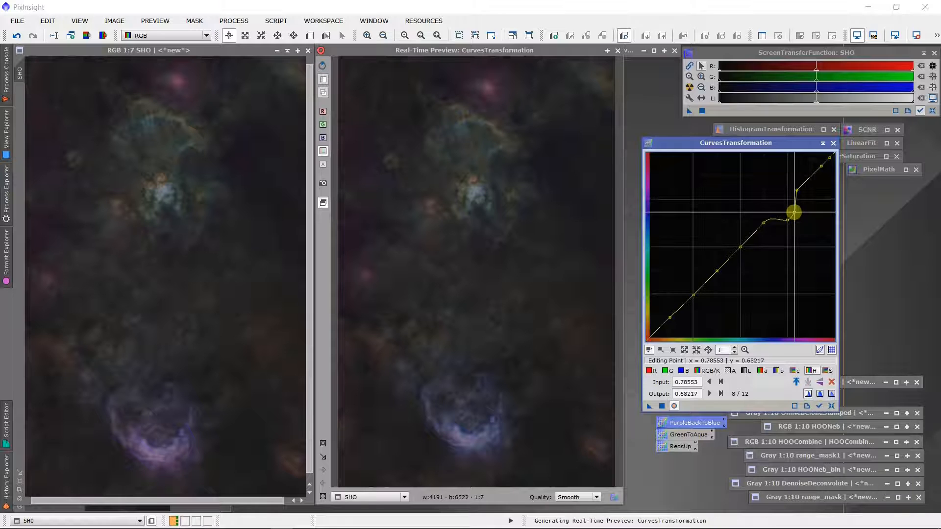
drag(793, 211, 792, 209)
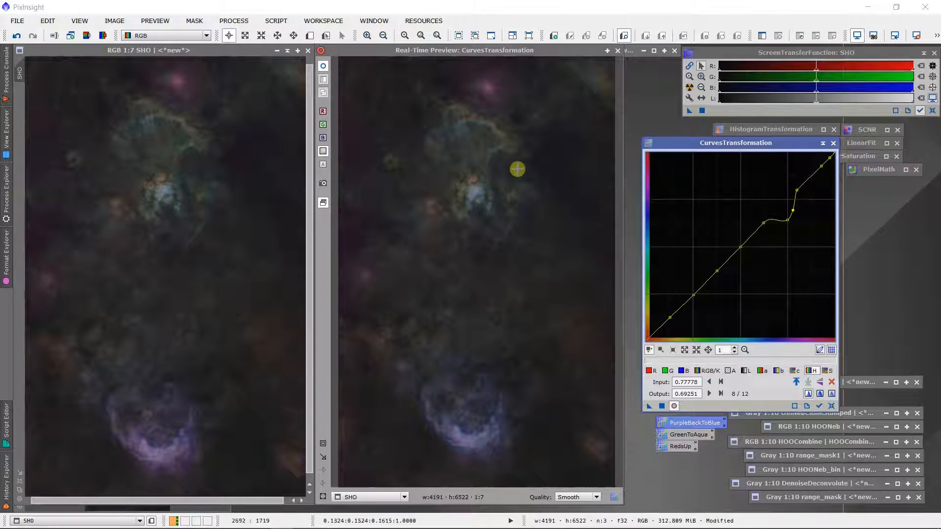
mouse_move(495, 445)
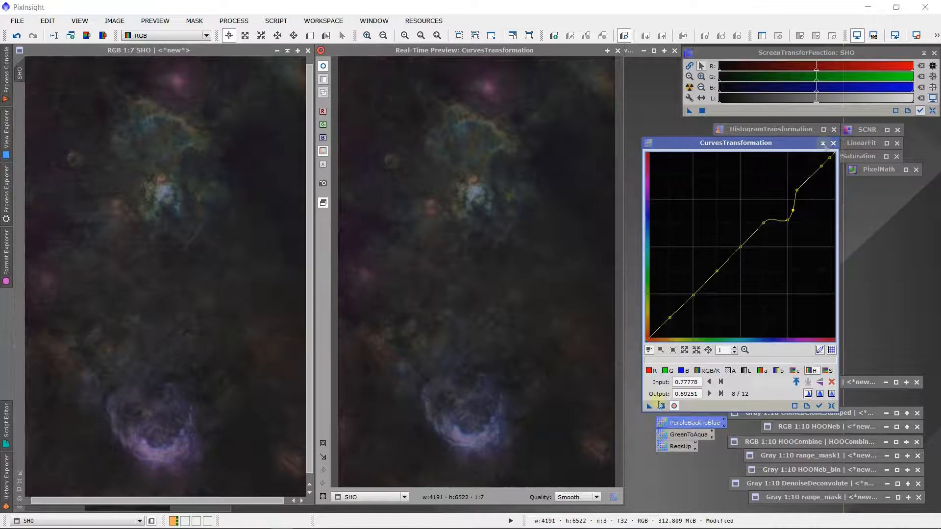
click(617, 50)
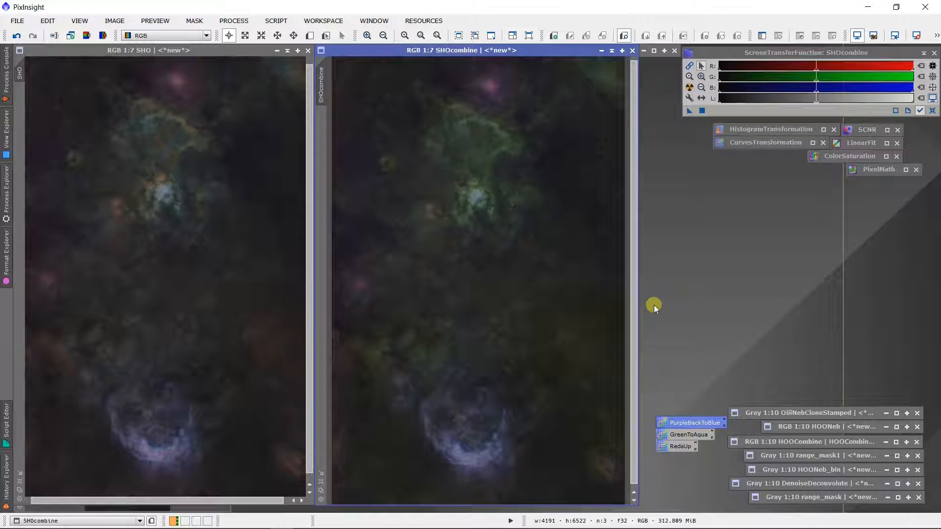
mouse_move(223, 274)
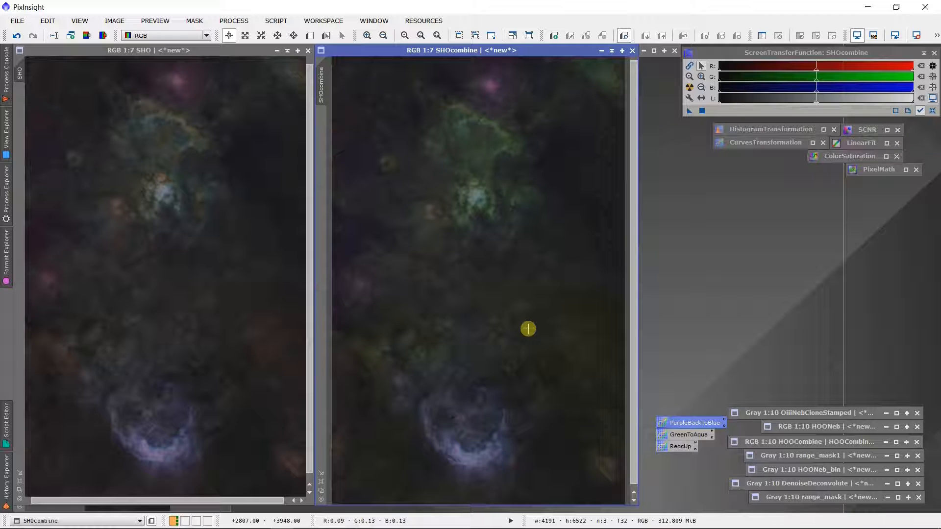
mouse_move(485, 284)
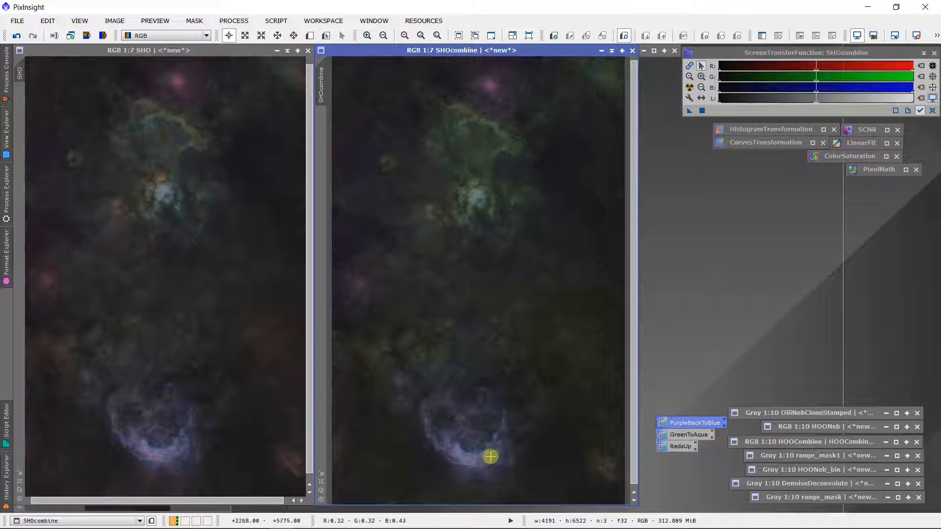
mouse_move(379, 360)
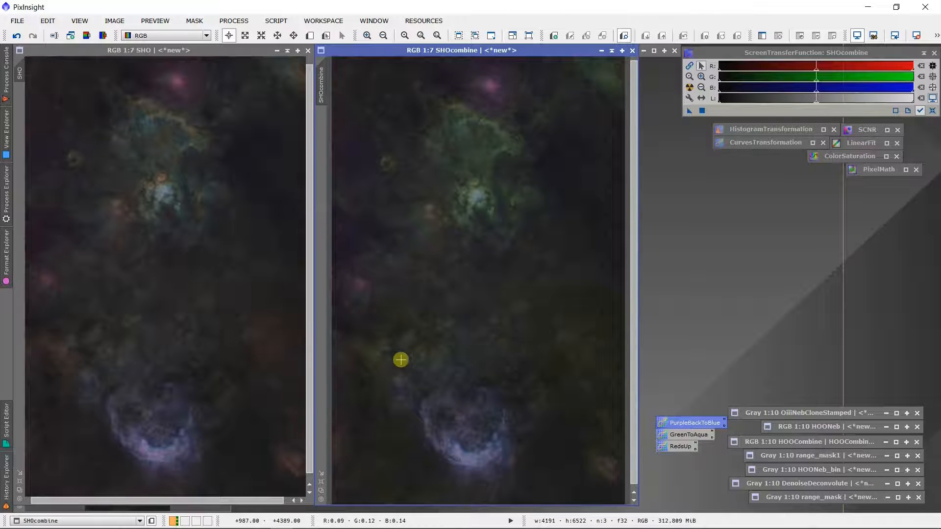
mouse_move(526, 360)
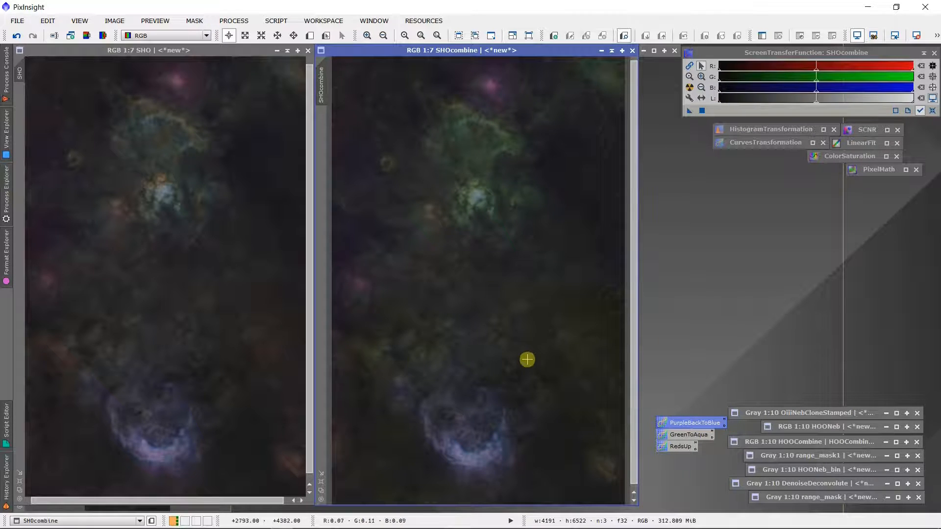
mouse_move(432, 340)
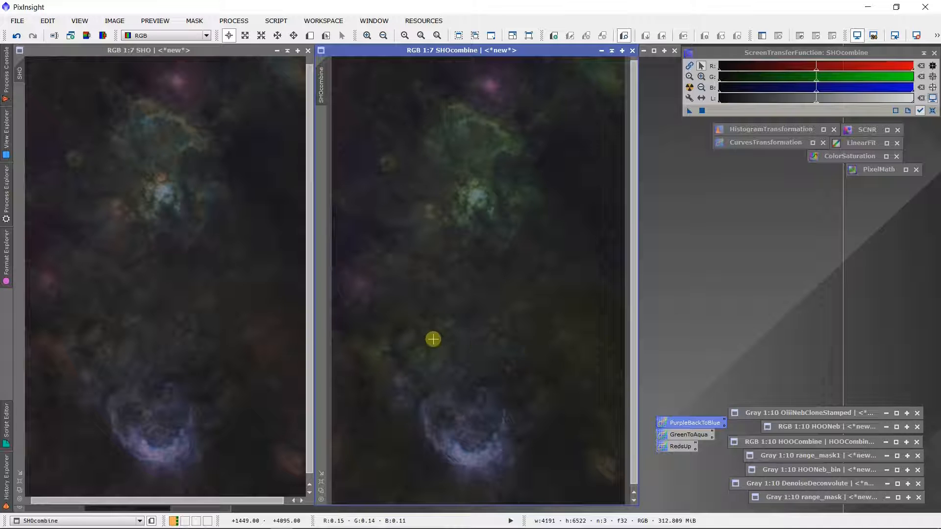
mouse_move(137, 349)
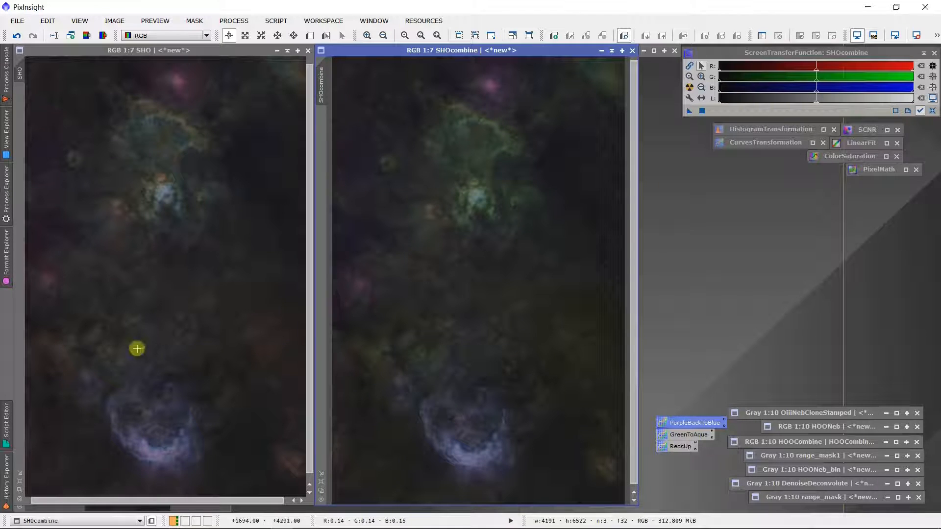
mouse_move(215, 362)
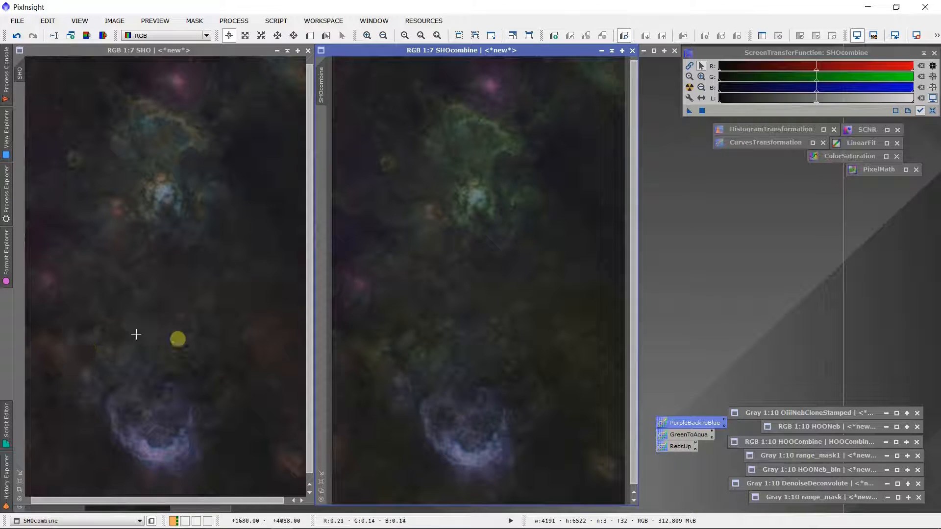
mouse_move(263, 365)
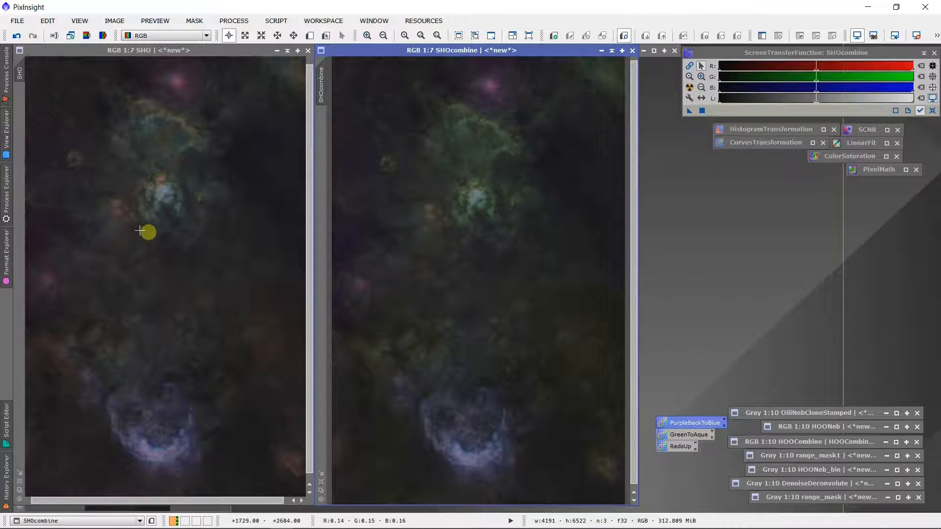
mouse_move(188, 244)
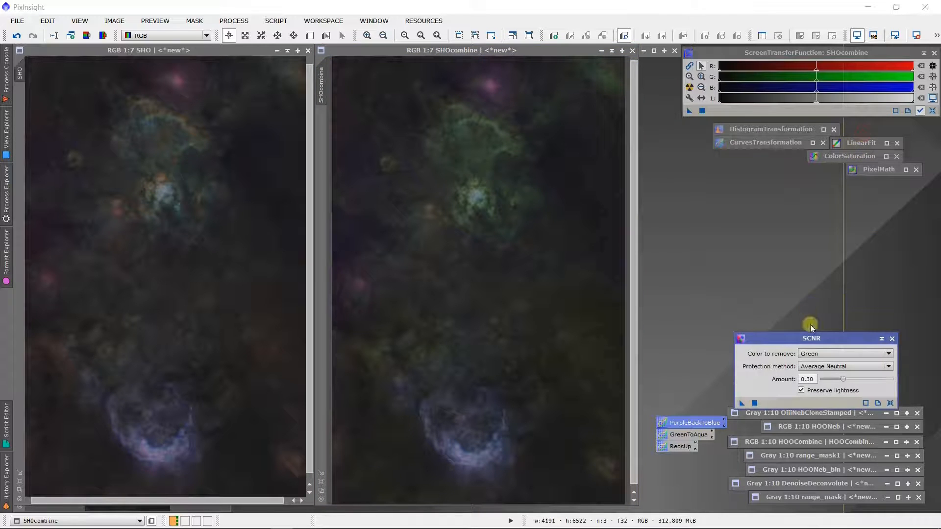
Move the SCNR window aside and raise the green-removal Amount to about 0.75.
drag(810, 338, 834, 208)
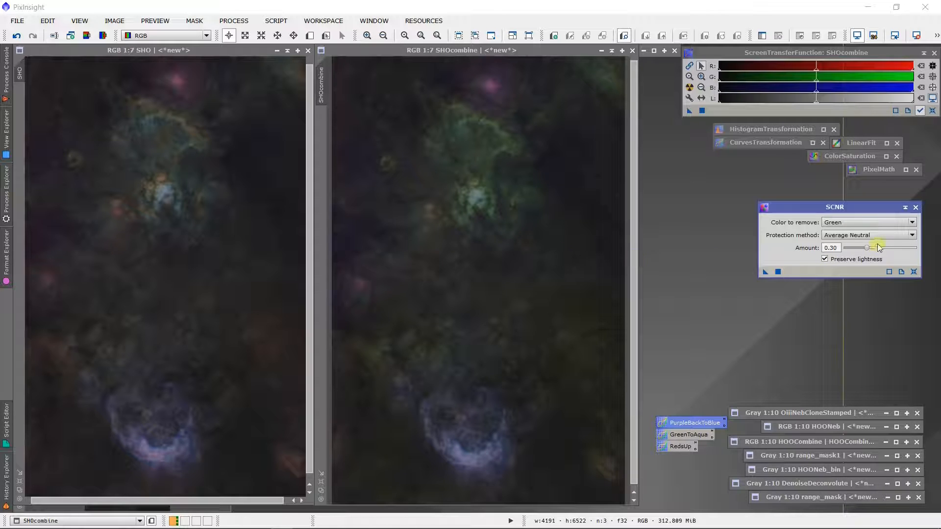
drag(865, 248, 870, 247)
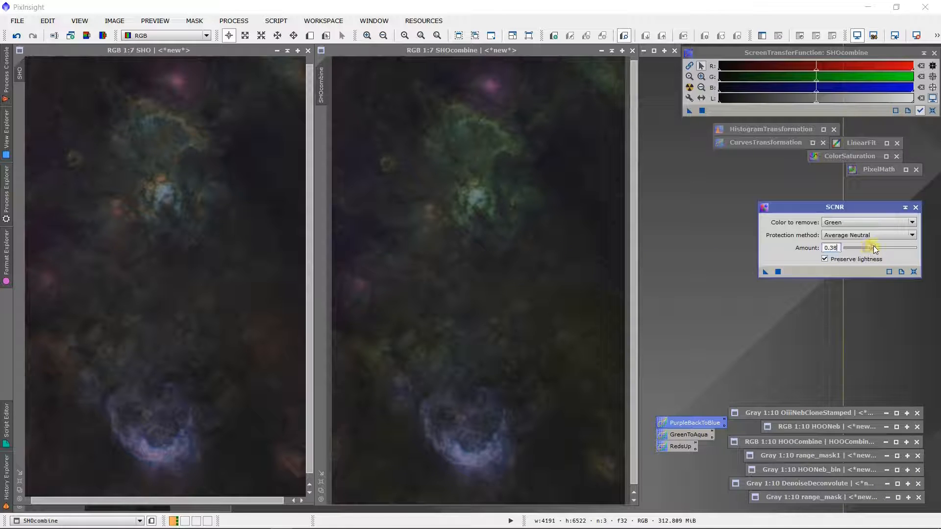
drag(873, 248, 894, 248)
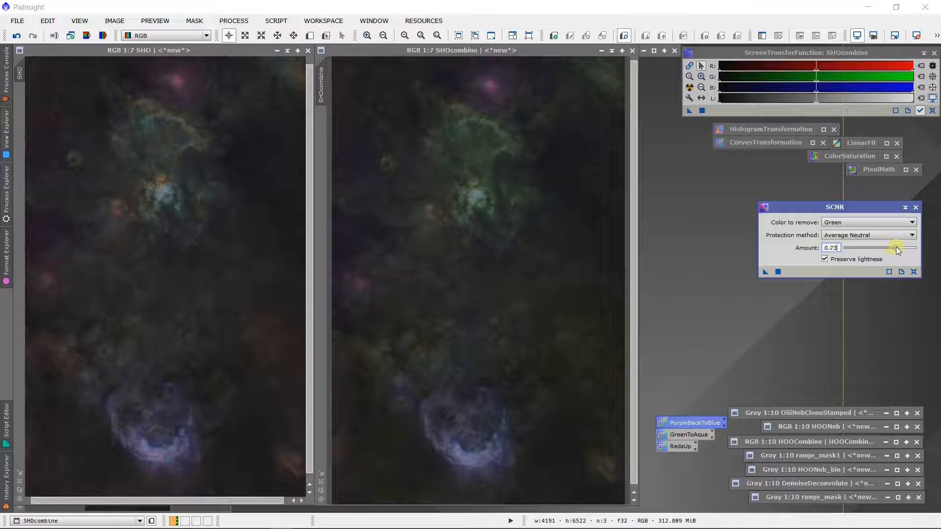
drag(894, 248, 898, 248)
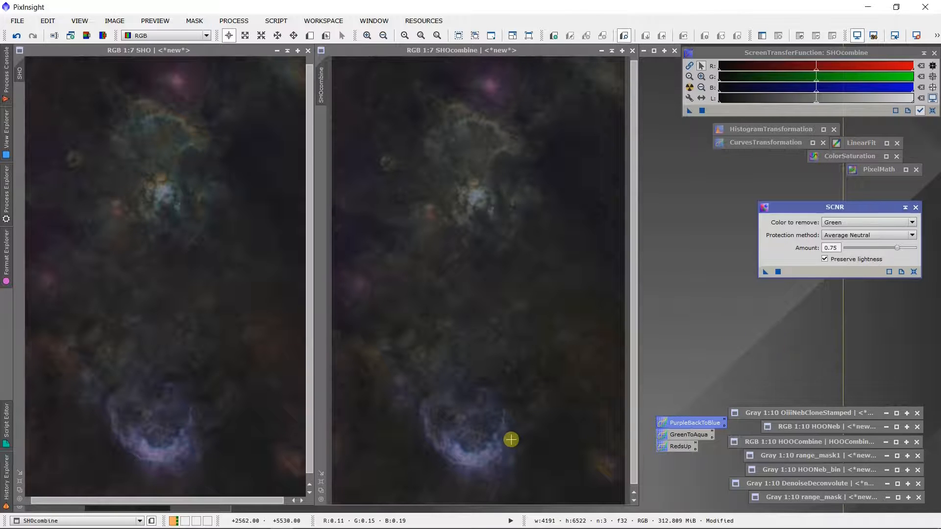
mouse_move(468, 169)
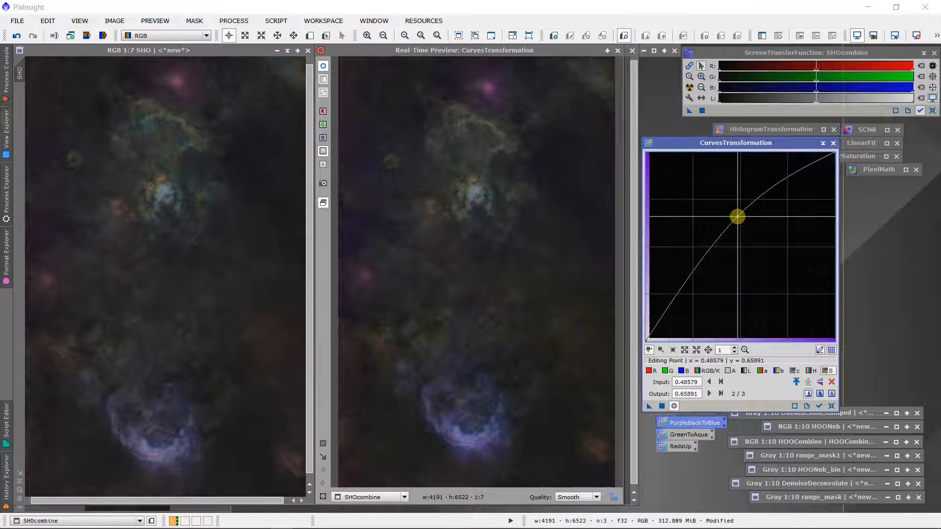
Adjust the RGB/K midtone point to around (0.42, 0.64) with the preview on SHOcombine.
drag(737, 215, 737, 219)
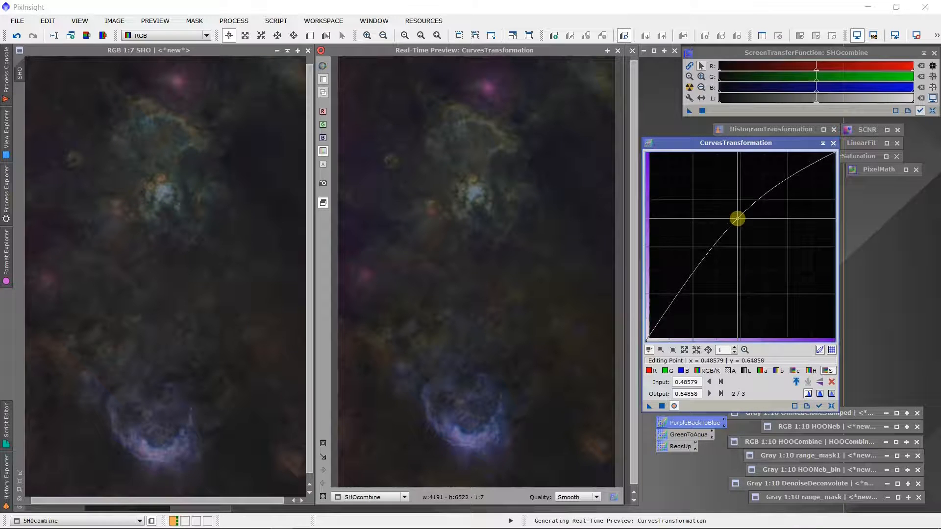
drag(737, 218, 725, 221)
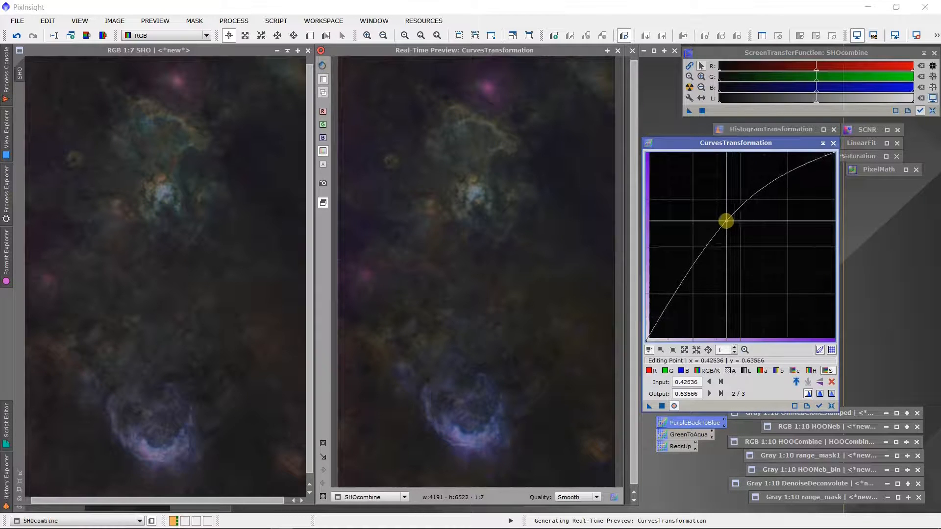
drag(726, 221, 725, 222)
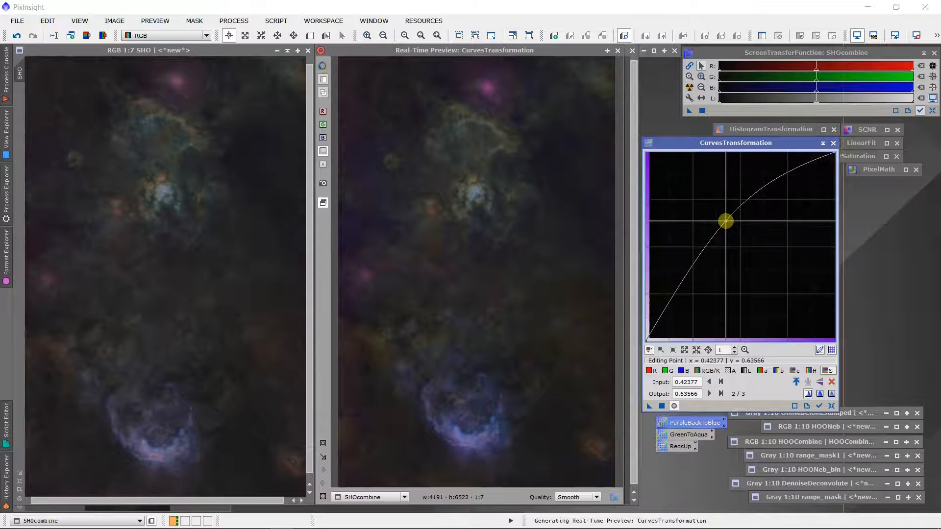
drag(725, 221, 725, 219)
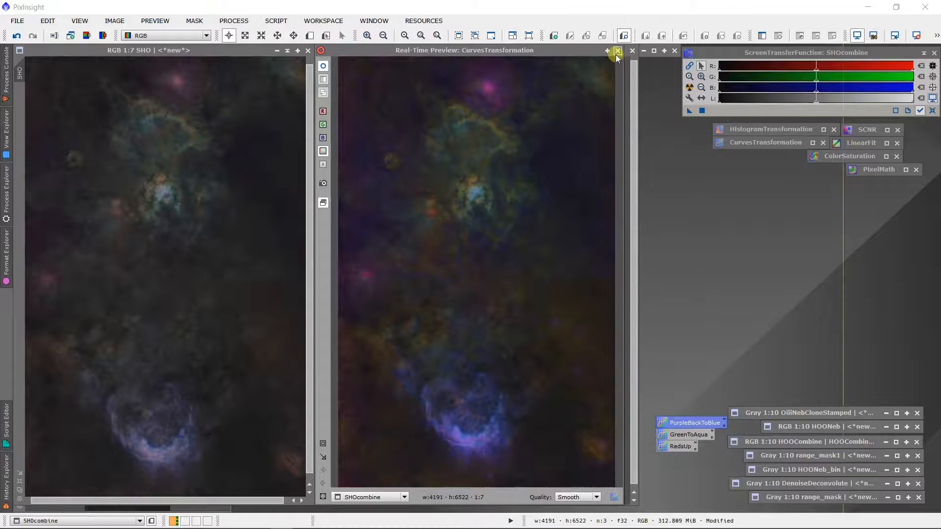
Close the Real-Time Preview window, returning to the SHOcombine image.
click(632, 50)
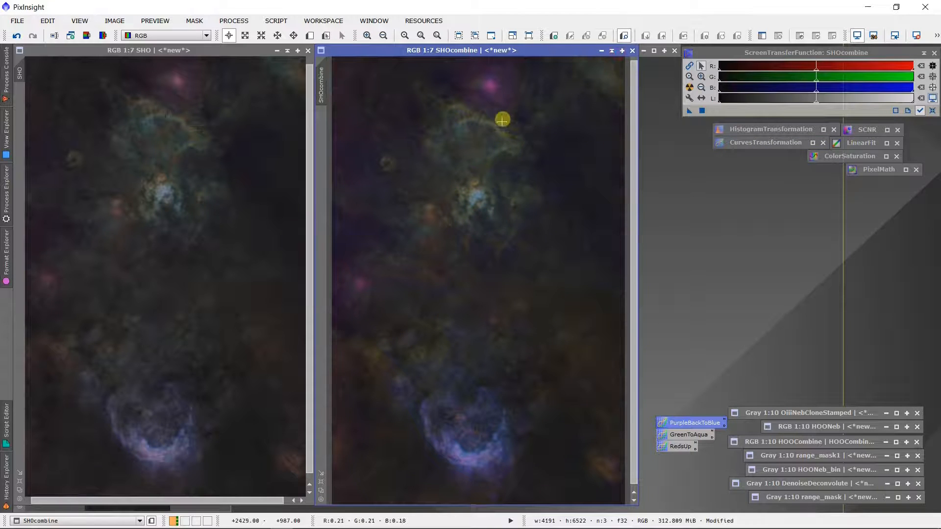
mouse_move(483, 101)
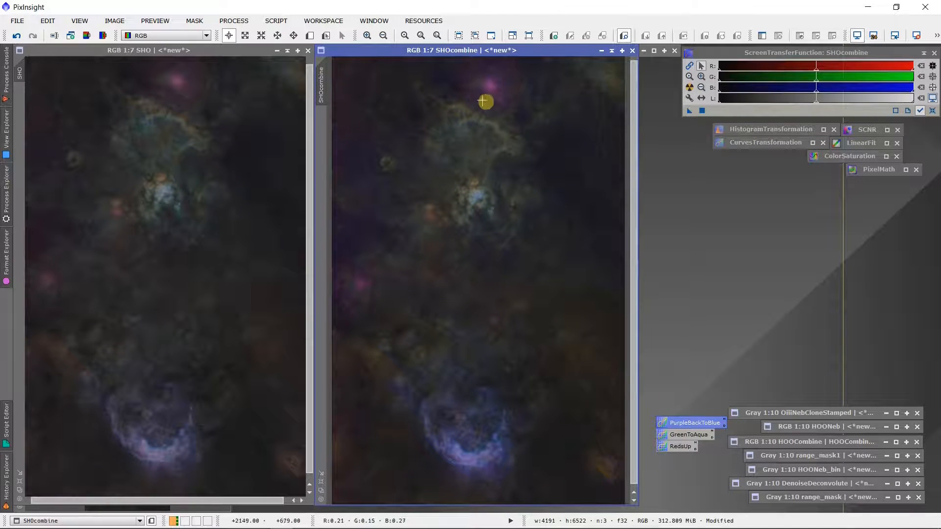
mouse_move(165, 58)
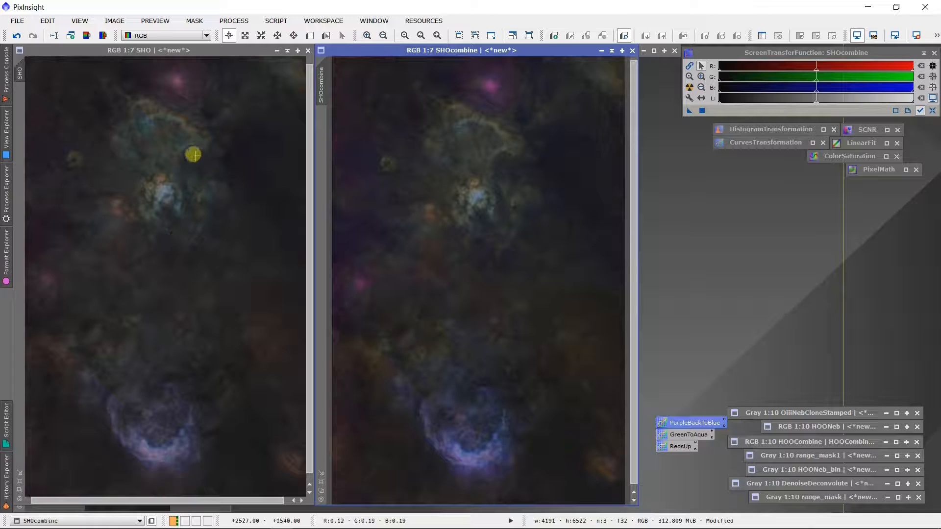
mouse_move(476, 142)
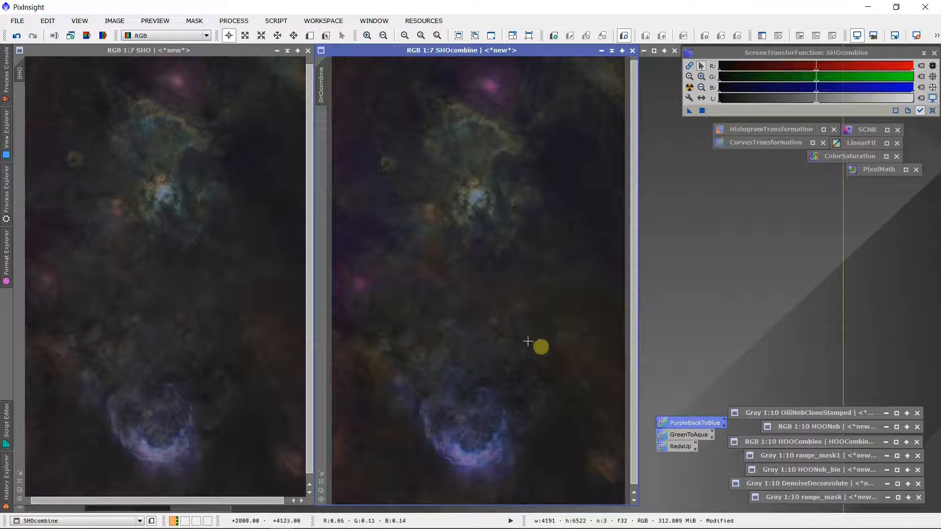
mouse_move(445, 355)
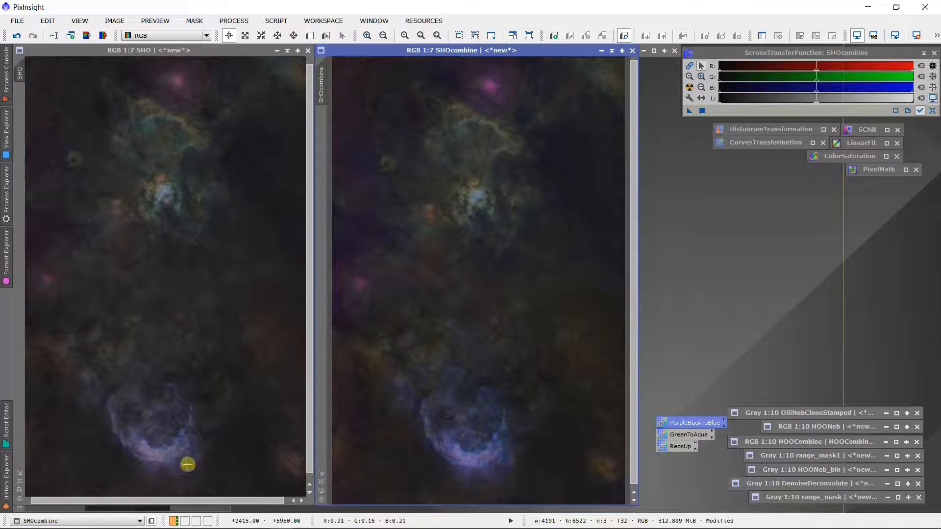
mouse_move(197, 378)
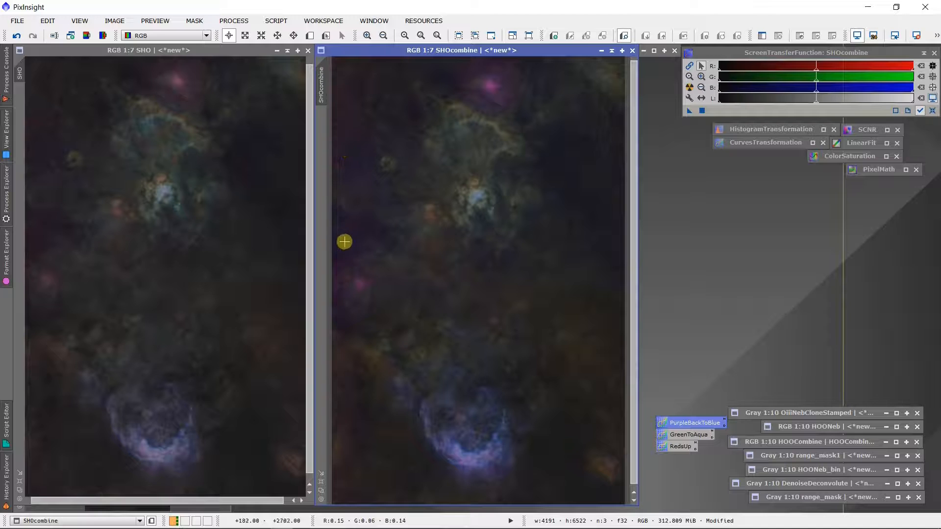
mouse_move(343, 236)
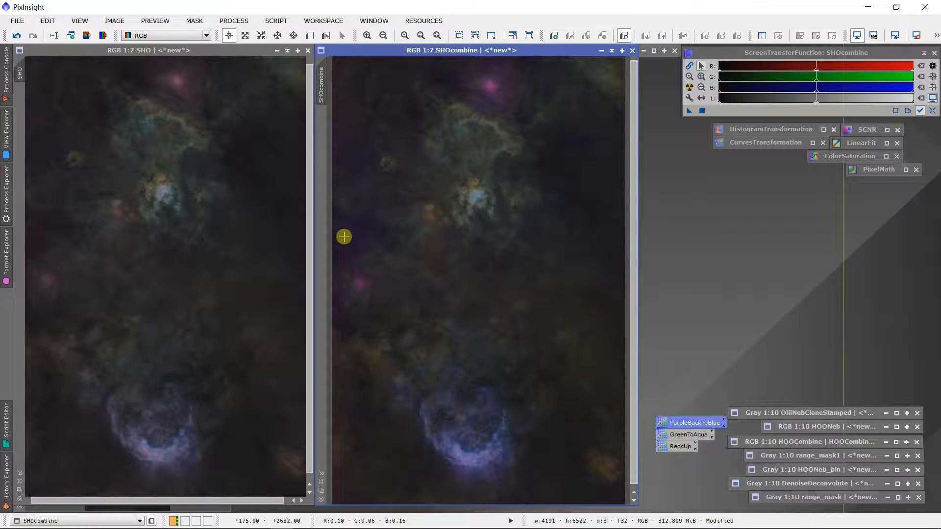
mouse_move(496, 162)
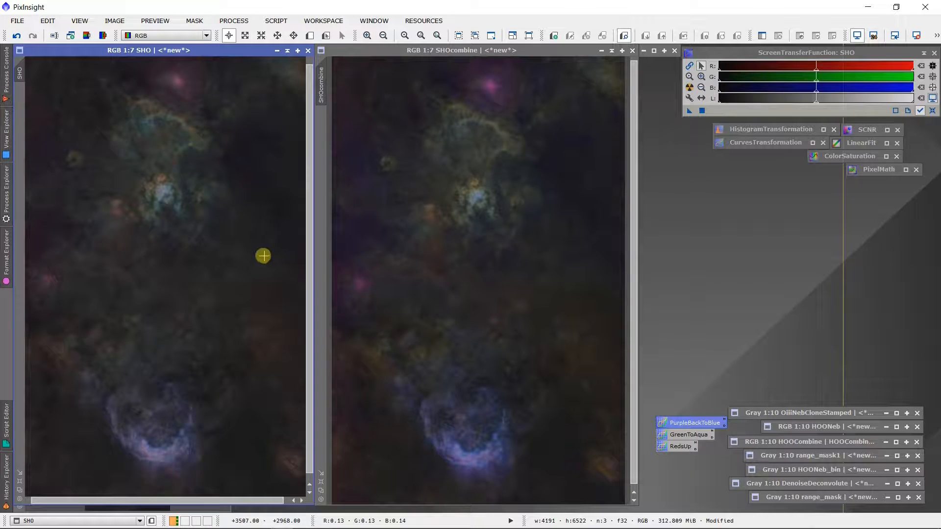
mouse_move(239, 255)
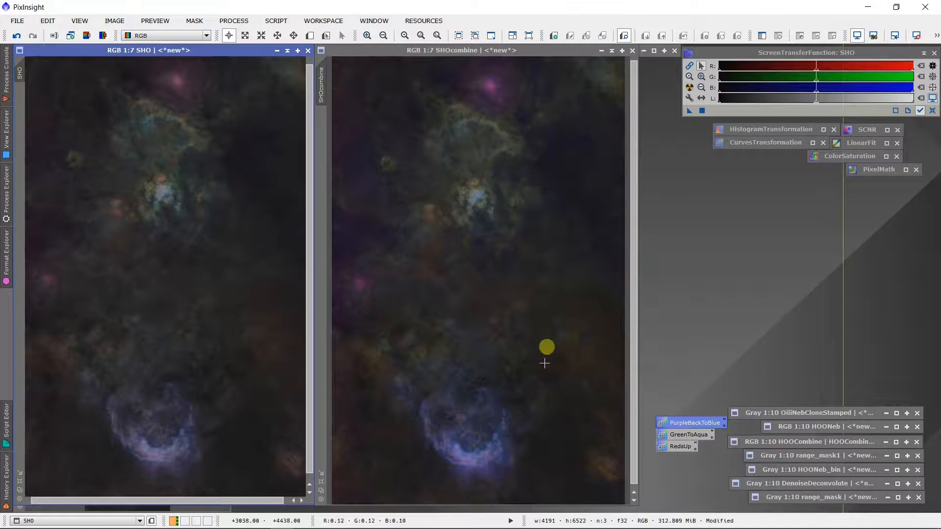
mouse_move(550, 239)
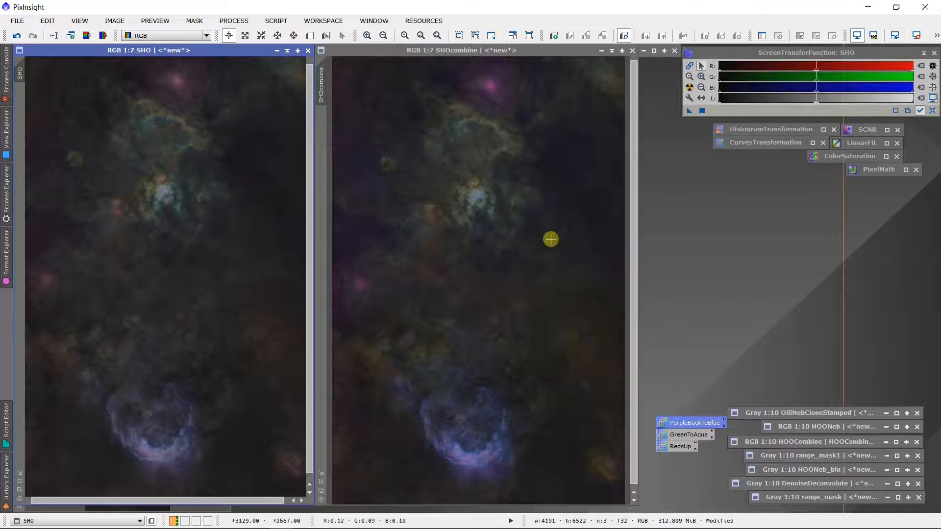
mouse_move(550, 239)
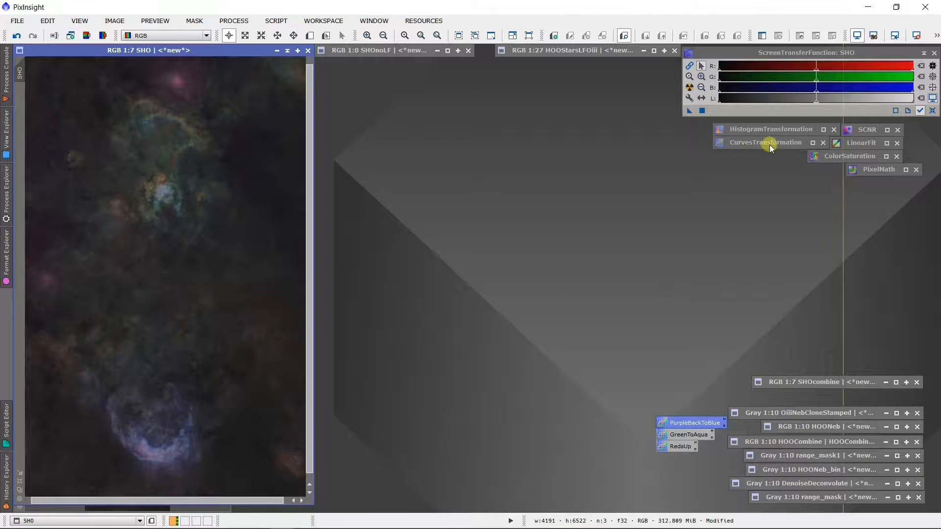
Try a midtone-raising brightness curve in CurvesTransformation with live preview, then put the curves tool away.
click(765, 142)
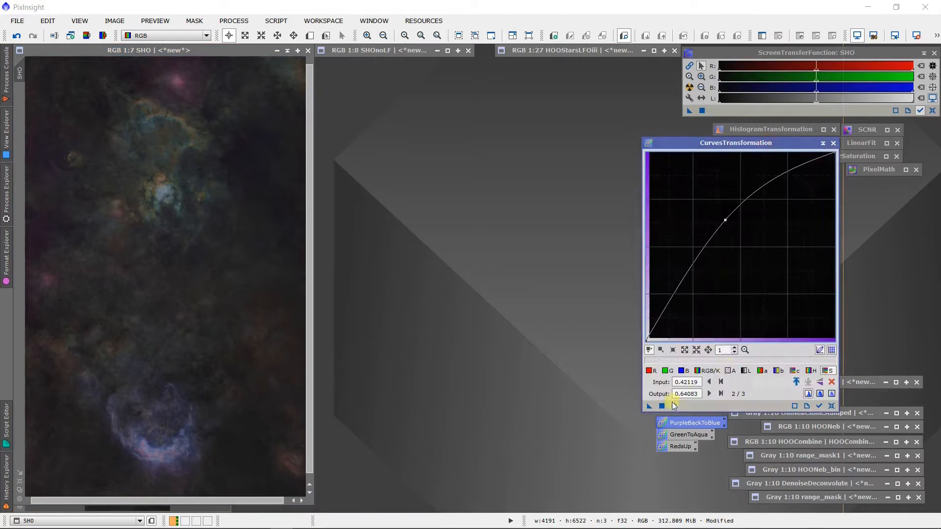
click(675, 408)
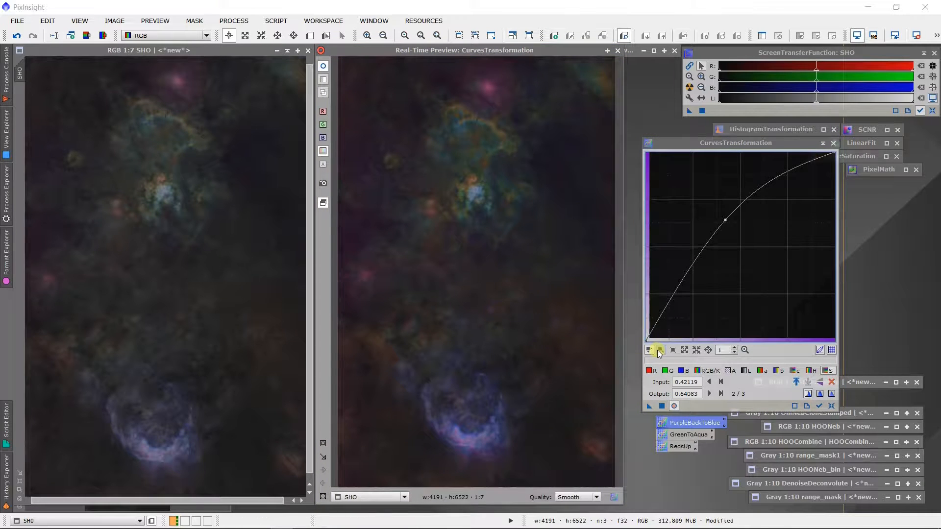
click(724, 220)
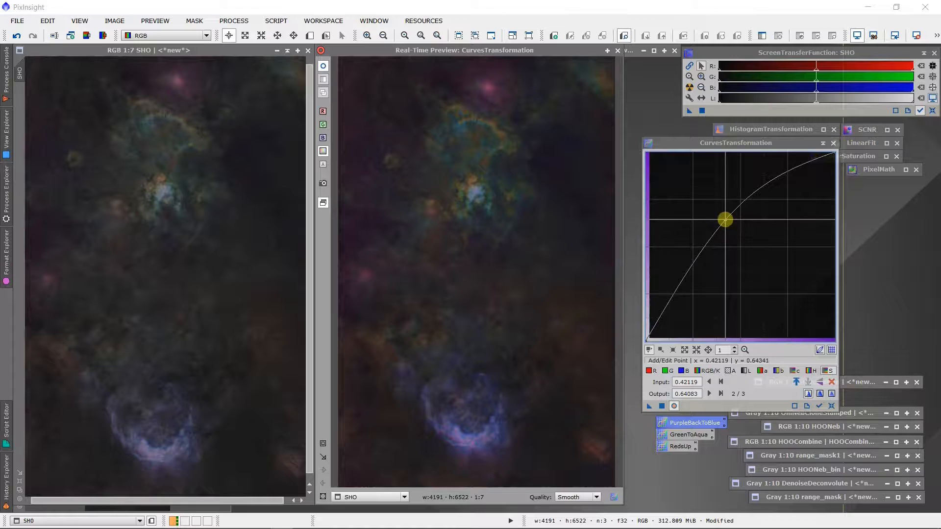
drag(725, 219, 739, 240)
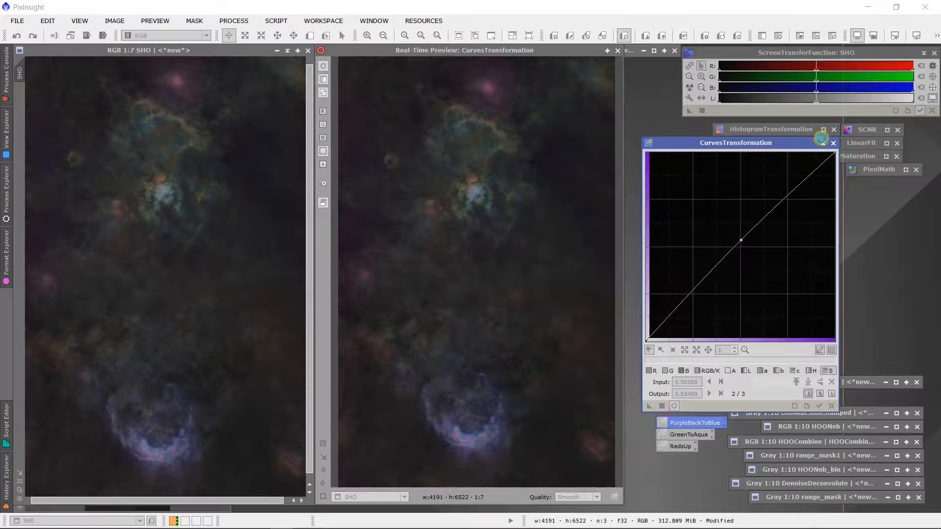
click(822, 143)
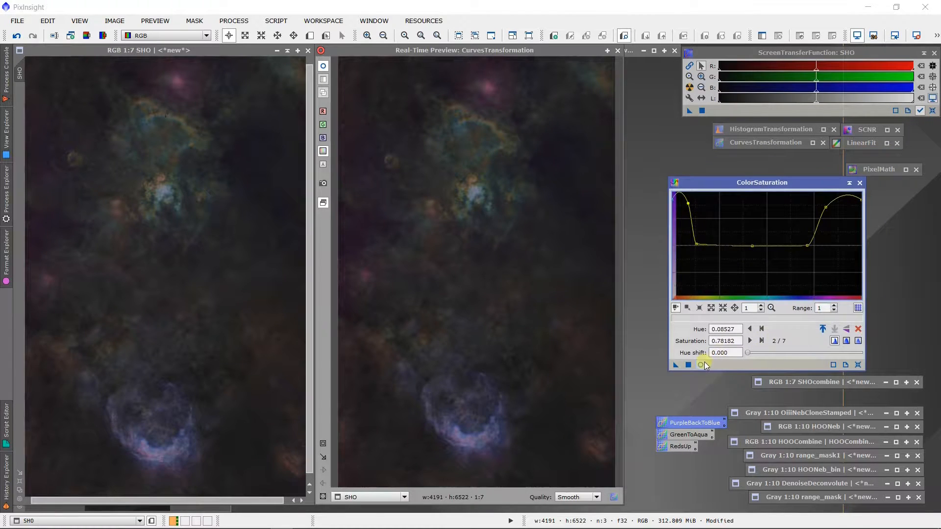
With Real-Time Preview on, lower the saturation boost at the left red end and grab the far-red peak.
click(699, 364)
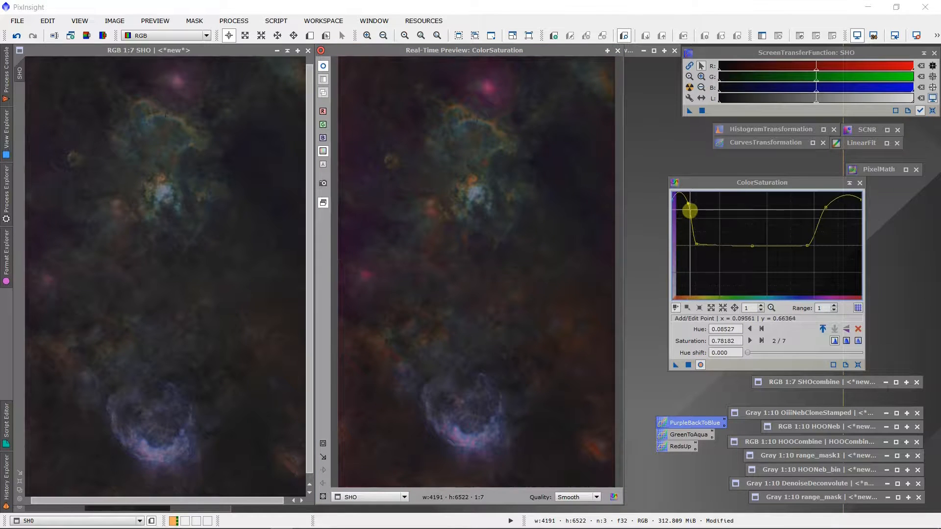
drag(689, 209, 681, 215)
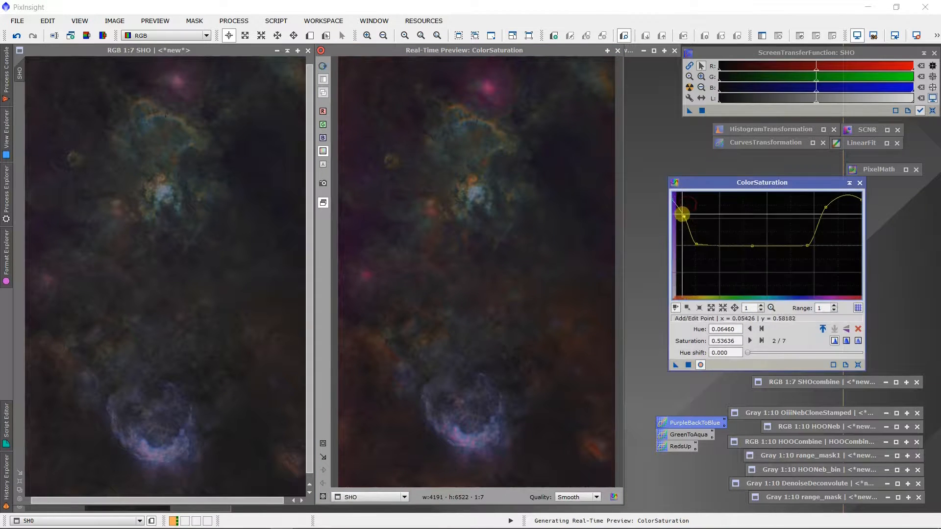
drag(682, 214, 674, 221)
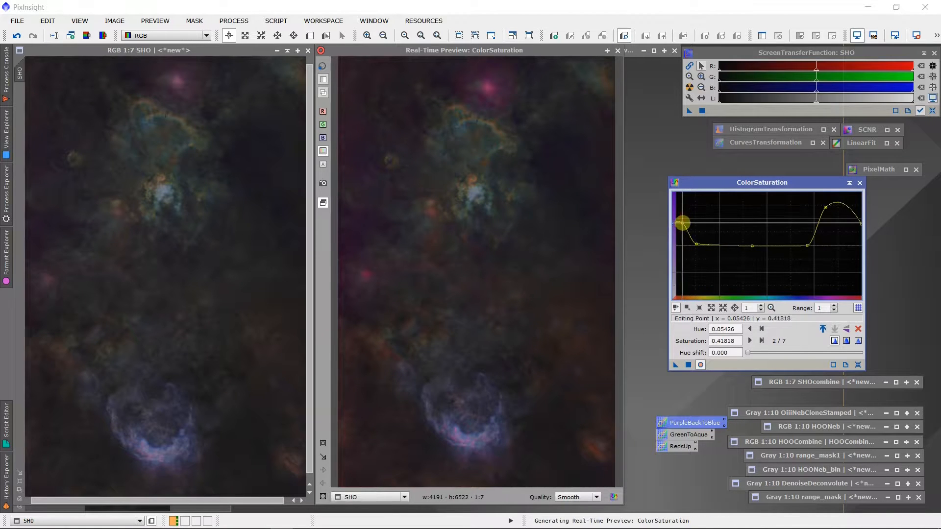
click(833, 198)
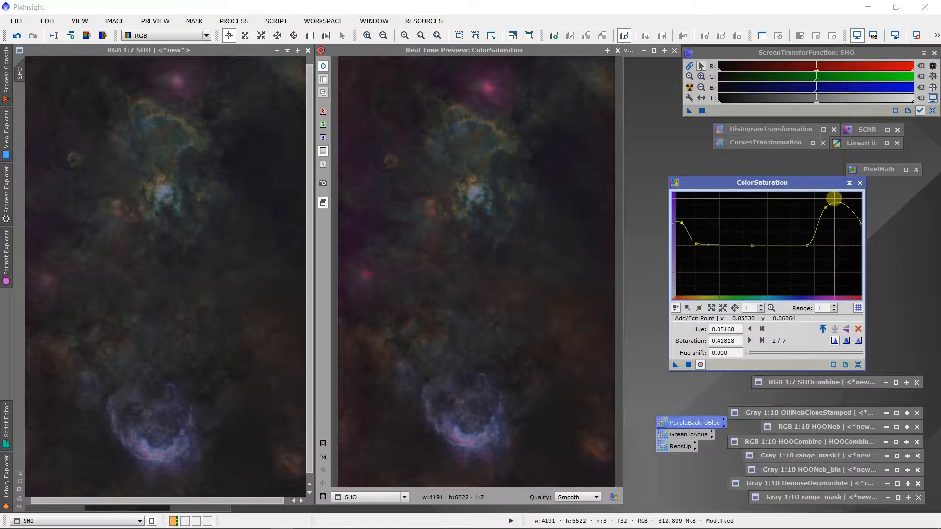
drag(834, 198, 809, 246)
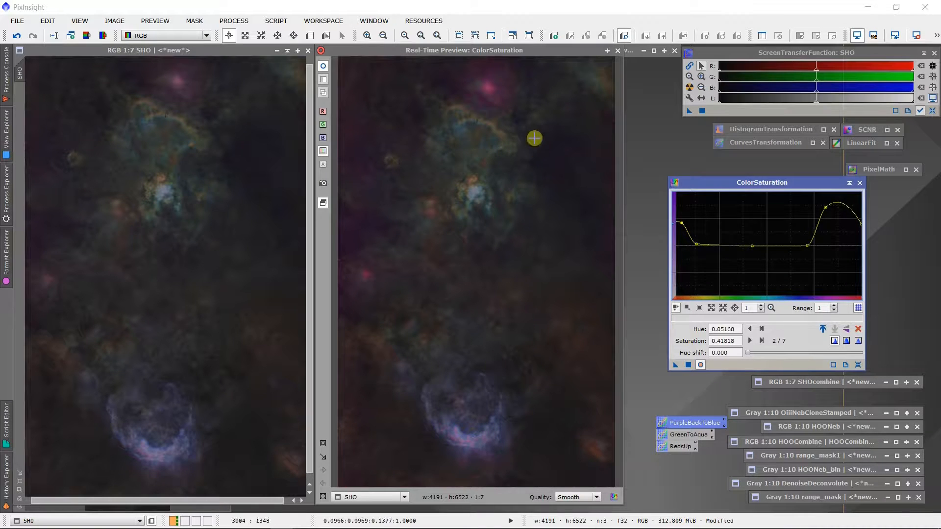
mouse_move(500, 82)
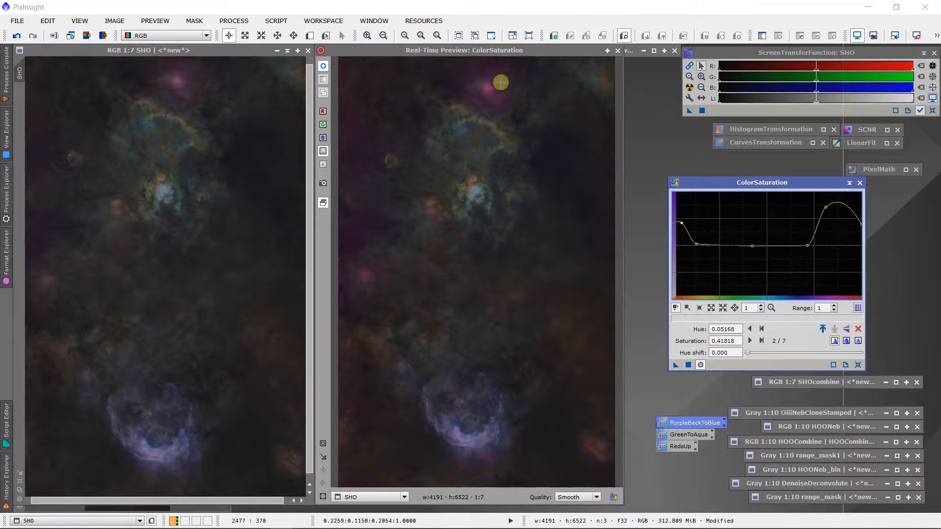
mouse_move(557, 248)
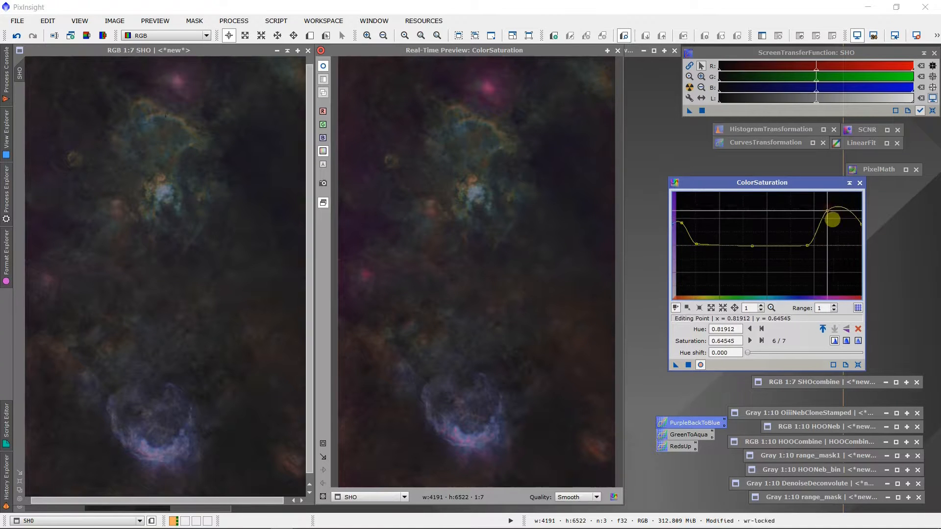
Pull the far-red saturation peak down and flatten the middle hues near neutral saturation.
drag(832, 219, 828, 223)
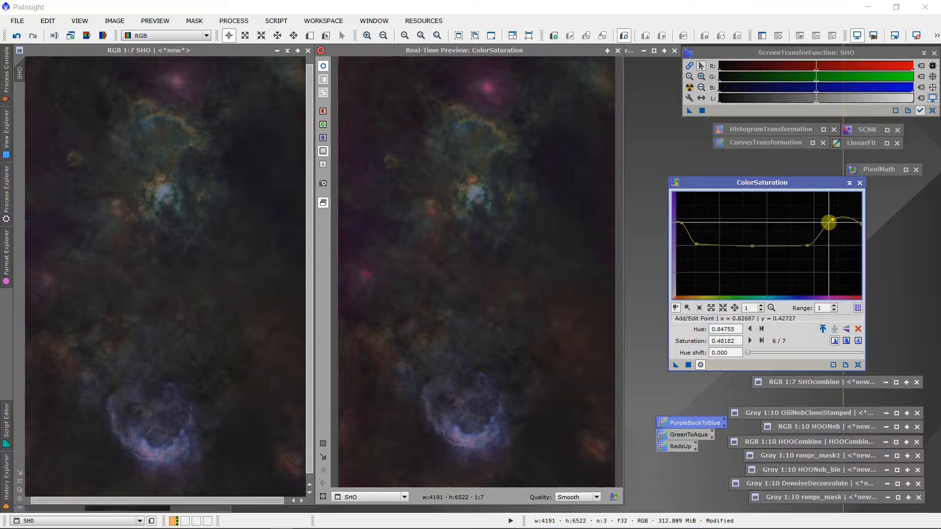
drag(828, 222, 777, 239)
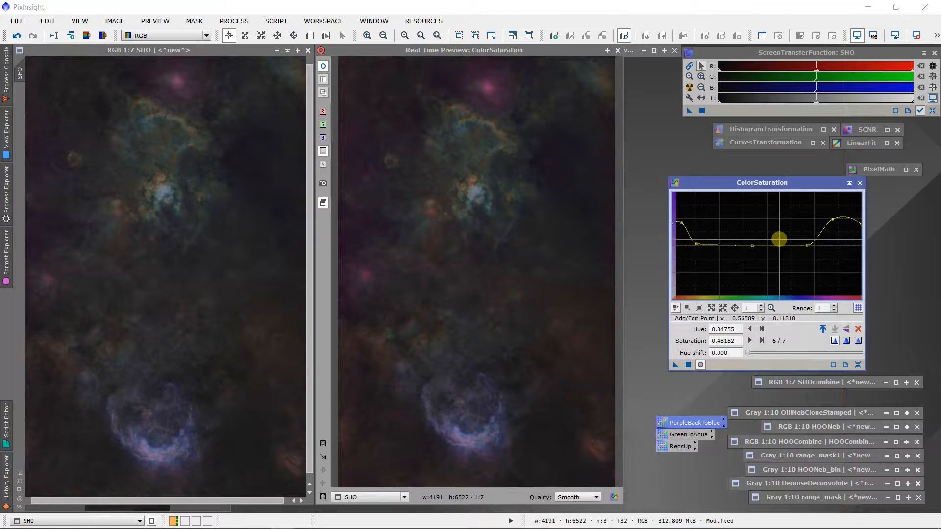
drag(779, 239, 714, 245)
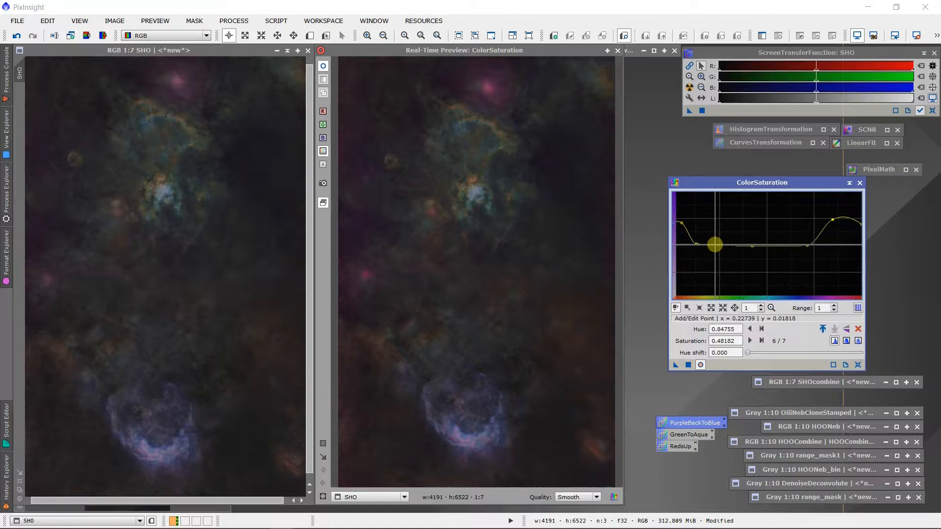
drag(715, 244, 676, 233)
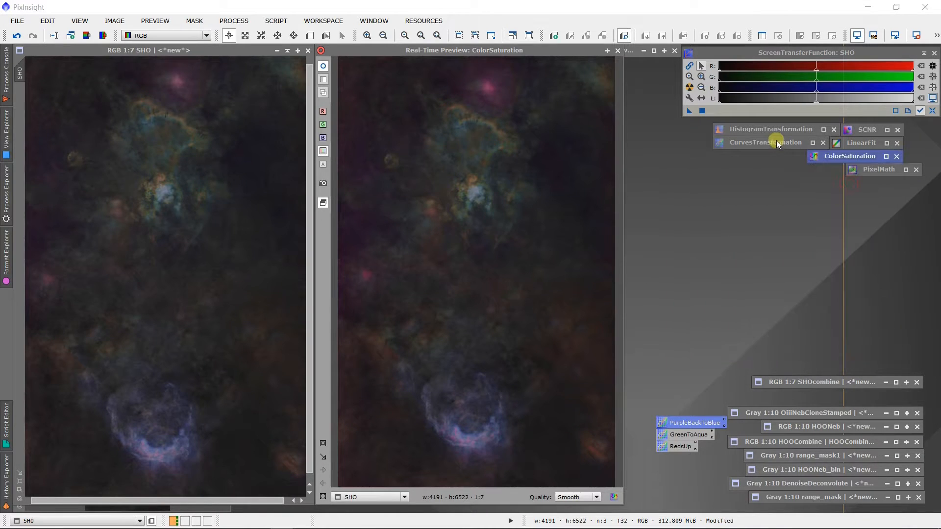
Shape an S-curve in CurvesTransformation with live preview: bright end lifted, shadow point pulled down.
click(765, 144)
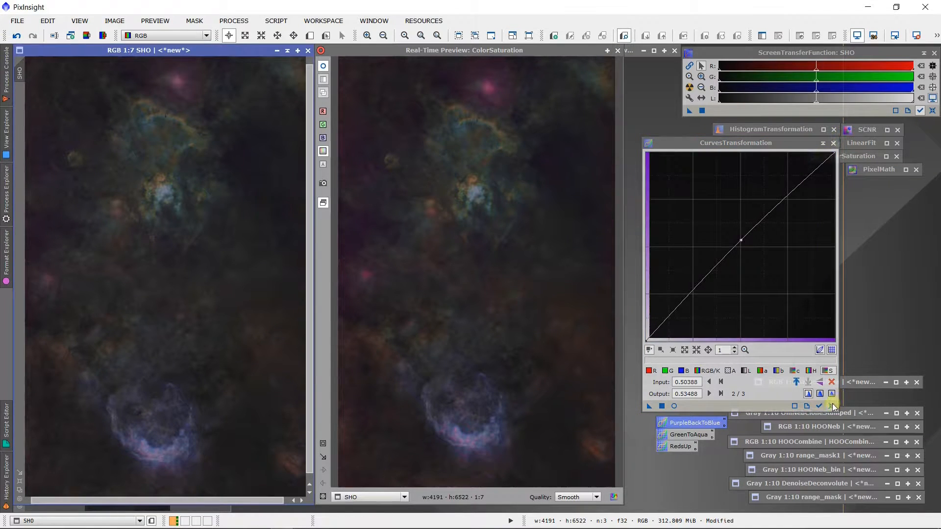
click(661, 406)
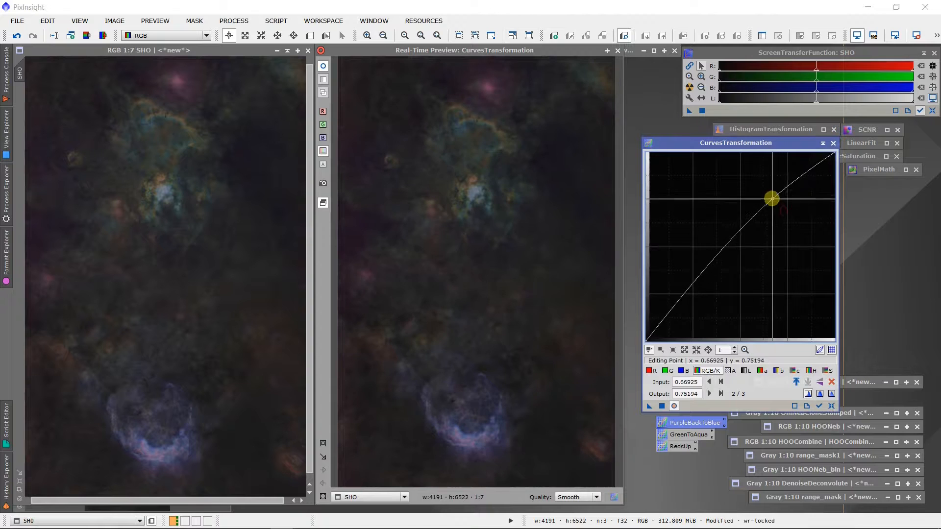
drag(771, 198, 663, 320)
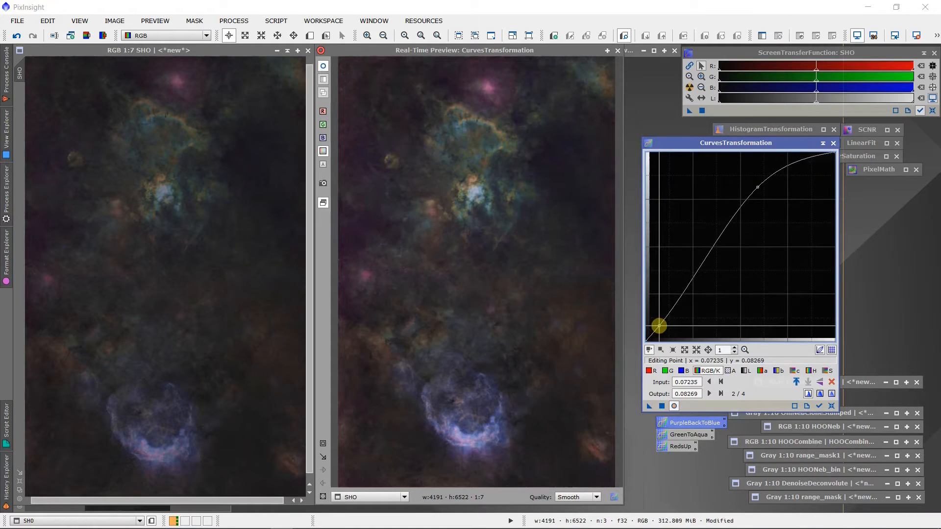
drag(659, 325, 659, 328)
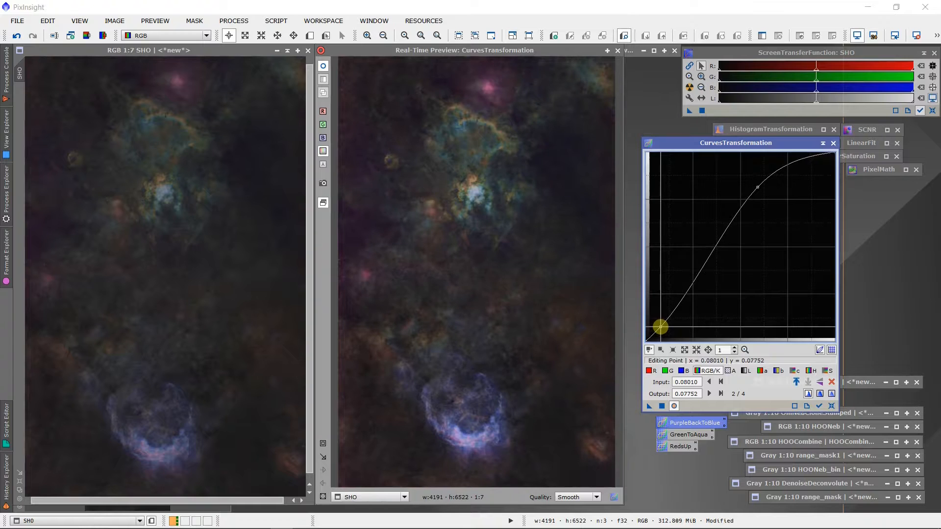
drag(659, 327, 663, 333)
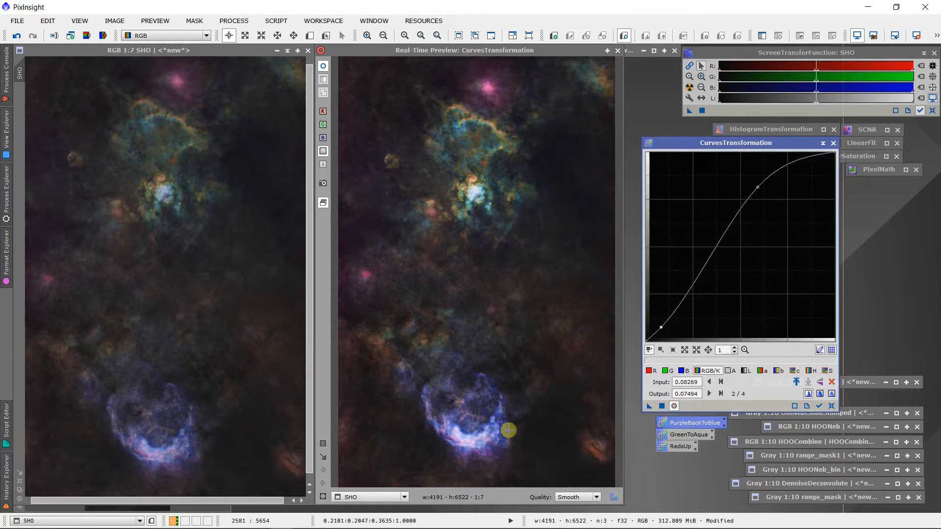
mouse_move(458, 341)
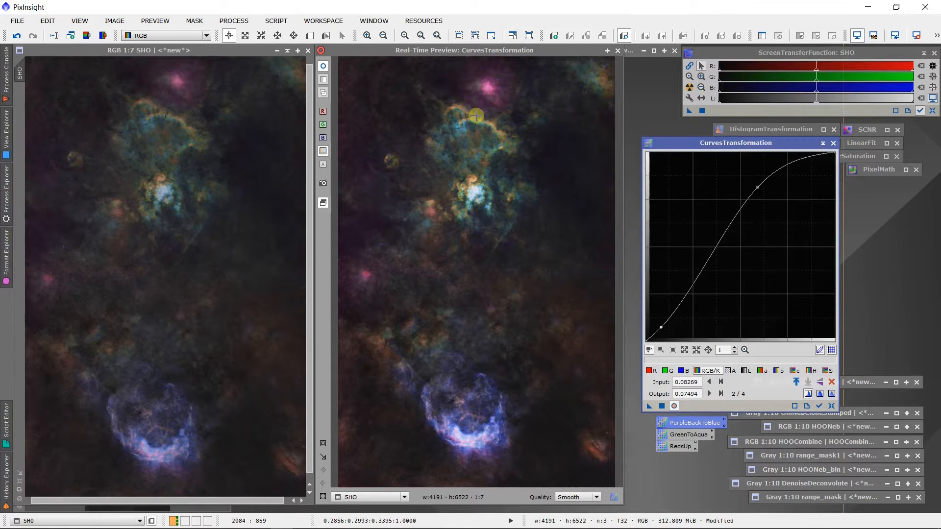
mouse_move(480, 161)
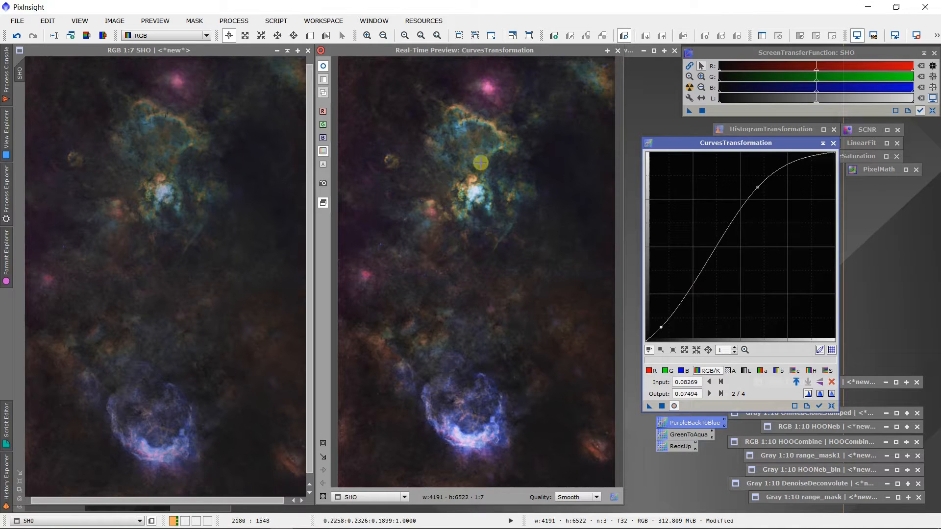
mouse_move(492, 304)
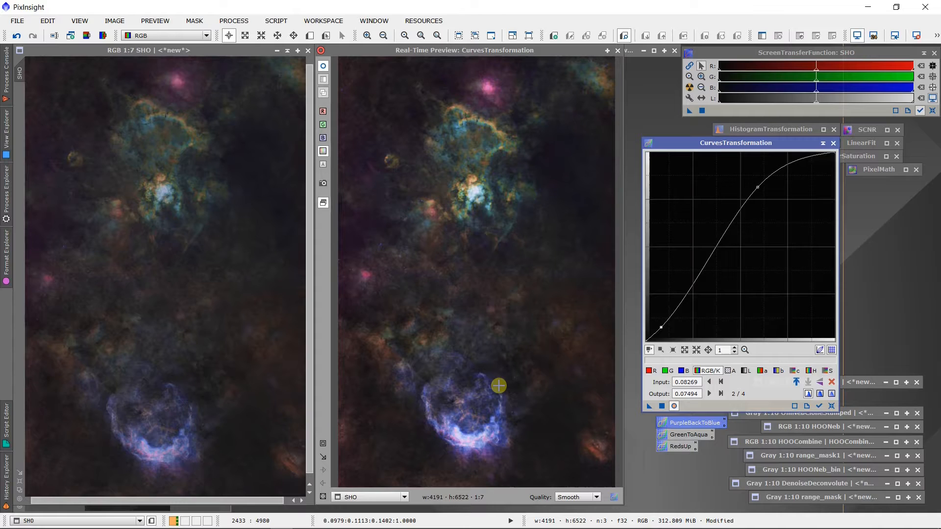
Iconize CurvesTransformation, leaving the contrast-stretched preview beside the original SHO image.
click(738, 218)
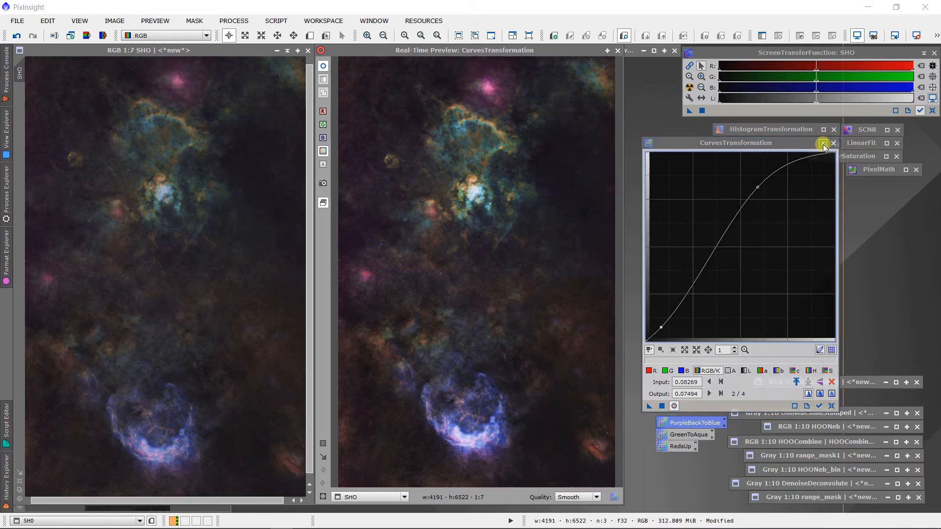
click(822, 143)
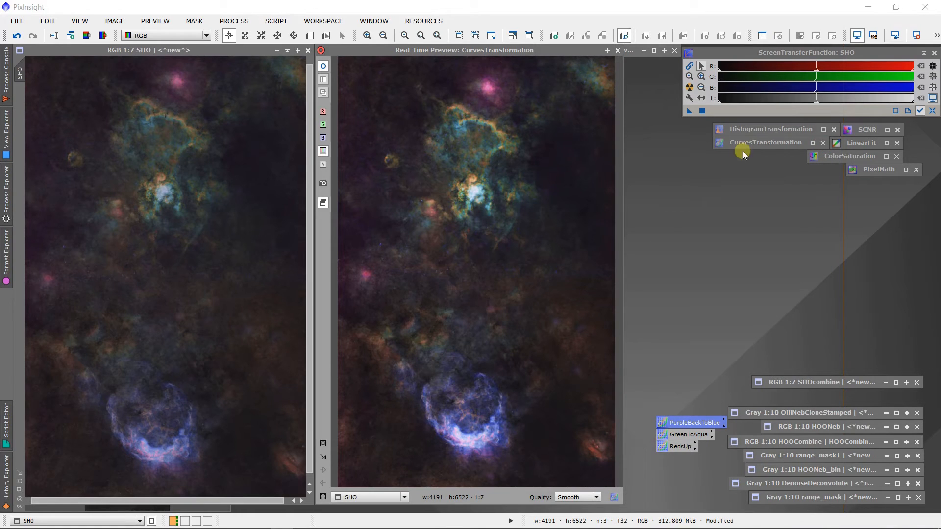